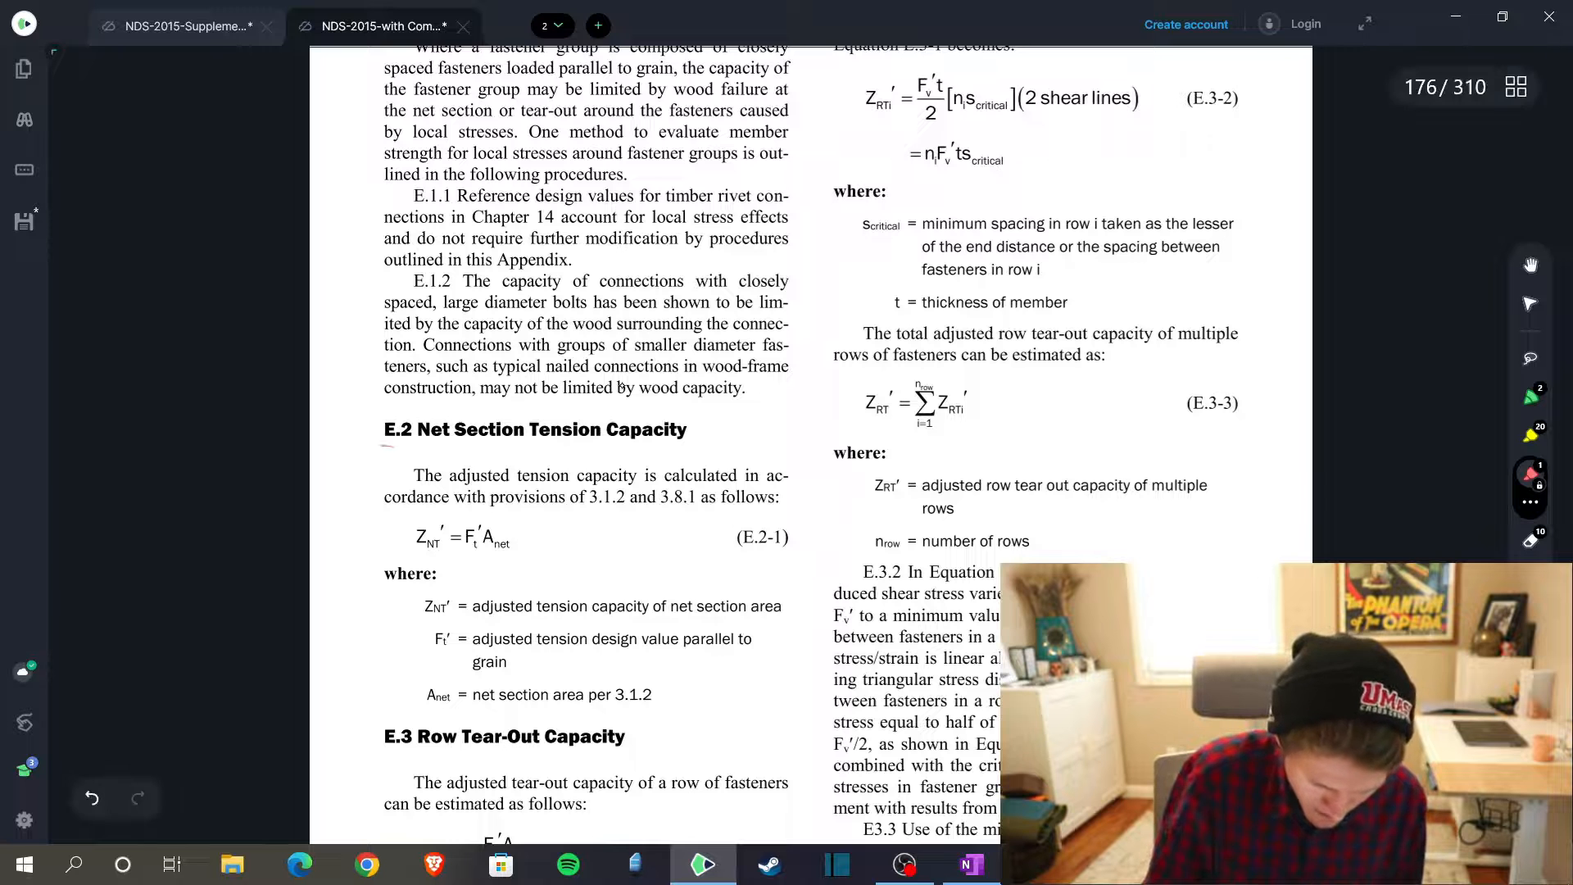
# Step: Scroll through NDS 2015 Appendix E to the E.2, E.3 and E.4 capacity headings
pyautogui.scroll(-3)
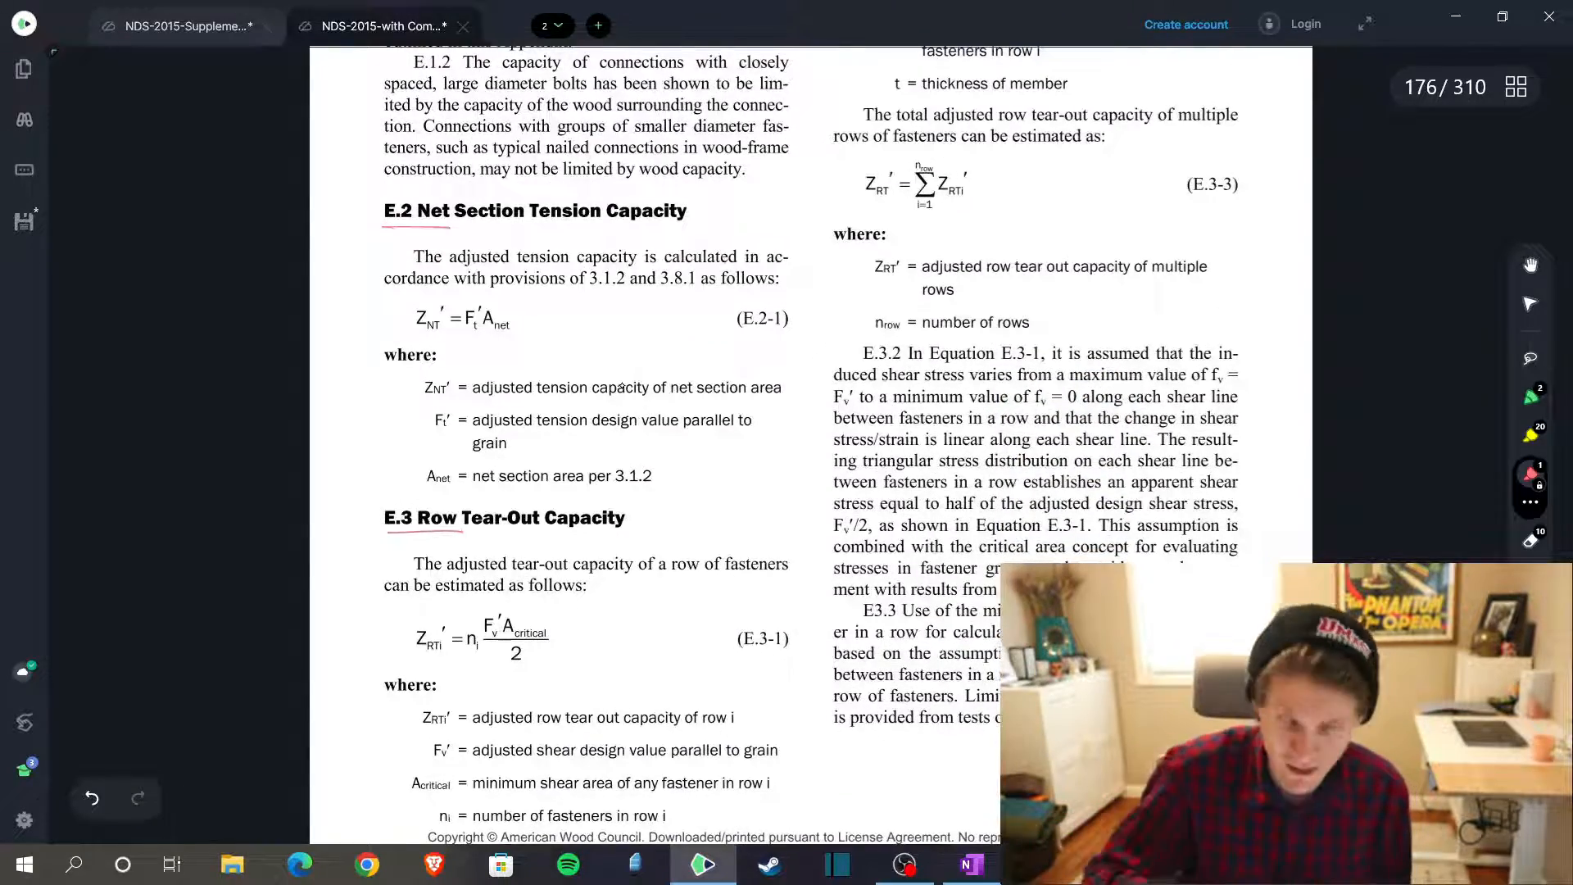
pyautogui.scroll(-3)
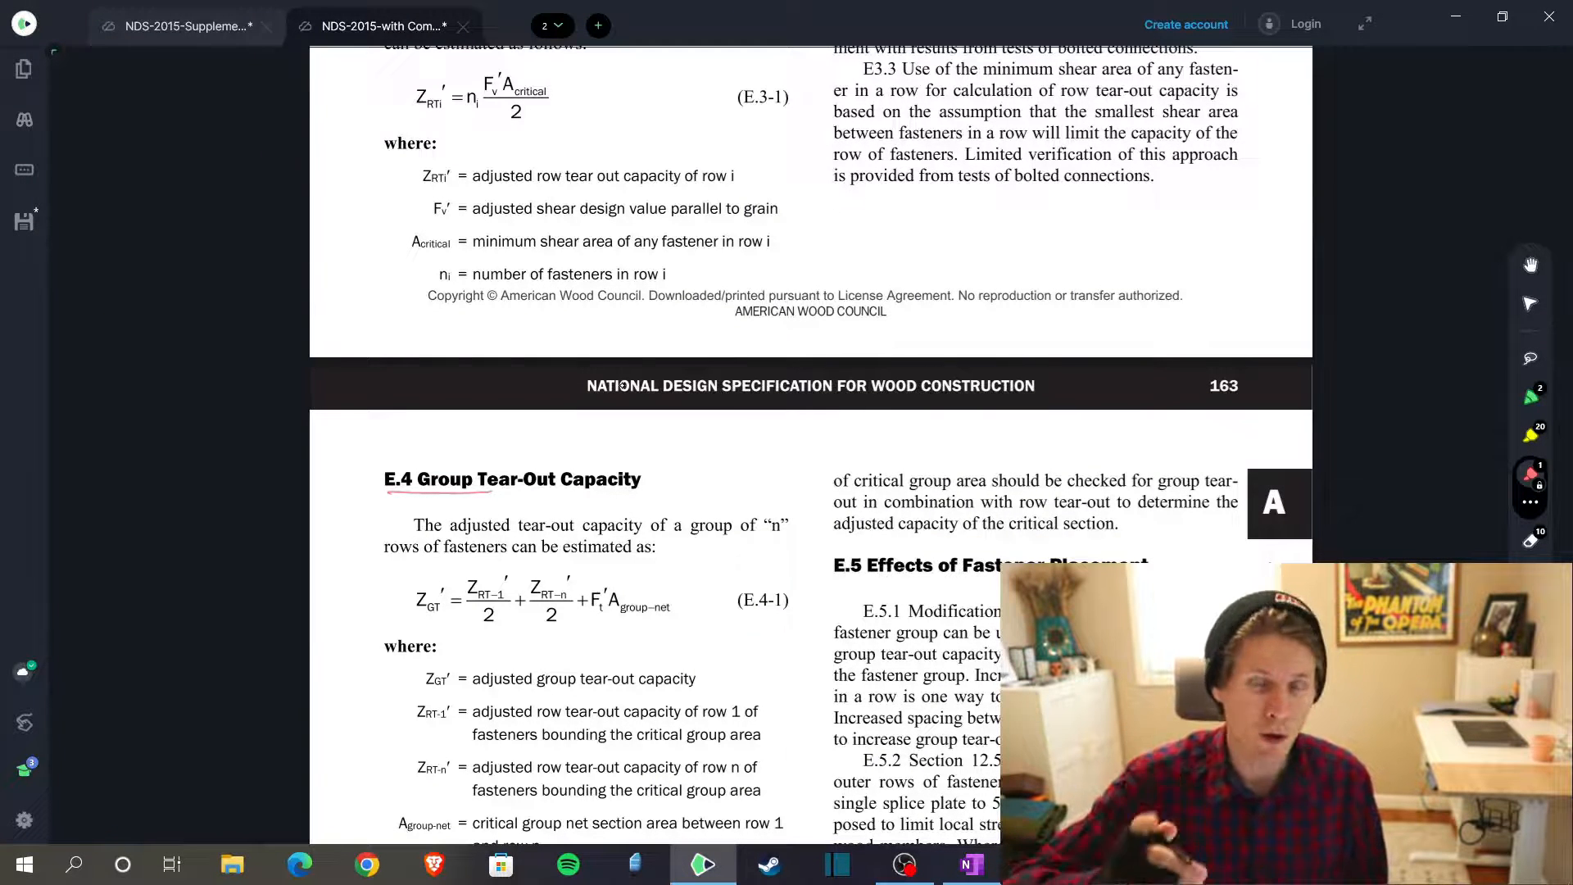
pyautogui.scroll(-3)
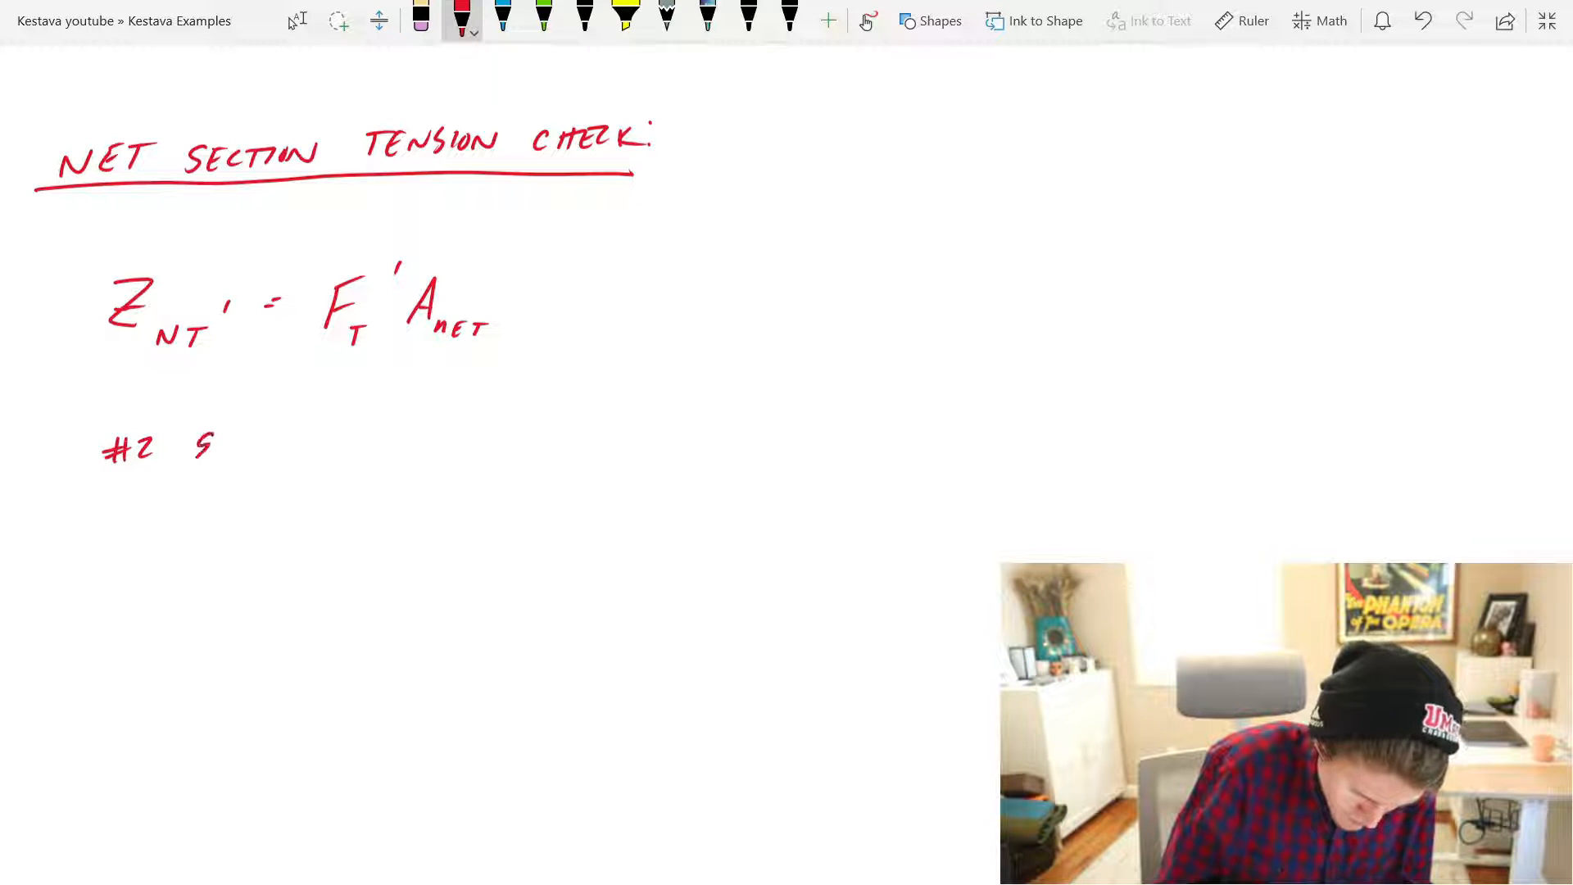
# Step: Handwrite '#2 Southern Pine' and the CD, Ct, CM, Cg, CΔ values below the equation
pyautogui.write('SOUTHERN PINE')
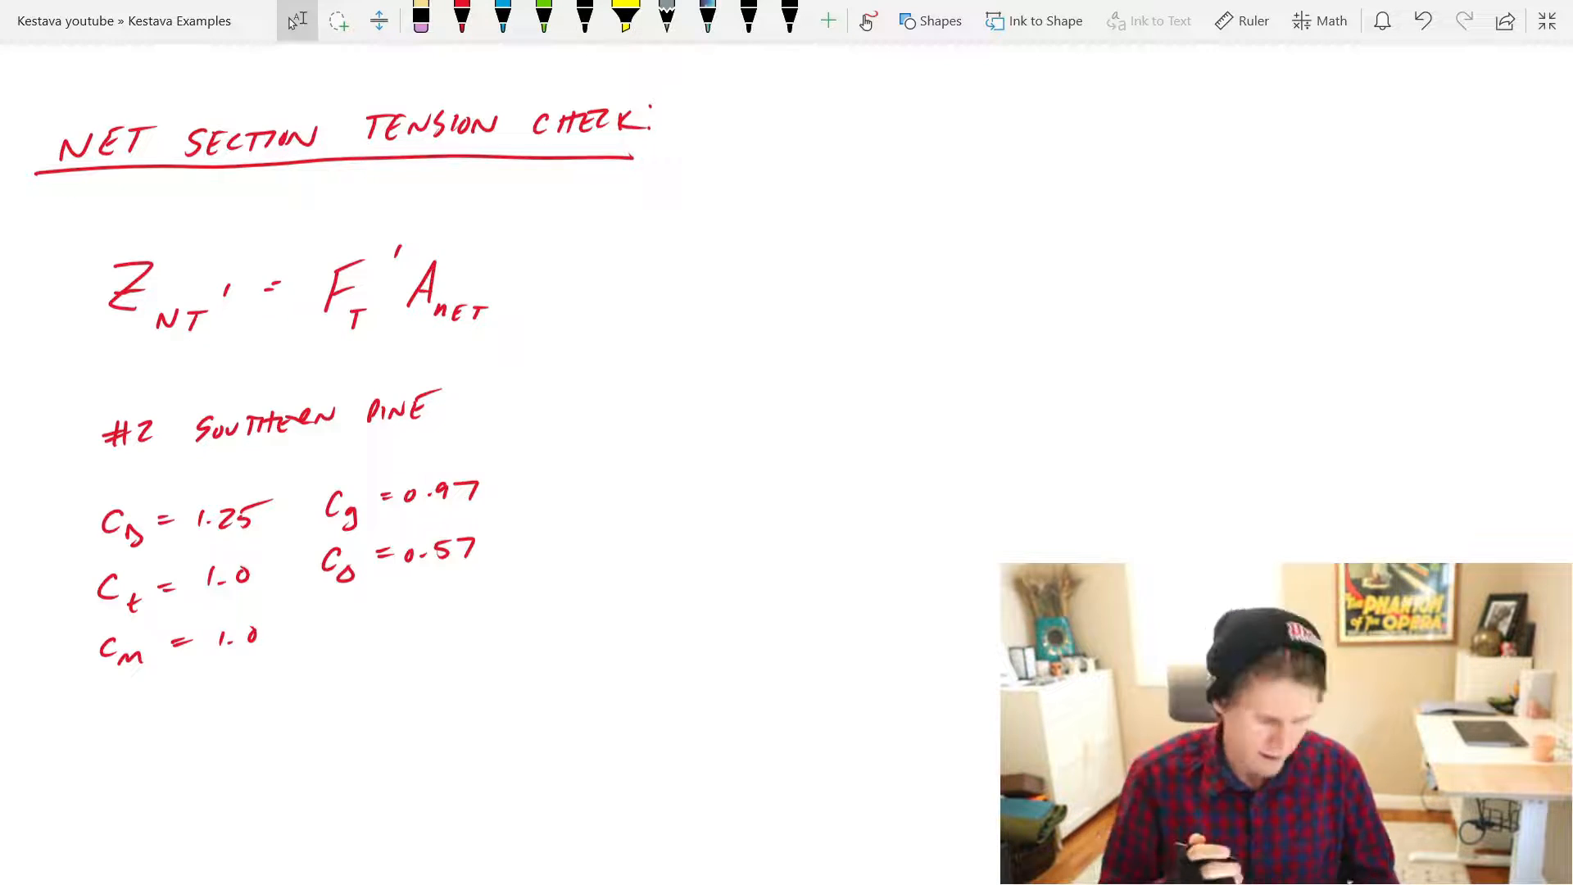
pyautogui.moveTo(522, 381); pyautogui.dragTo(510, 657)
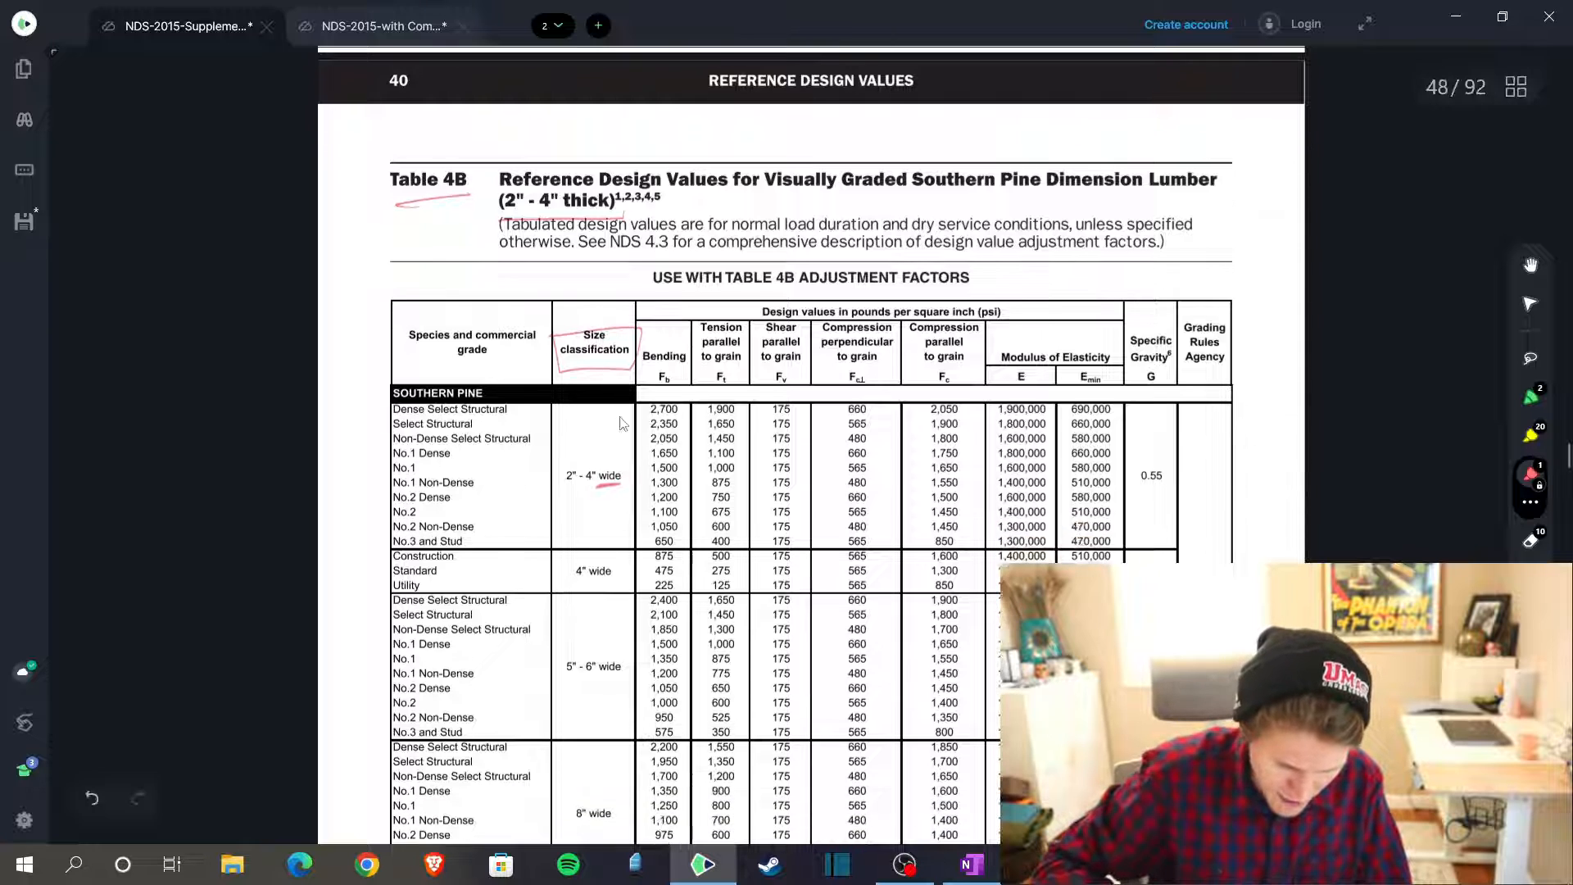
# Step: Mark size classification, 2"-4" wide and the Ft column in Table 4B
pyautogui.scroll(-3)
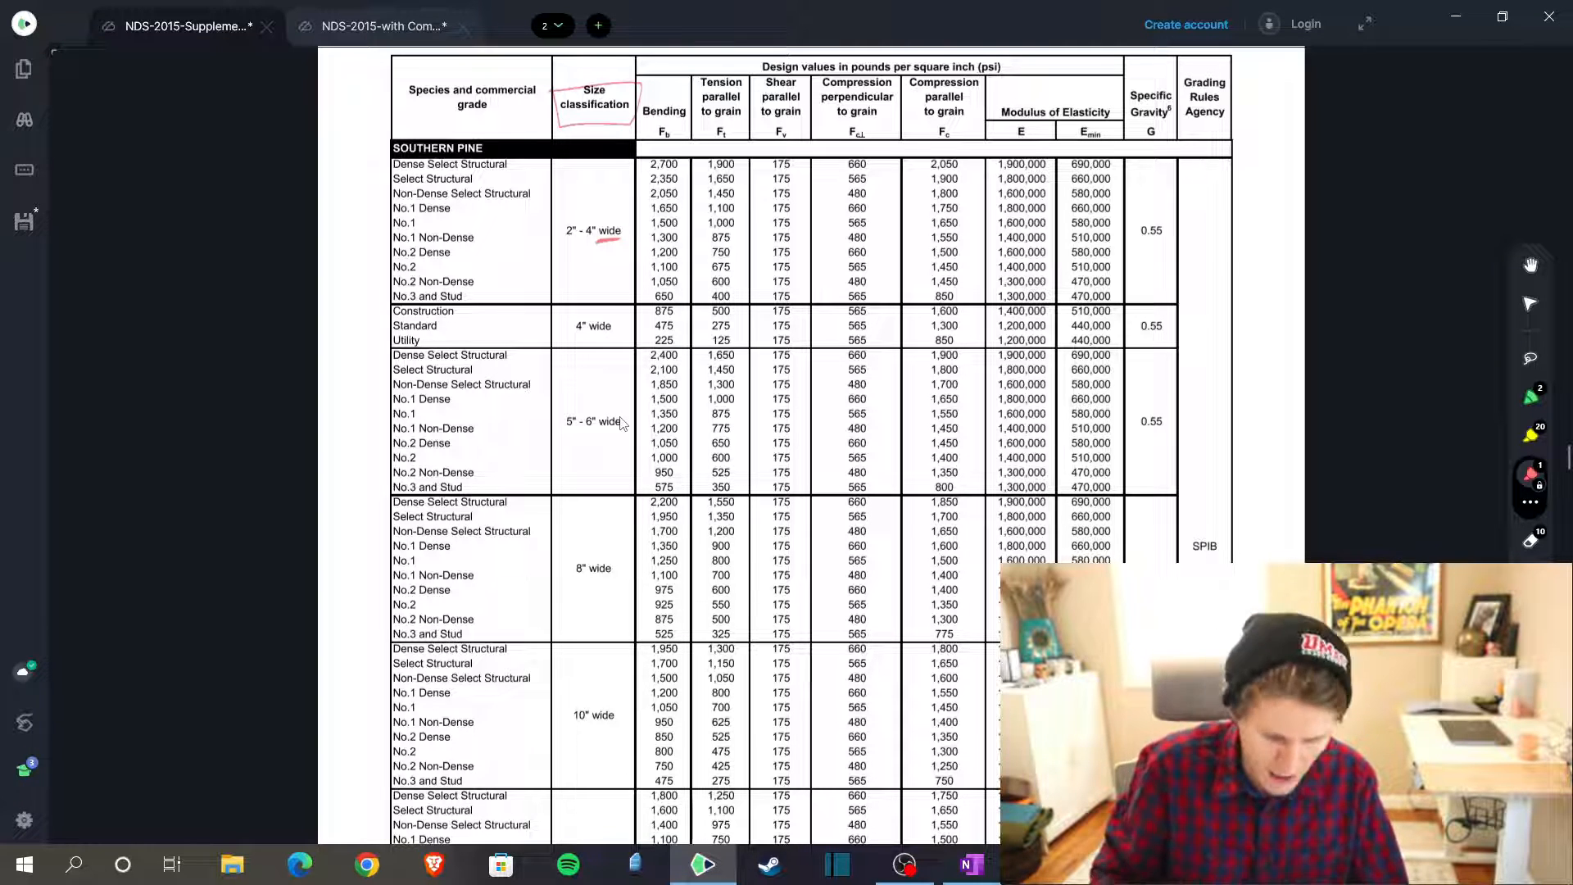
pyautogui.scroll(-3)
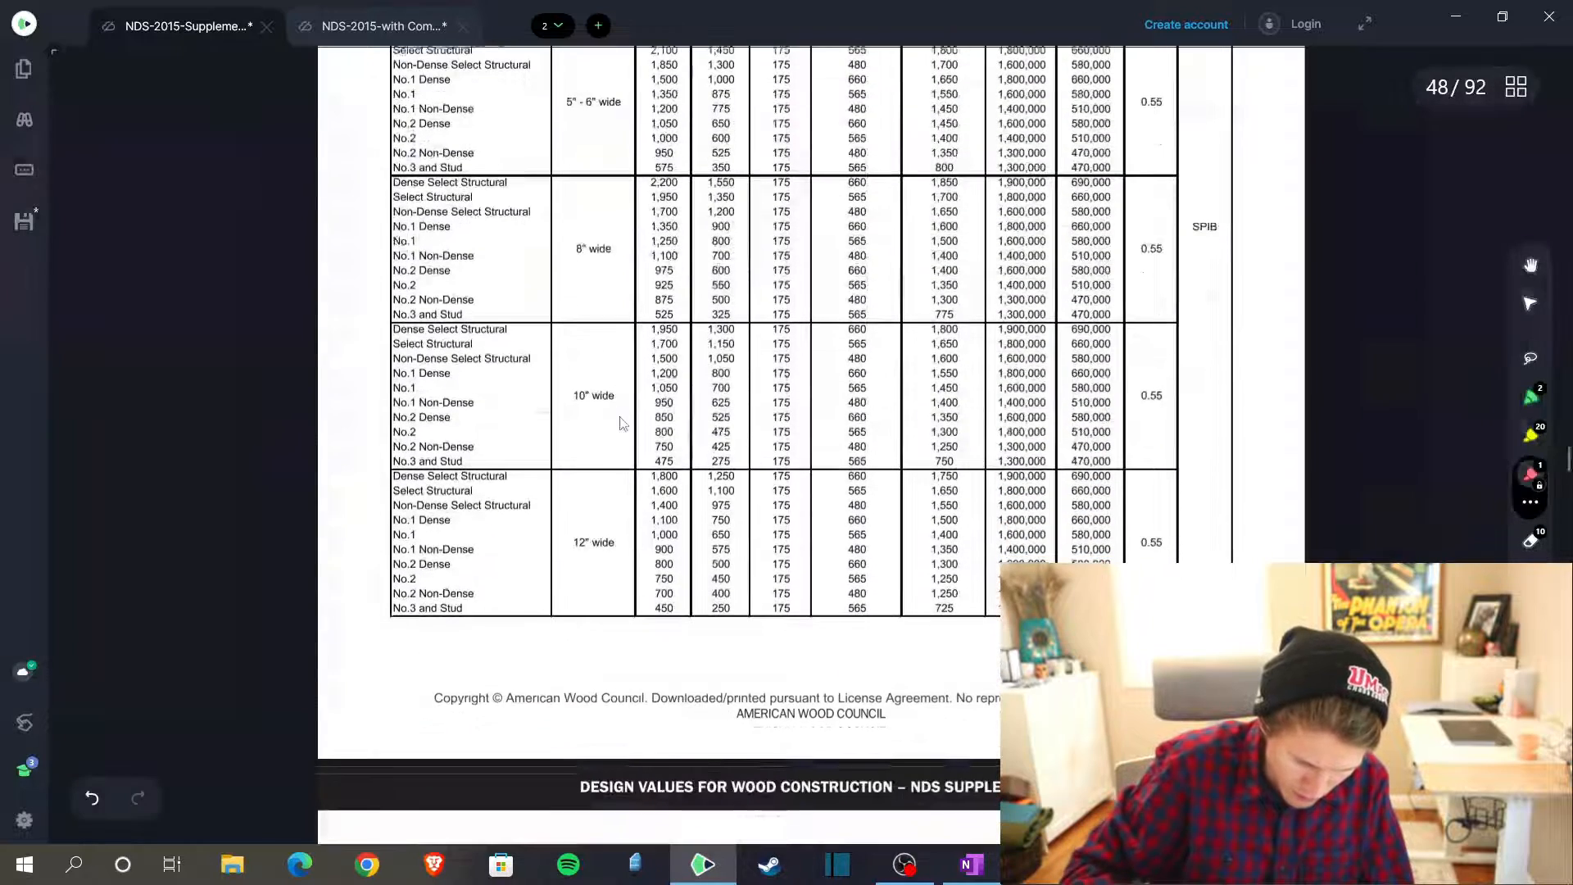
pyautogui.moveTo(567, 527); pyautogui.dragTo(621, 557)
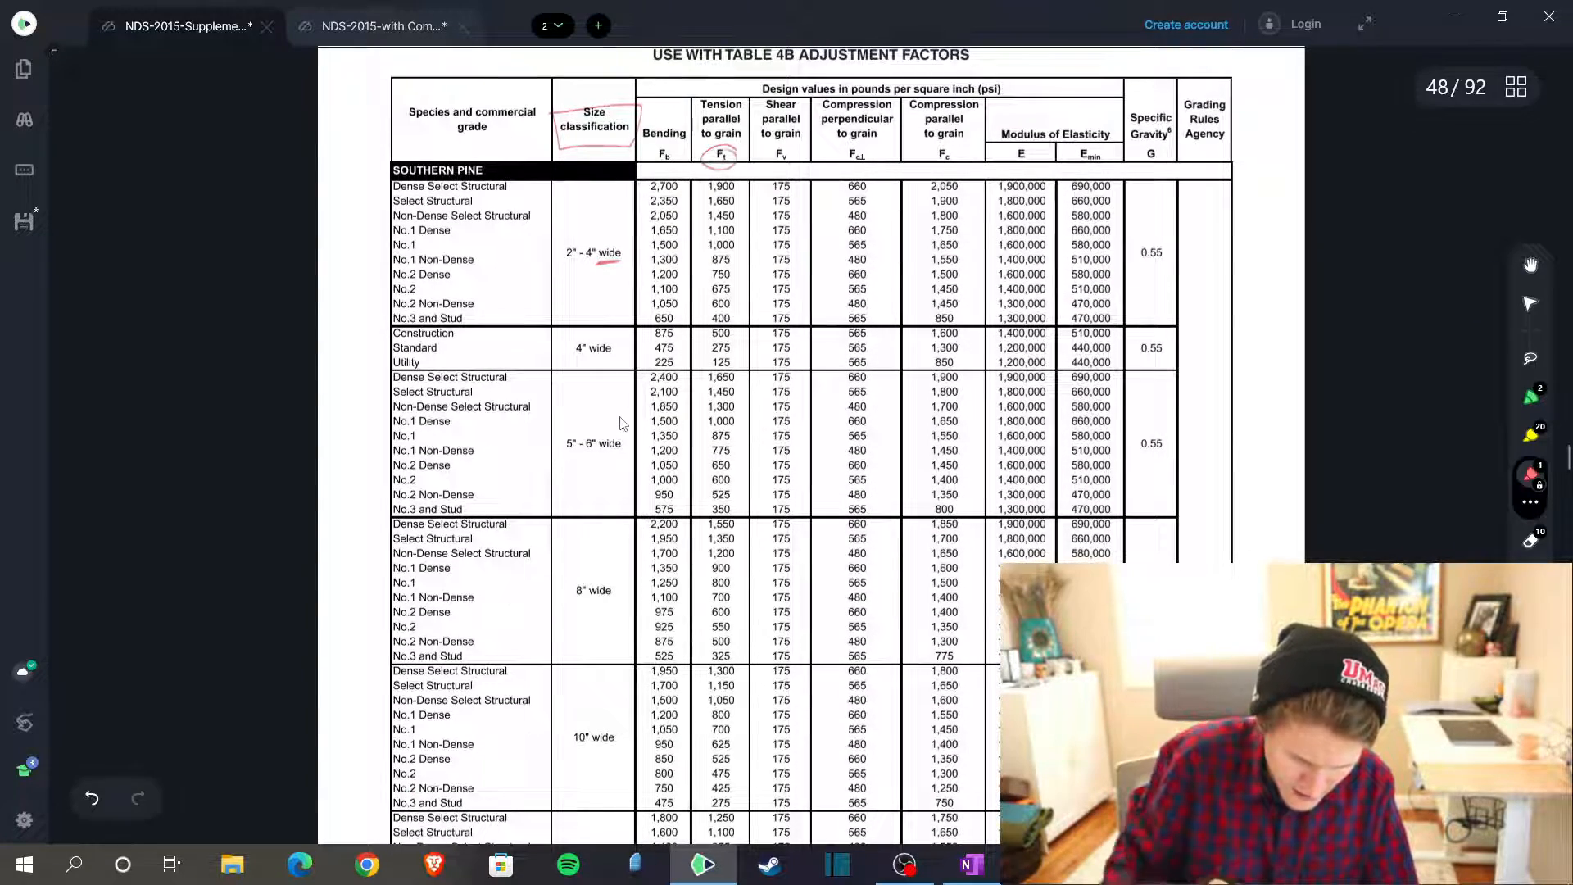
pyautogui.scroll(-3)
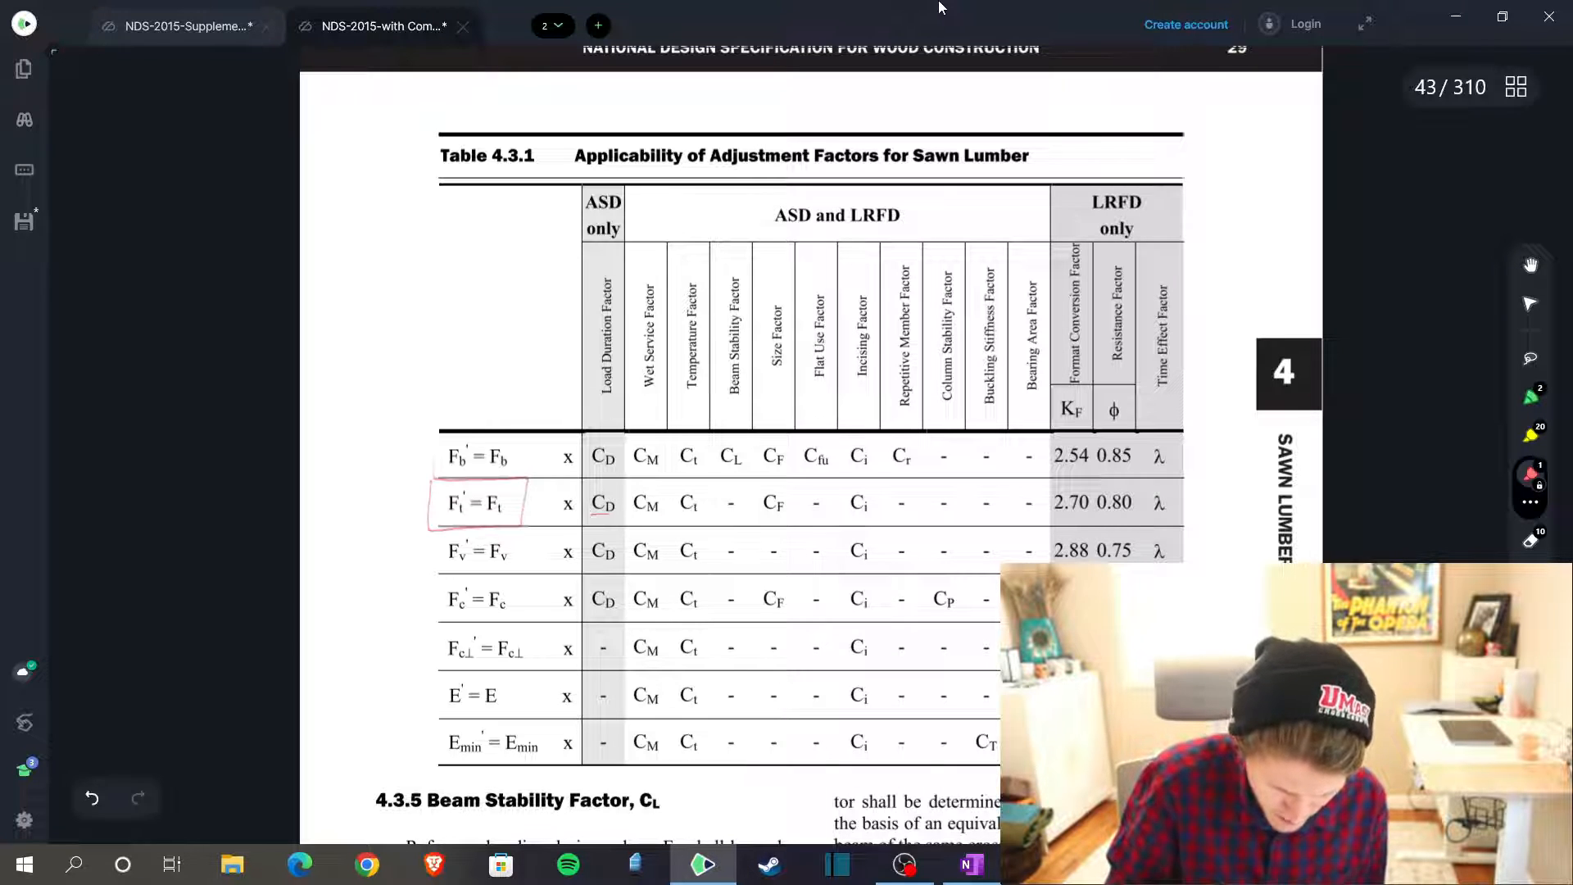
# Step: Box the Ft' = Ft row and underline CD in Table 4.3.1
pyautogui.moveTo(627, 517); pyautogui.dragTo(793, 517)
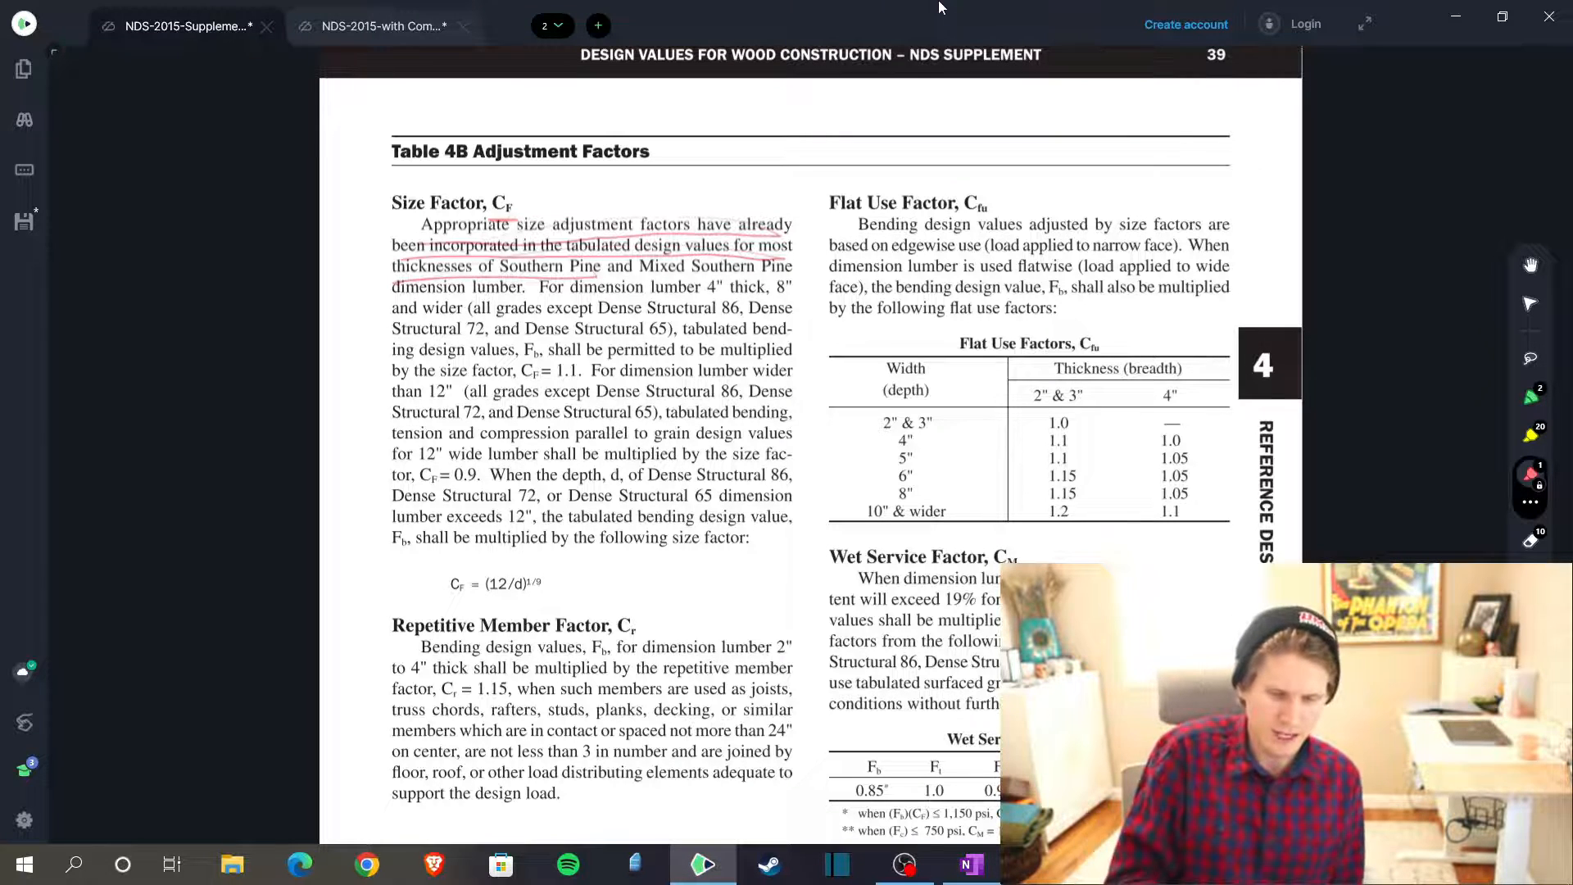
# Step: Underline the page 39 Size Factor note saying factors are included for Southern Pine
pyautogui.moveTo(792, 290); pyautogui.dragTo(748, 537)
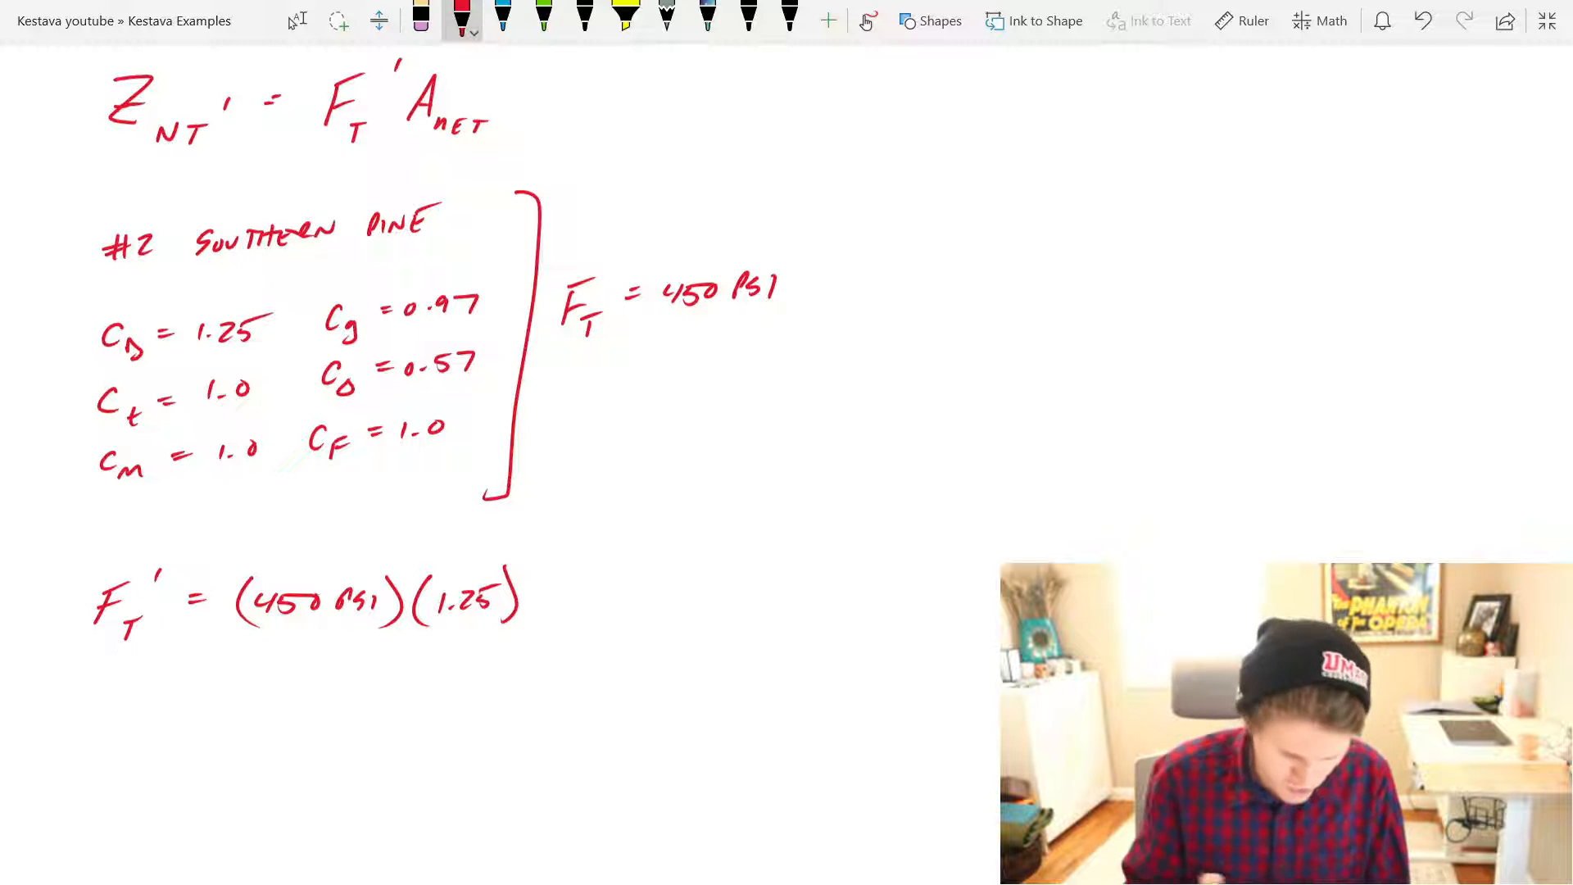
# Step: Write FT' = 562.5 psi, start Anet and sketch the member cross-section
pyautogui.write('= 562.5 psi')
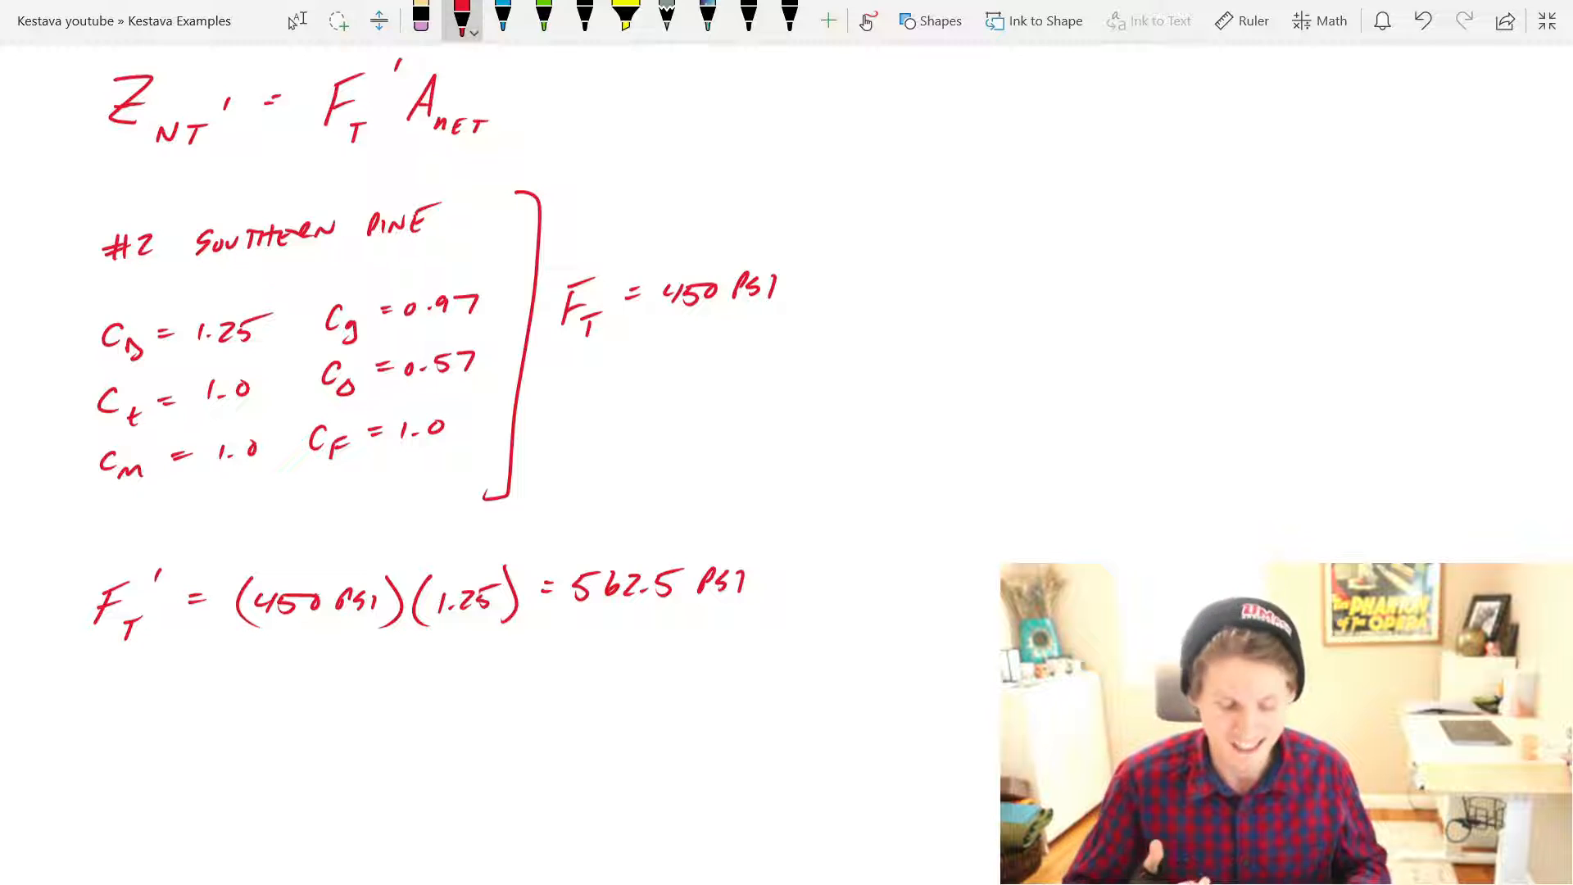
pyautogui.scroll(-3)
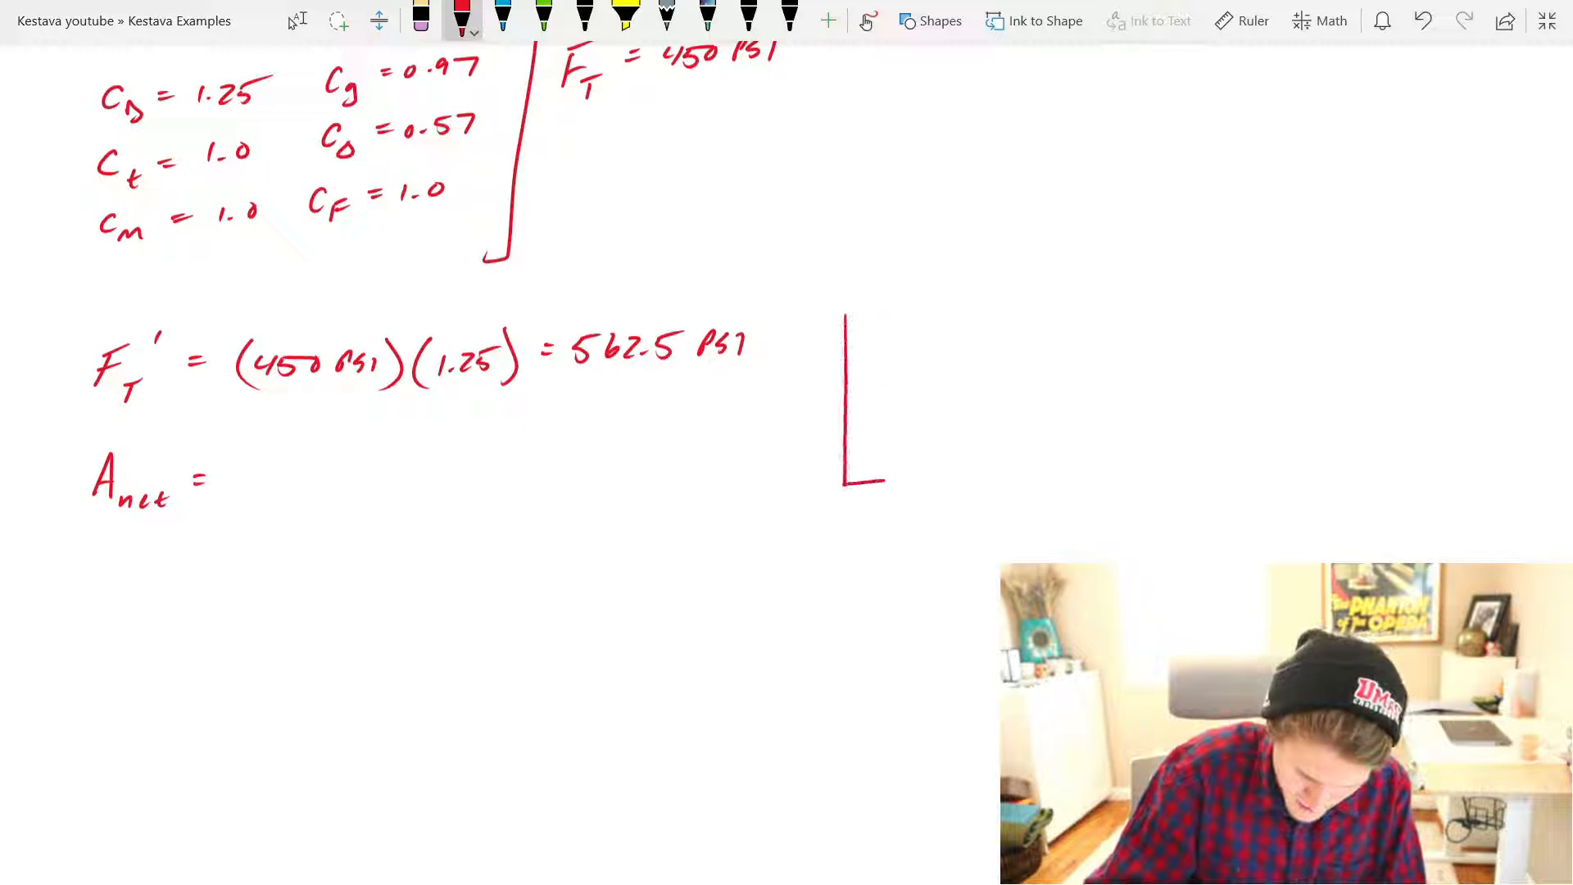
pyautogui.moveTo(848, 316); pyautogui.dragTo(883, 472)
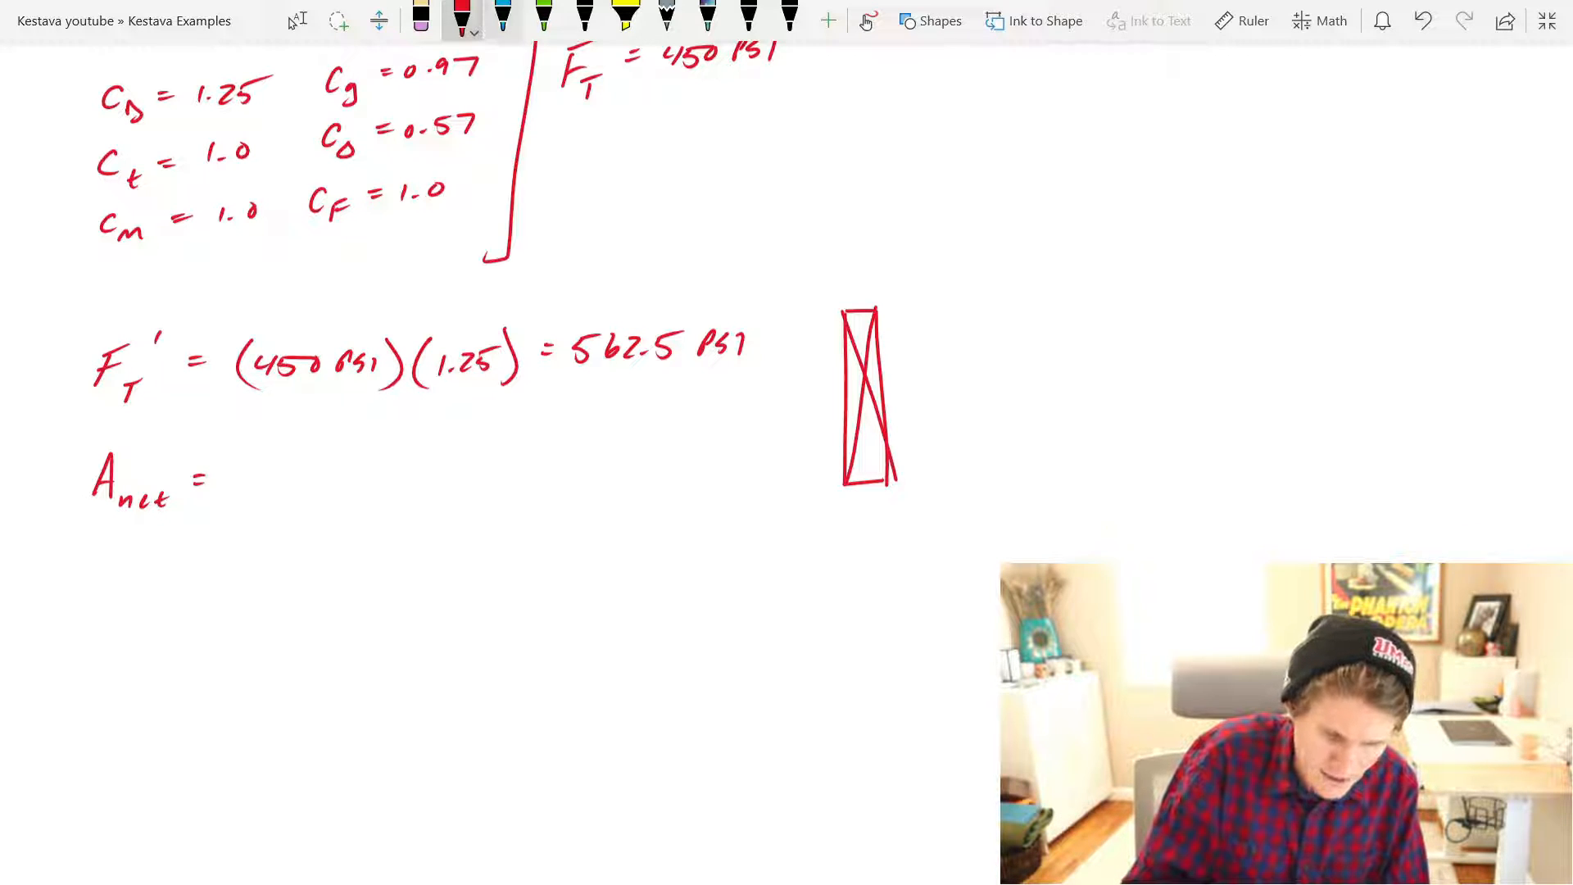
pyautogui.click(502, 18)
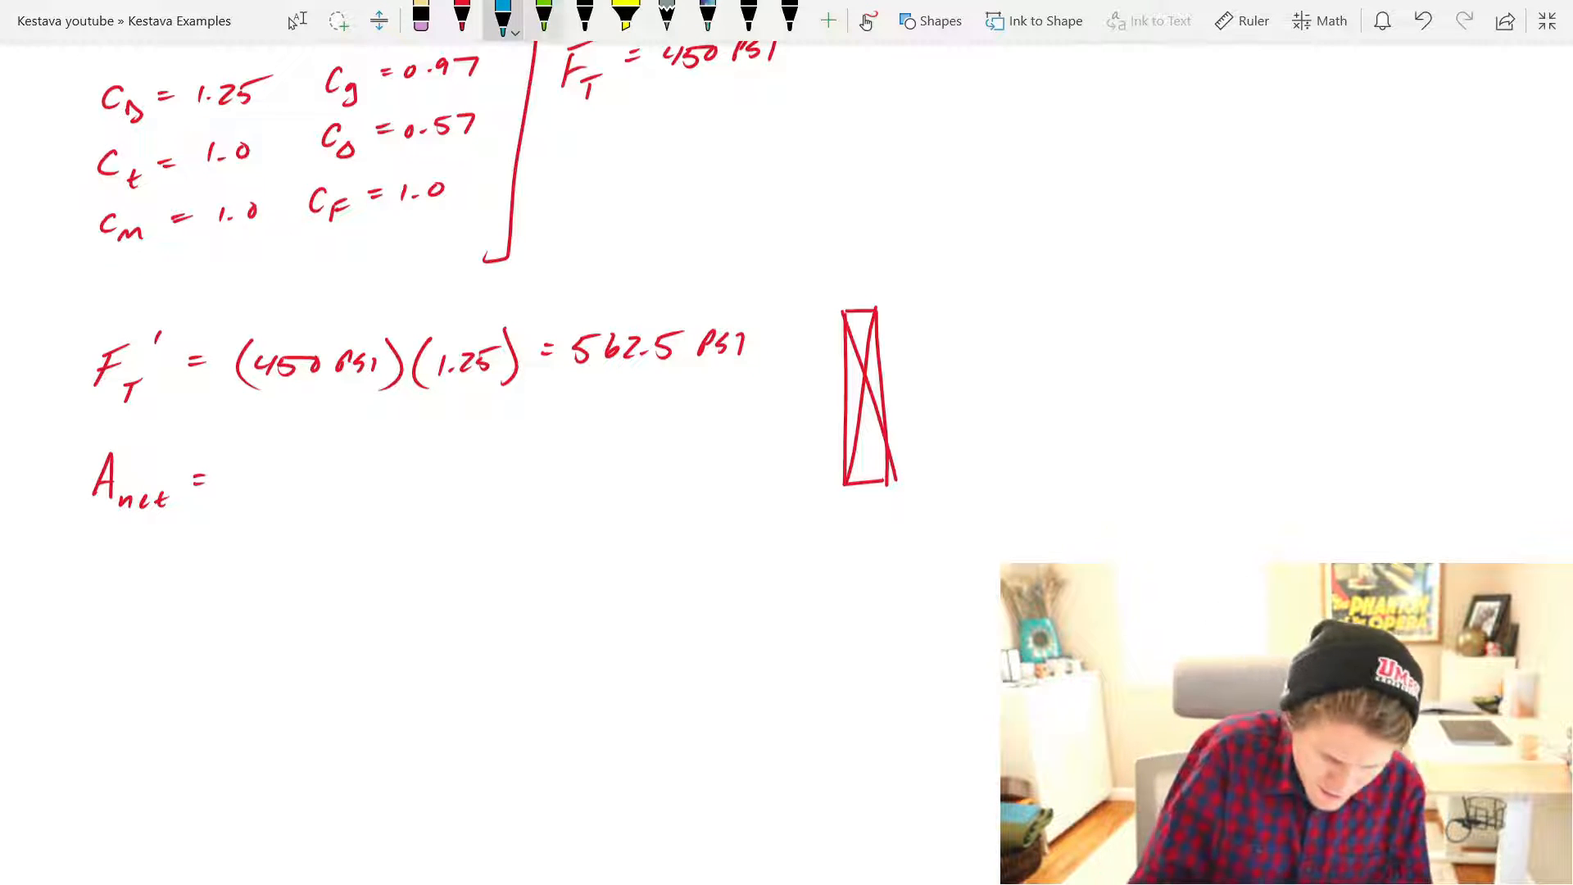
# Step: Mark the bolts, draw section cut A-A and label the holes 1" φ + 1/16"
pyautogui.click(543, 18)
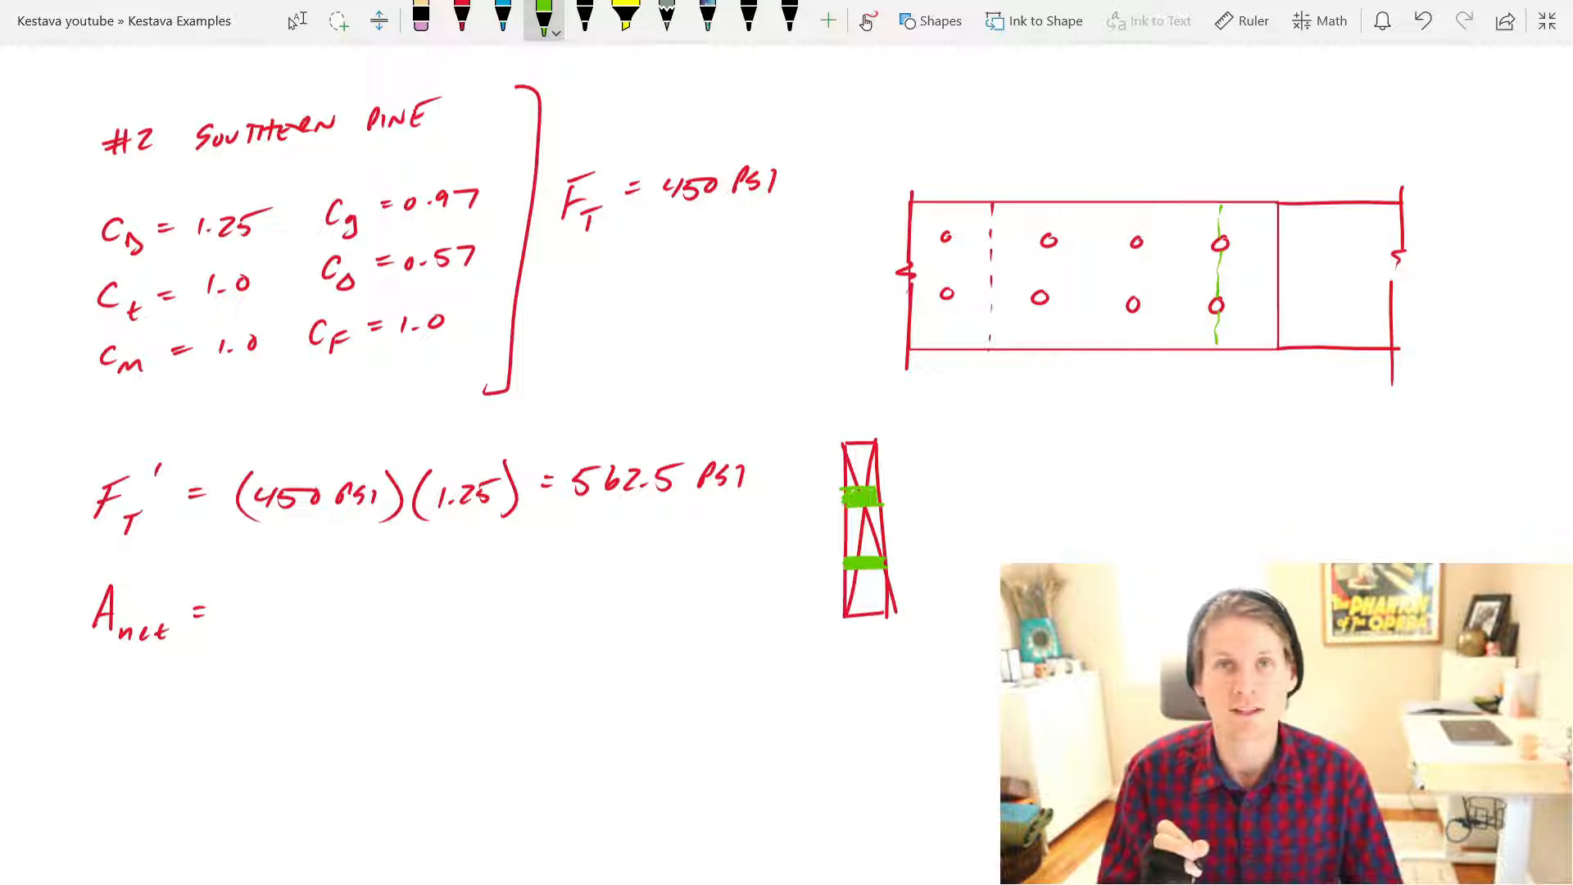
pyautogui.moveTo(1304, 273); pyautogui.dragTo(1365, 273)
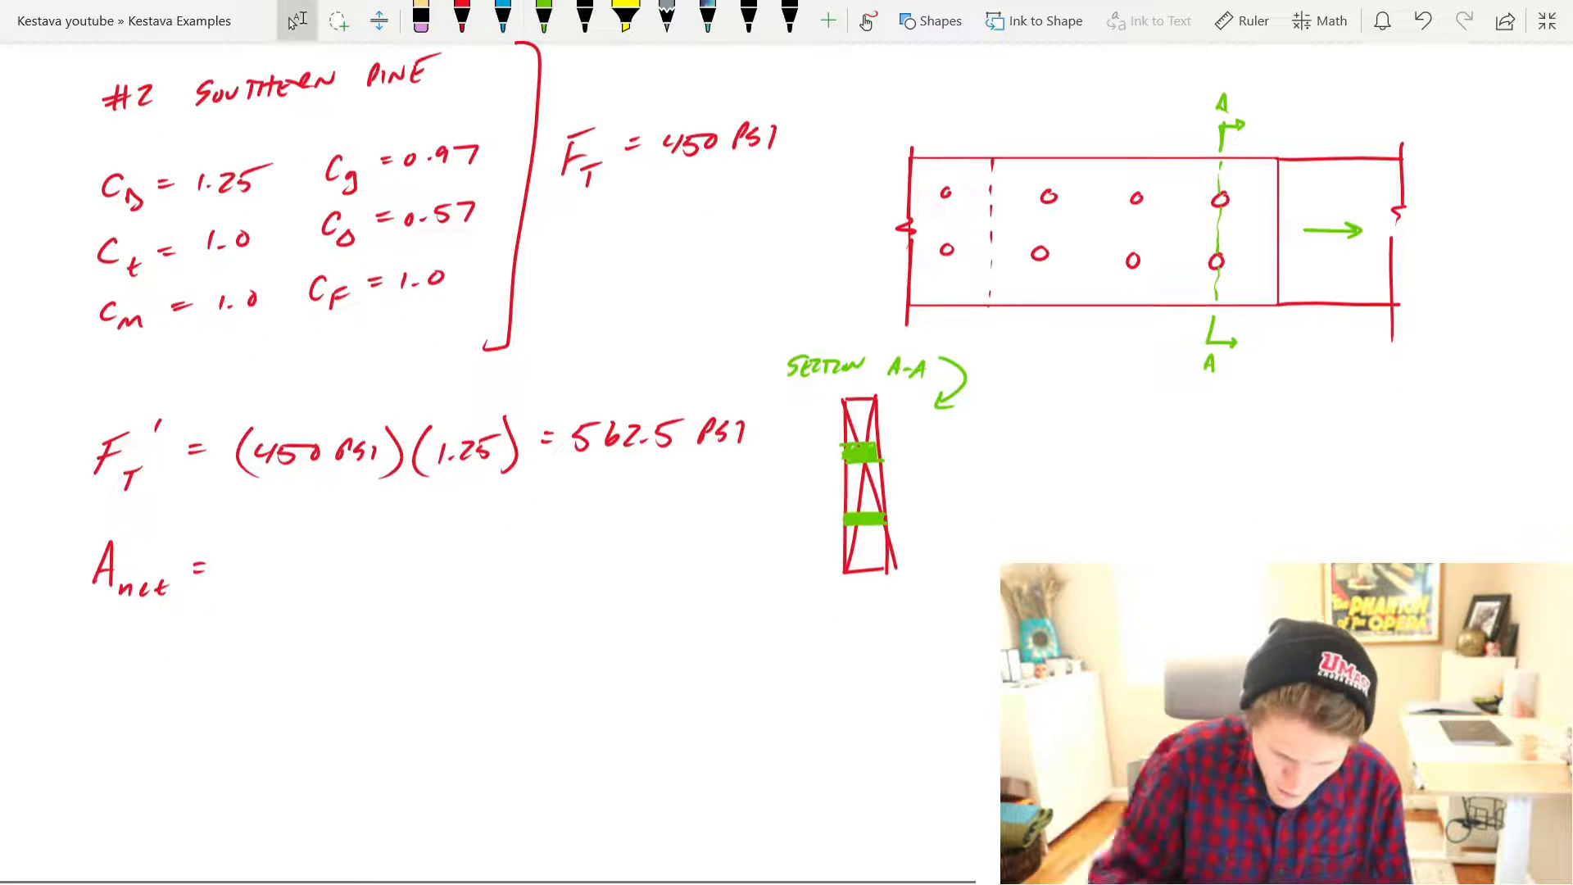
pyautogui.click(541, 20)
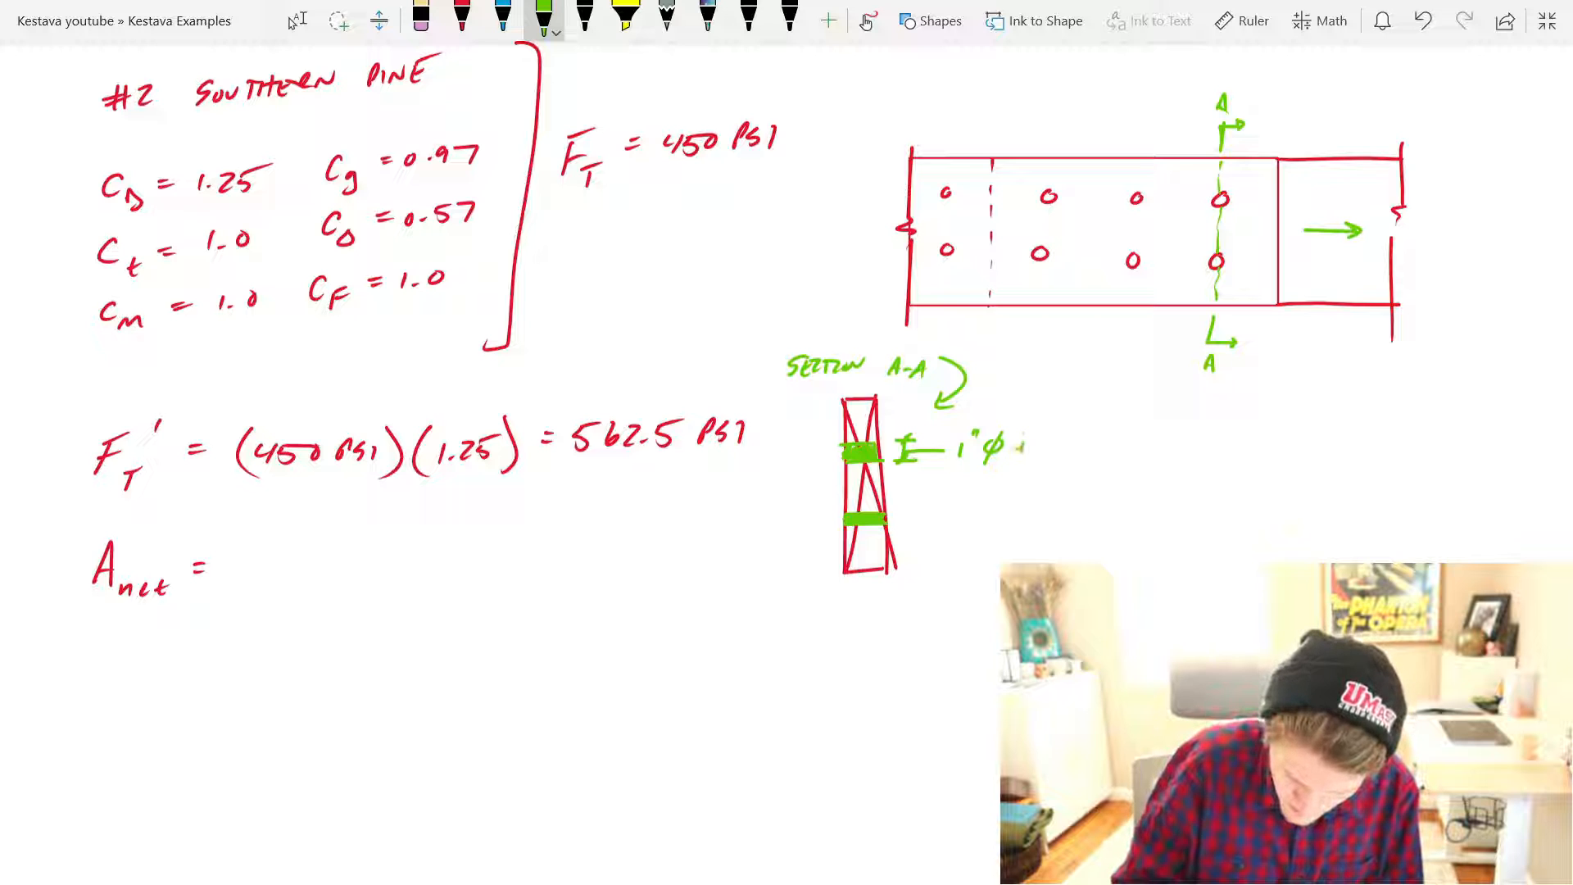
pyautogui.write('+ 1/16"')
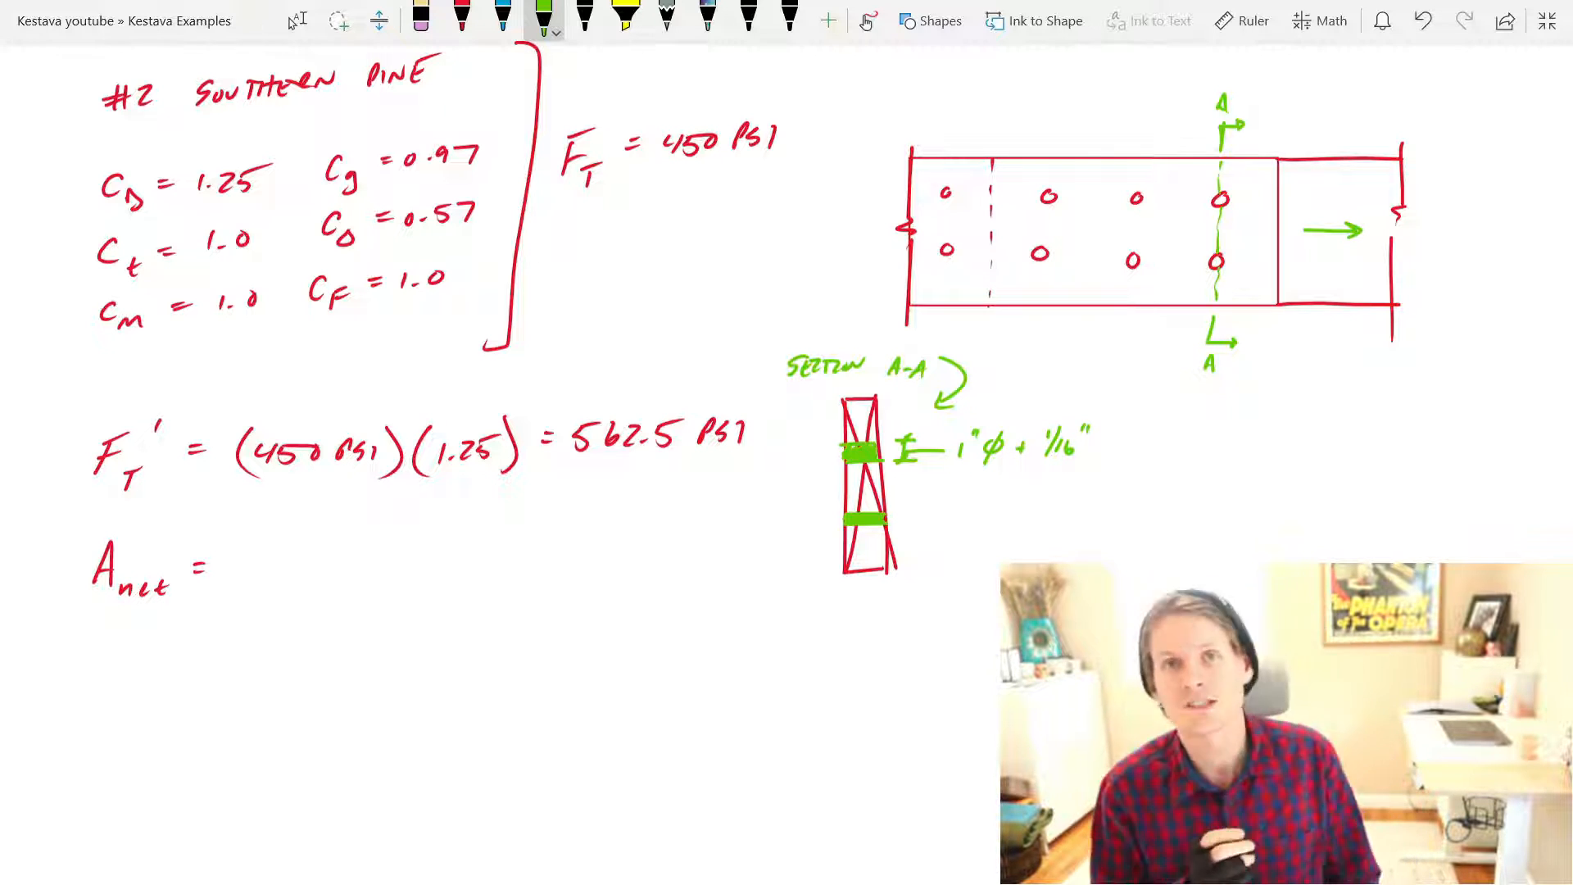
pyautogui.click(462, 18)
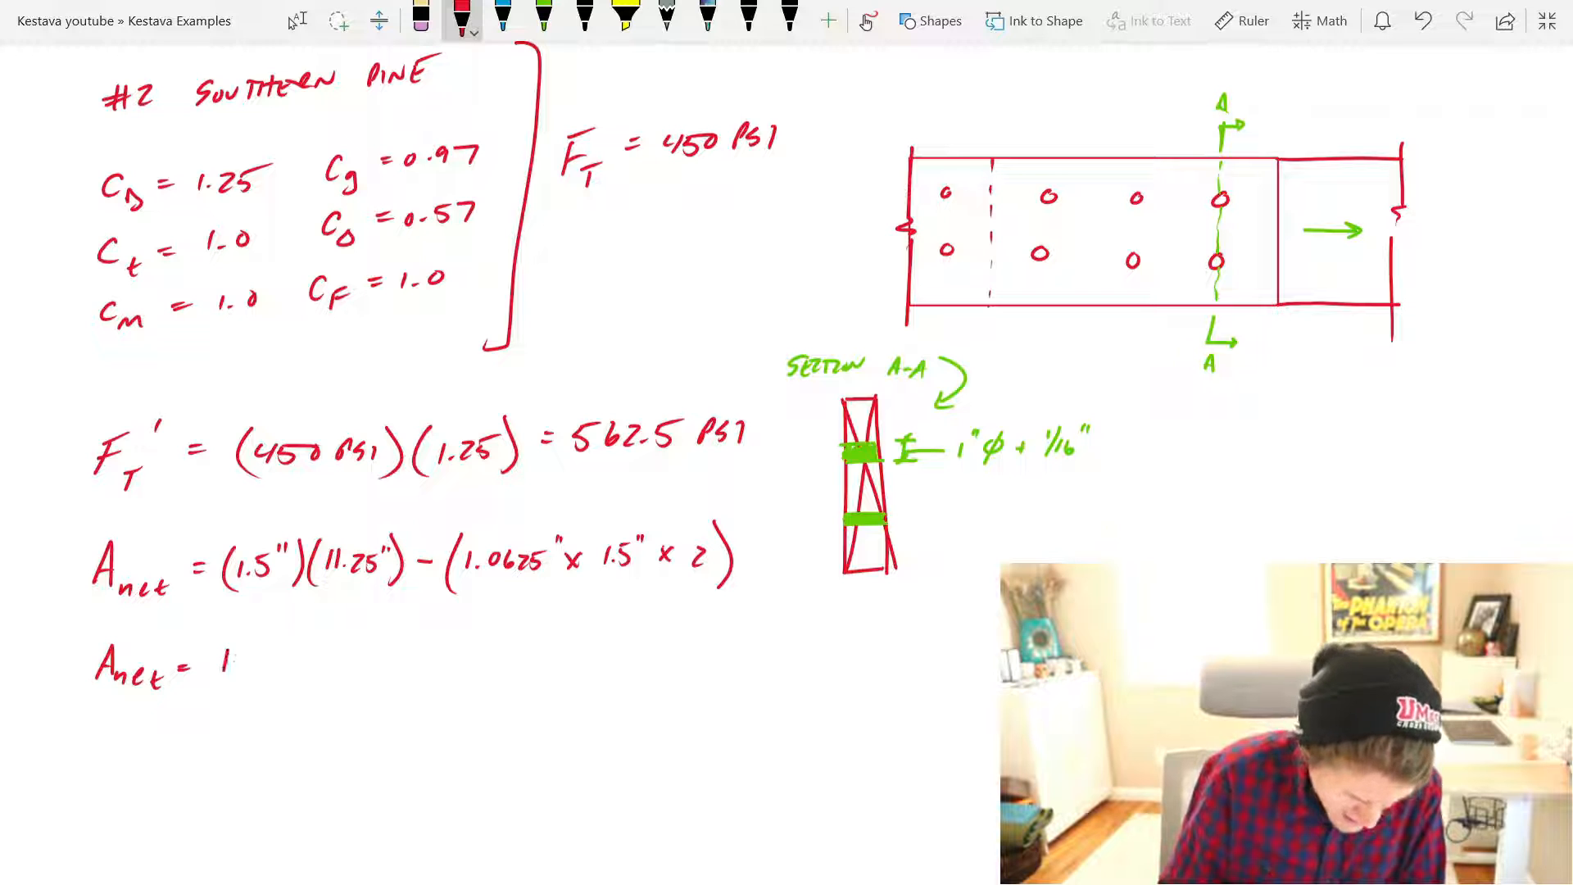
# Step: Write Anet = 13.7 in² and label t, w and (2) above the formula terms
pyautogui.write('13.7 in2')
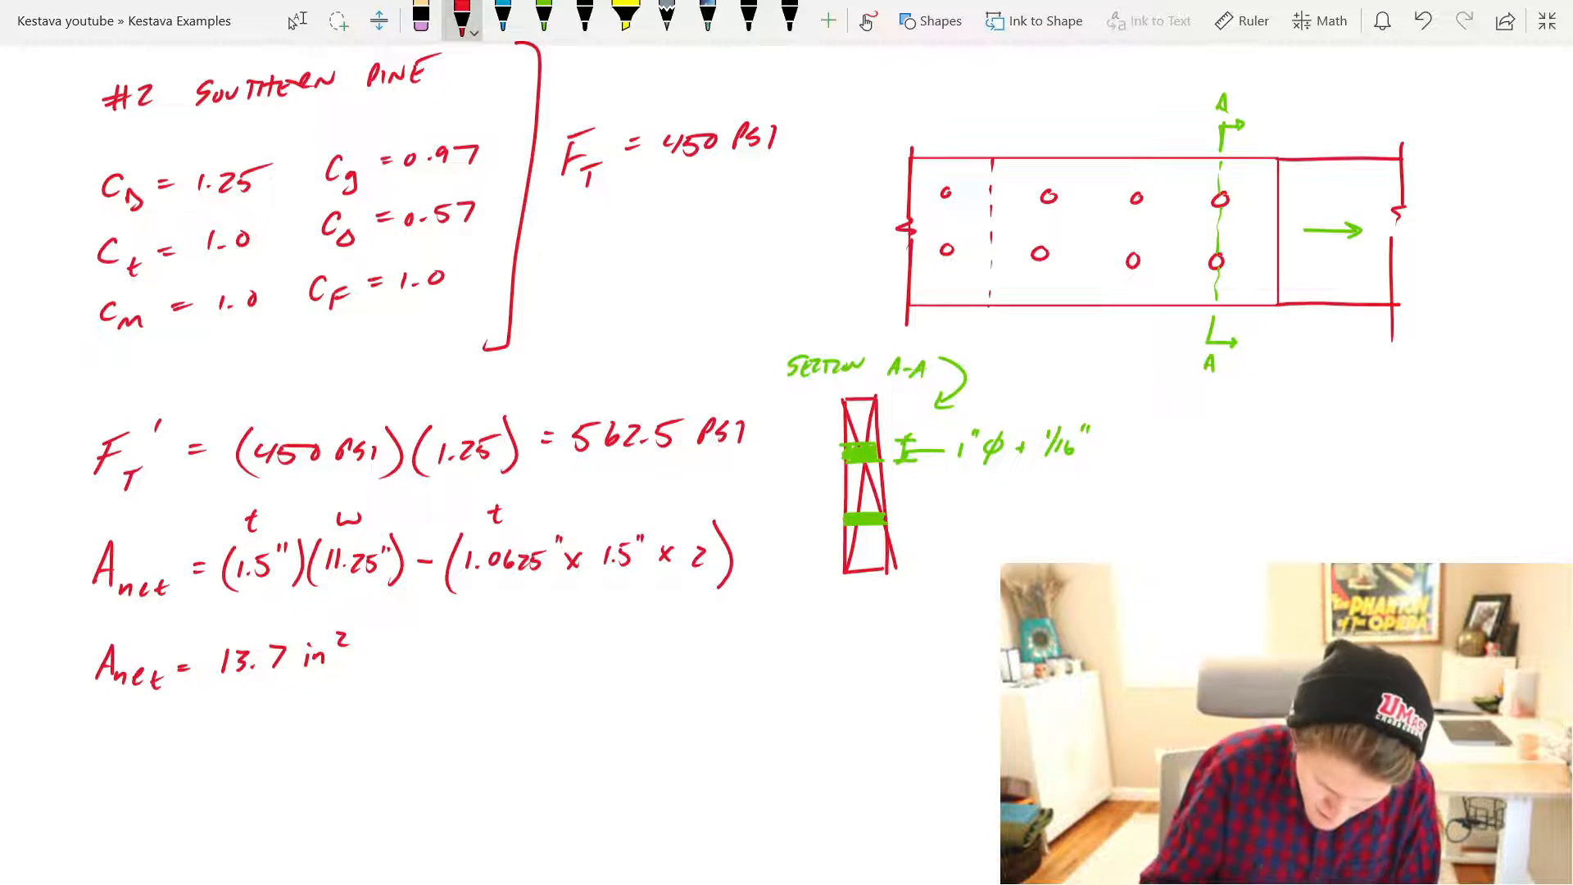
pyautogui.click(615, 504)
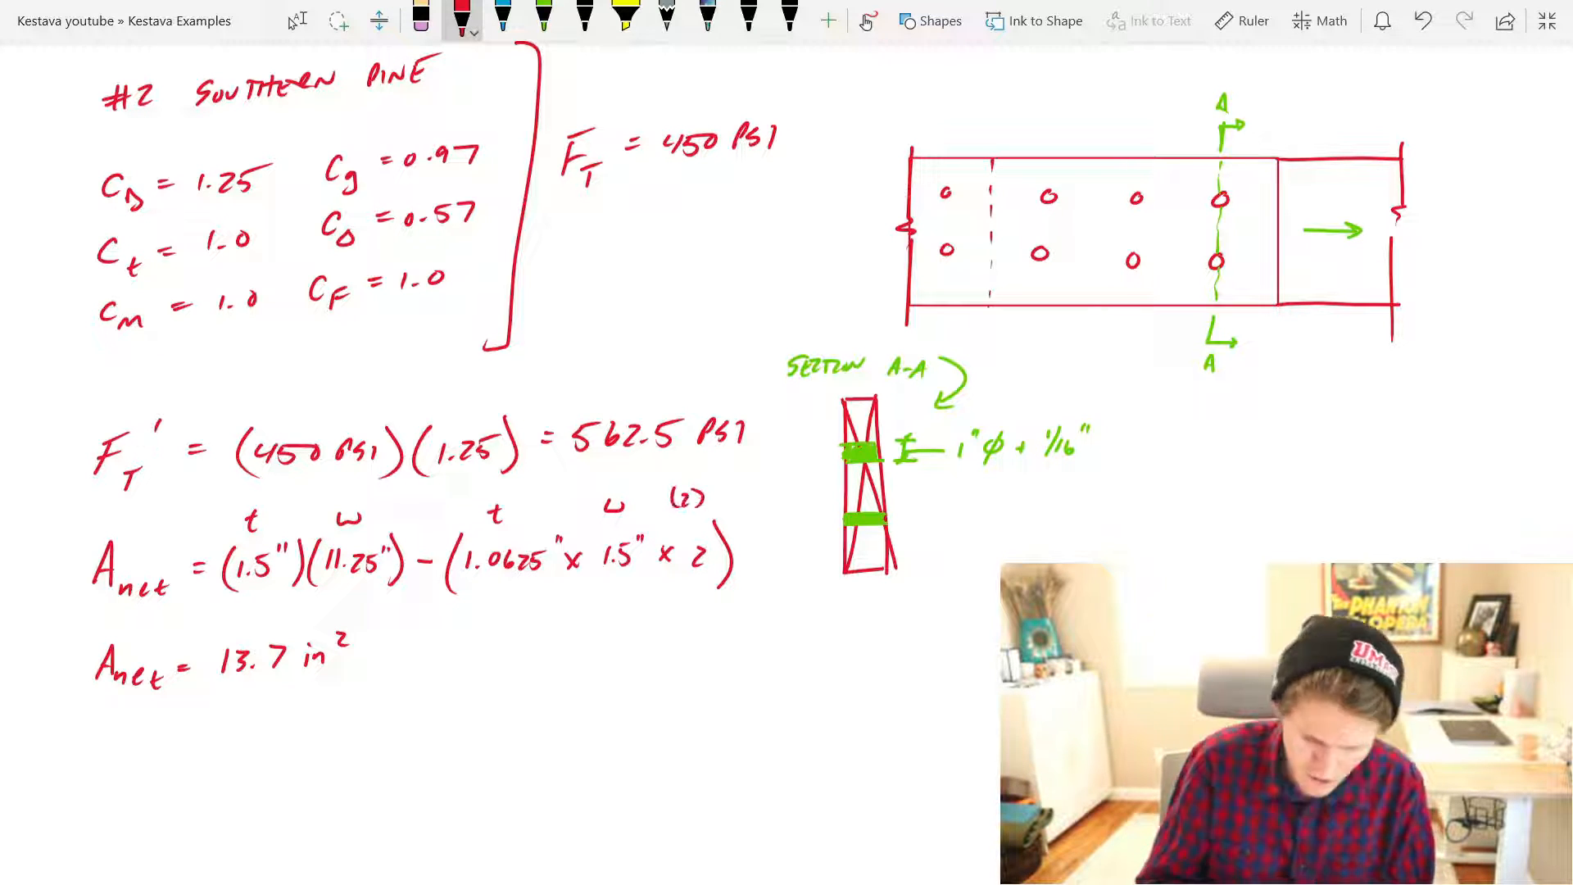
pyautogui.scroll(-3)
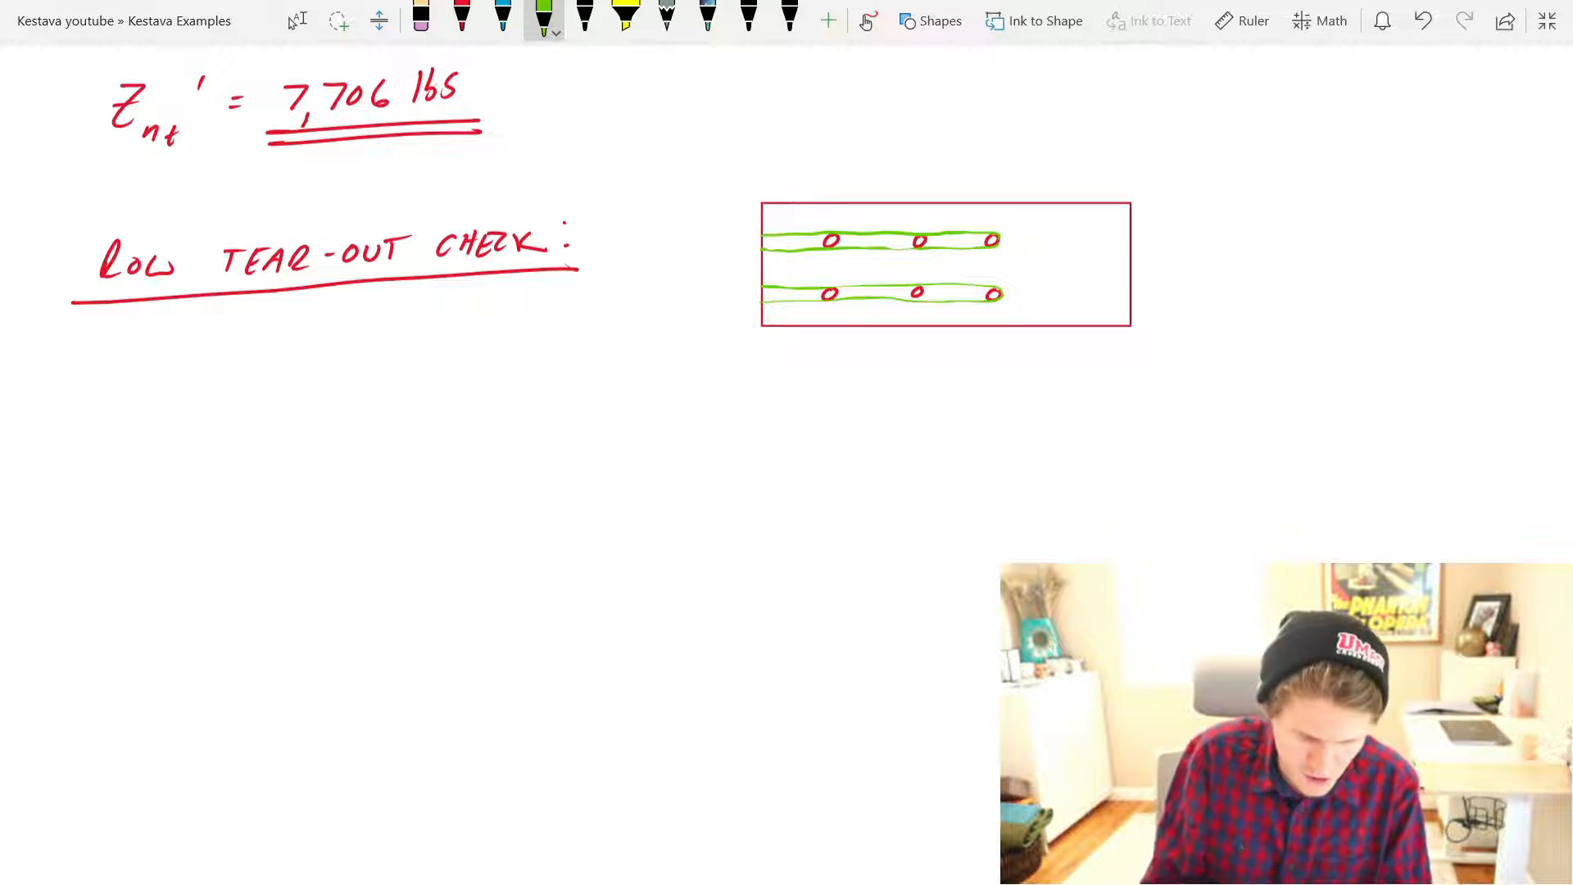
# Step: In red ink, write row tear-out values n = 3, t = 1.5" and s_critical = 4"
pyautogui.click(462, 18)
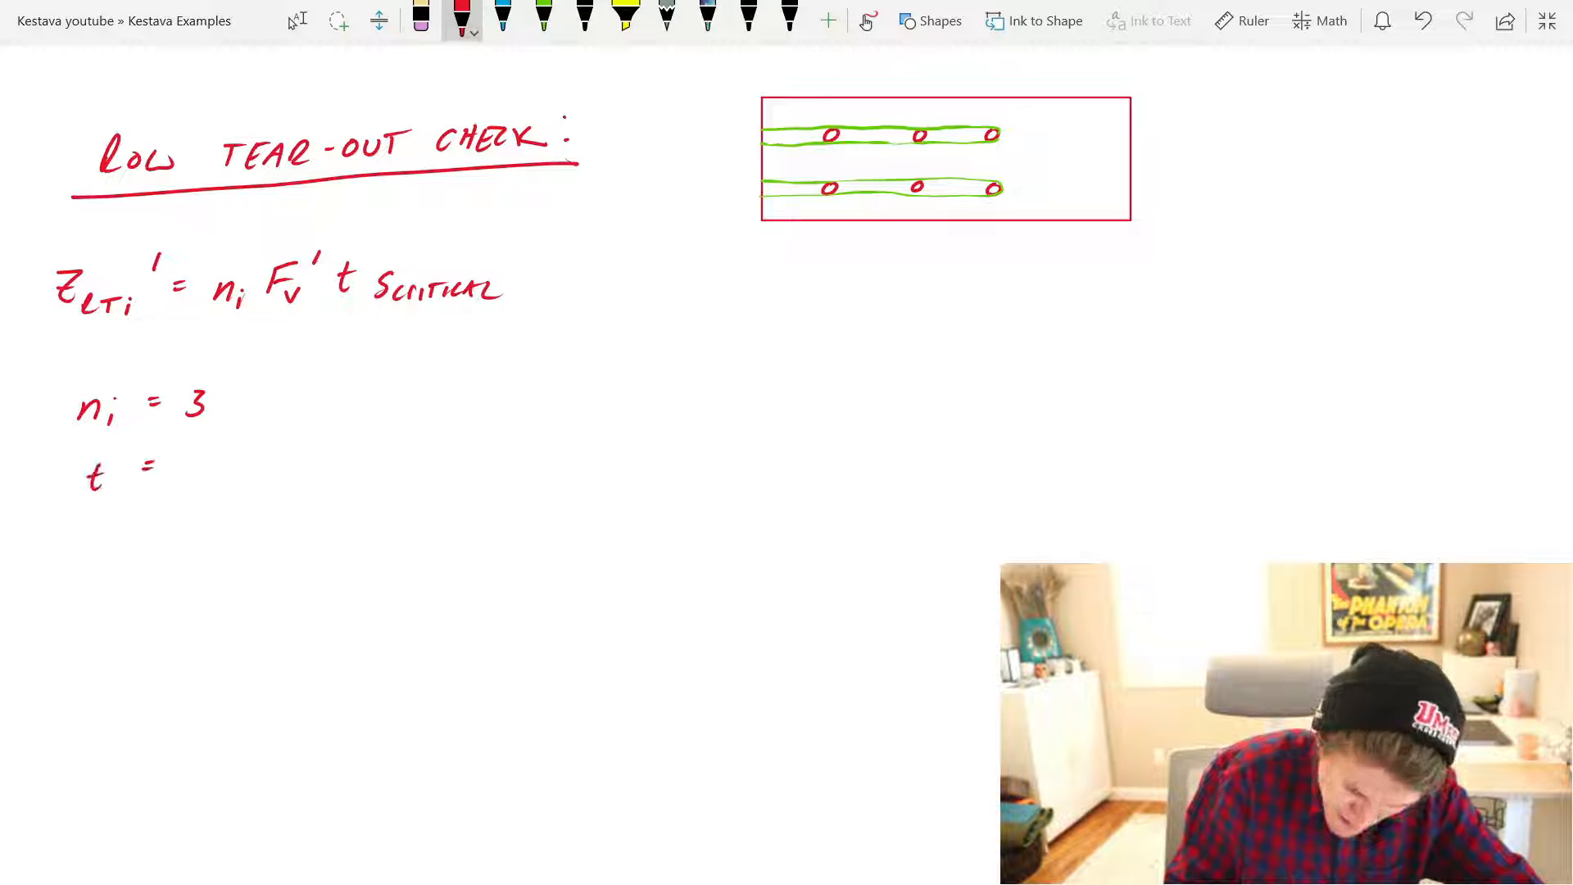
pyautogui.write('1.5"')
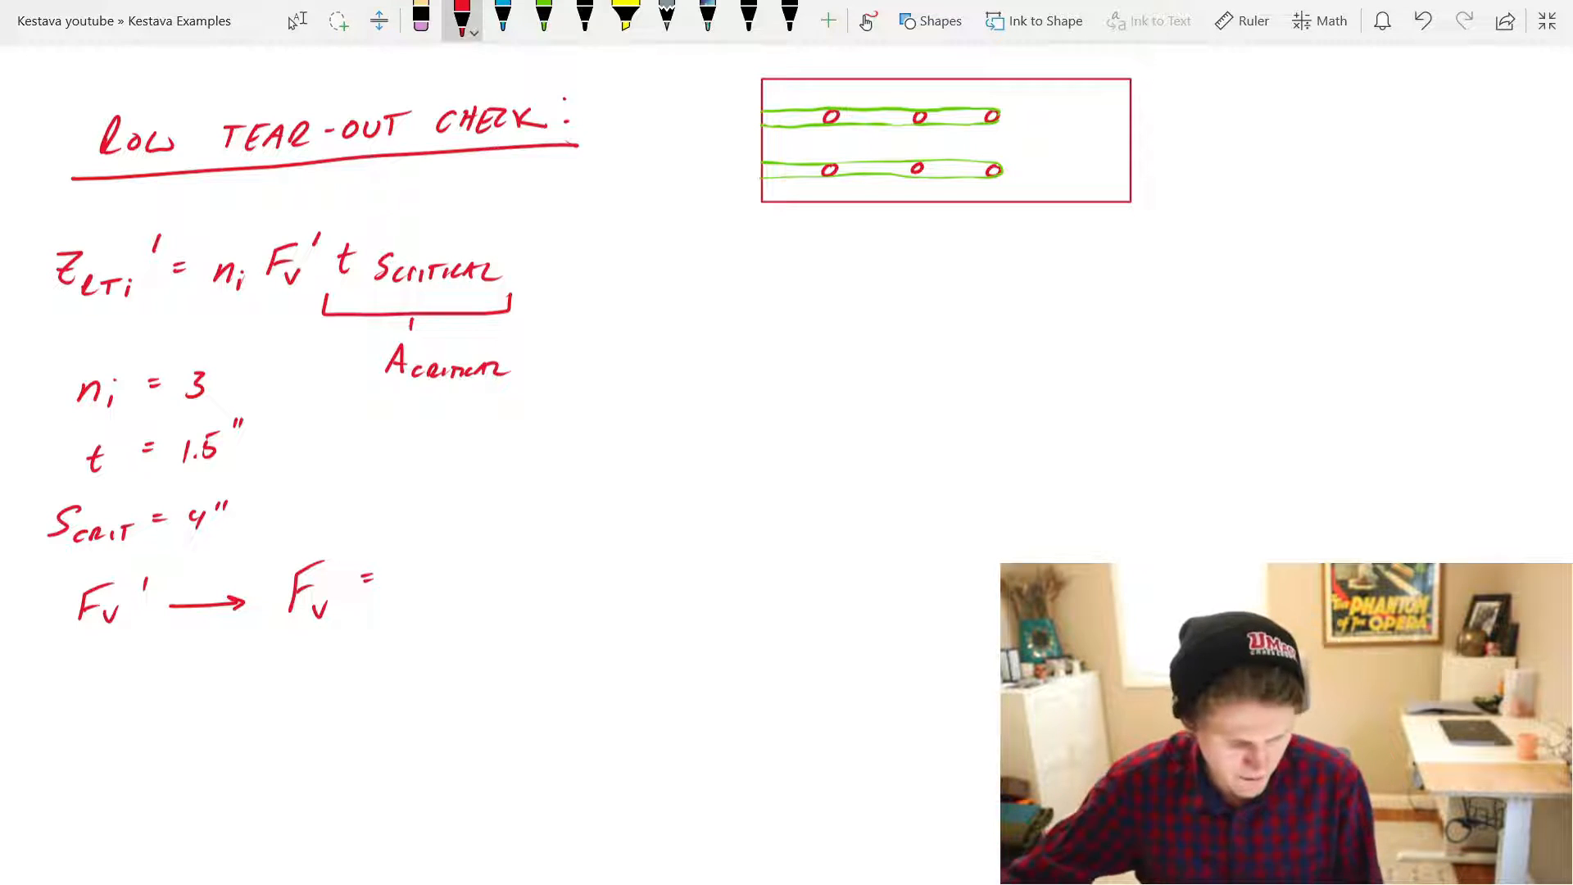
# Step: Write Fv = 175 psi and Fv' = (175 psi)(1.25) = 219 psi
pyautogui.click(296, 20)
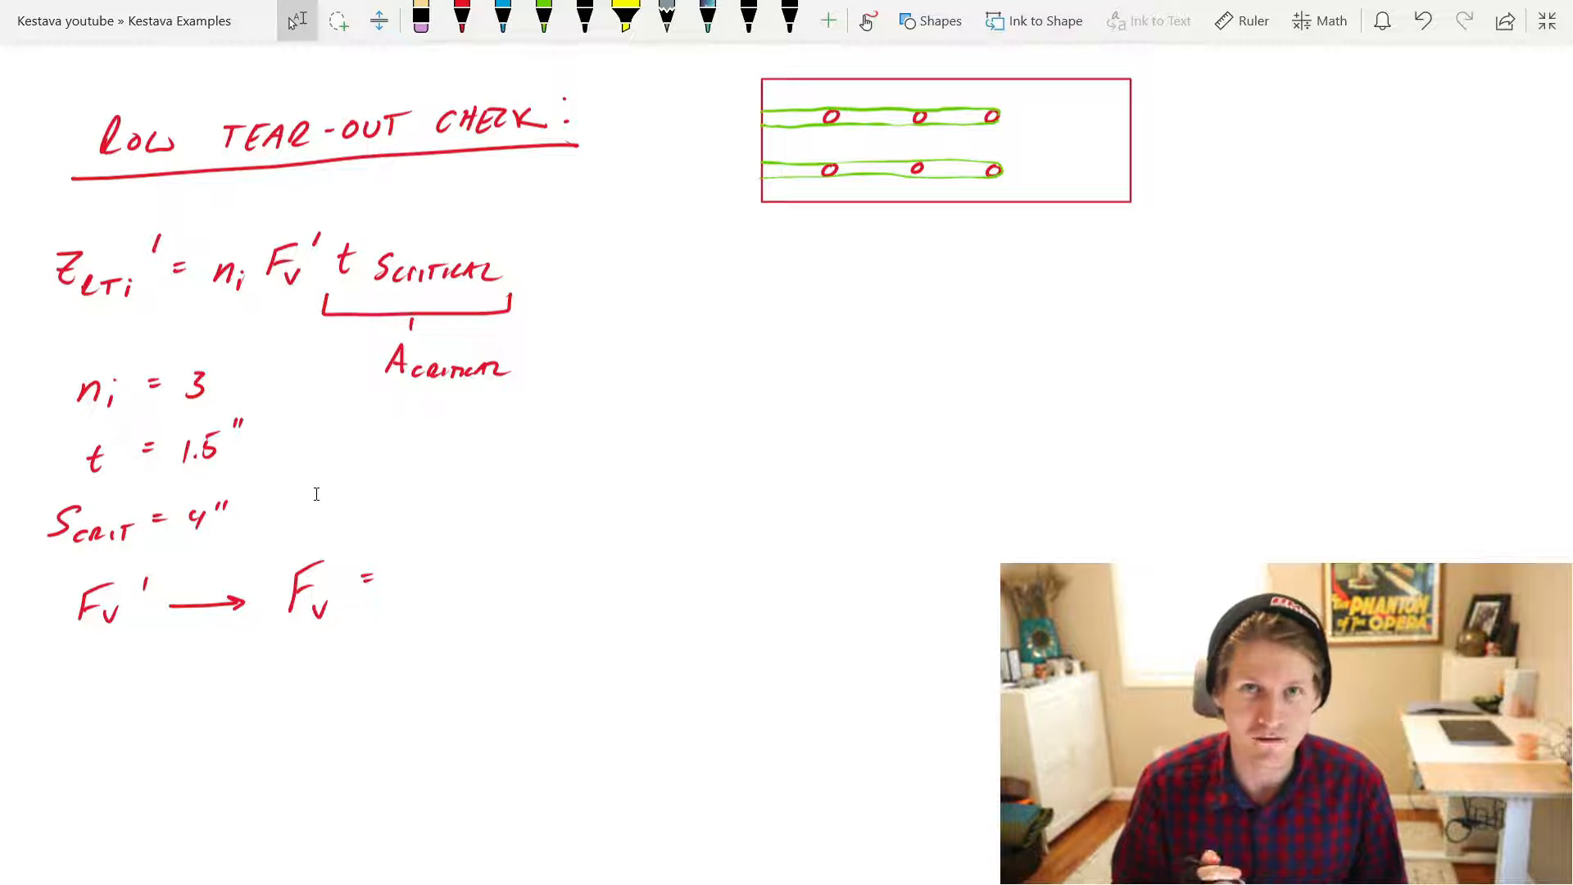
pyautogui.write('175 psi')
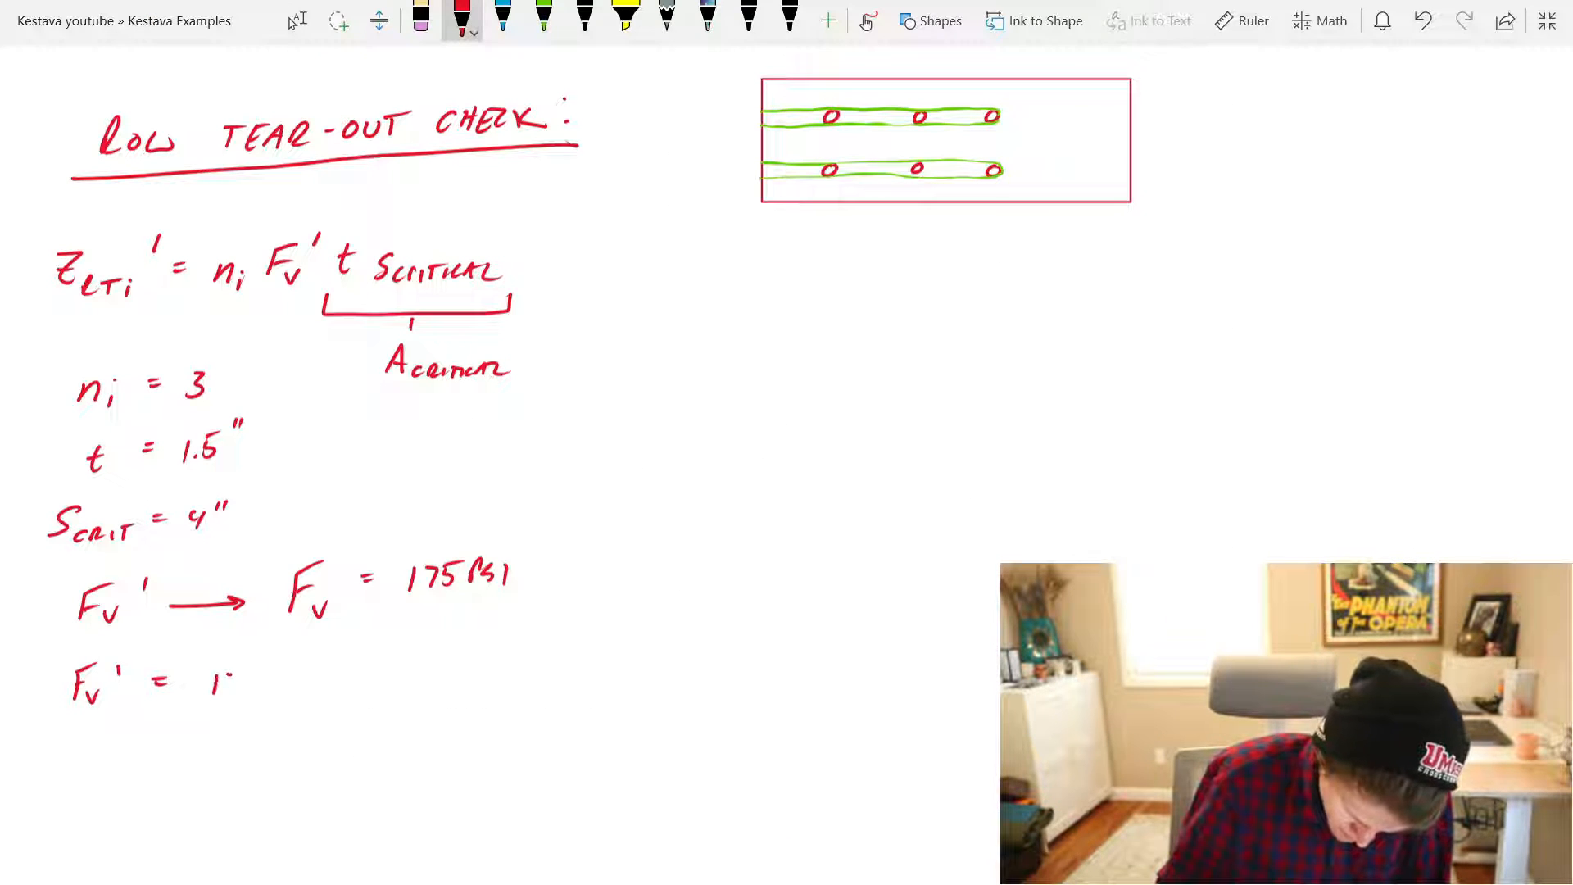
pyautogui.write('175 PSI)(')
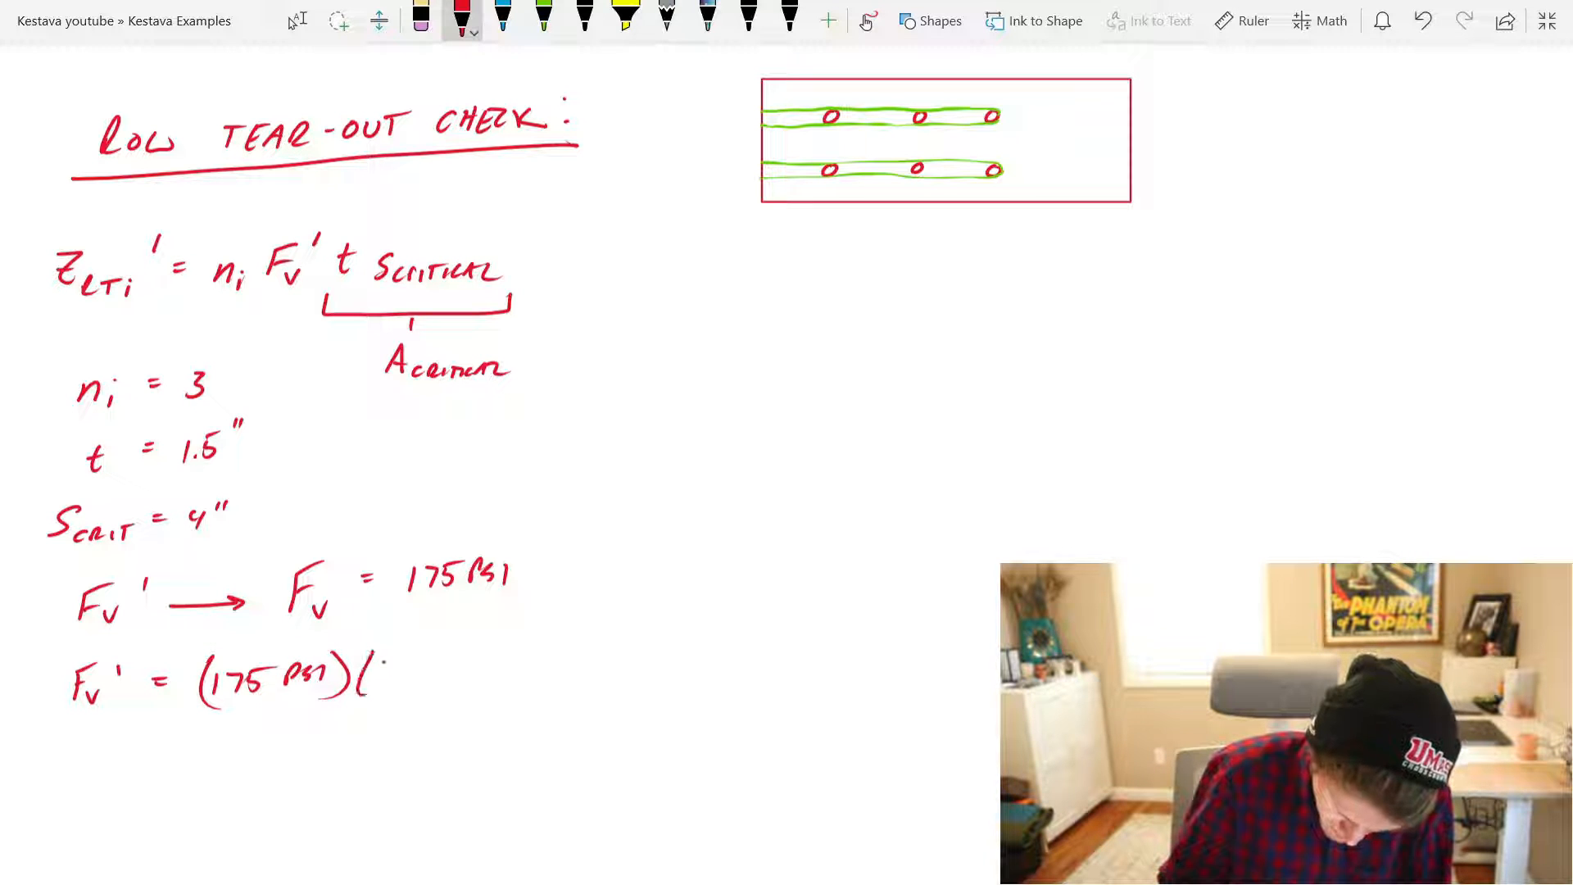
pyautogui.write('1.25) =')
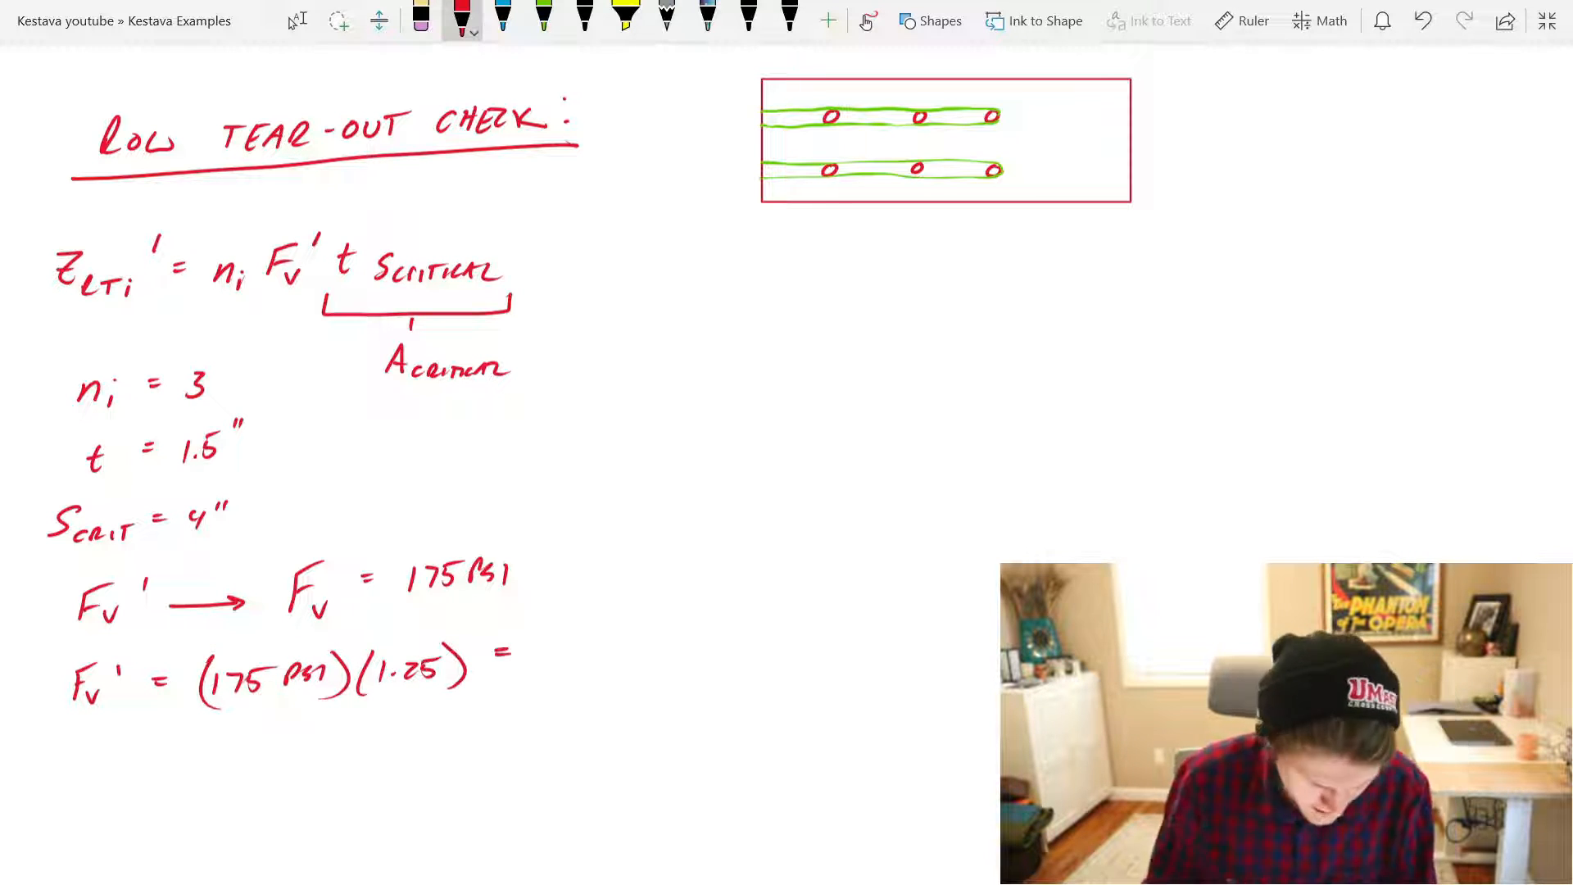
pyautogui.write('219 P')
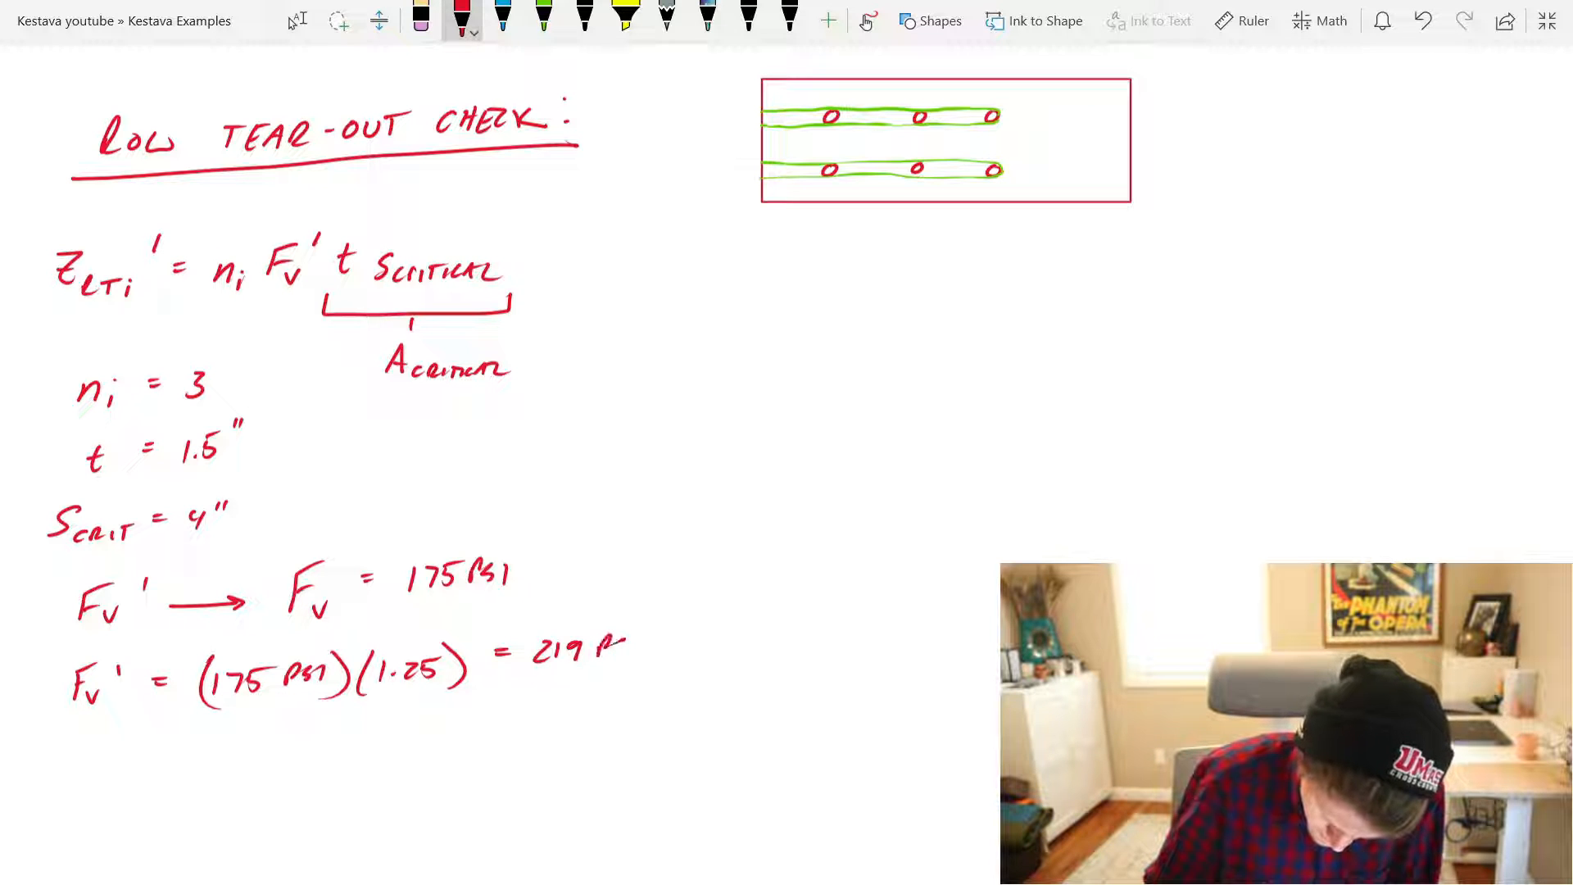
# Step: Compute Z_RTi' = 3942 lb and Z_RT' = 7884 lb, then head the group tear-out check
pyautogui.scroll(-3)
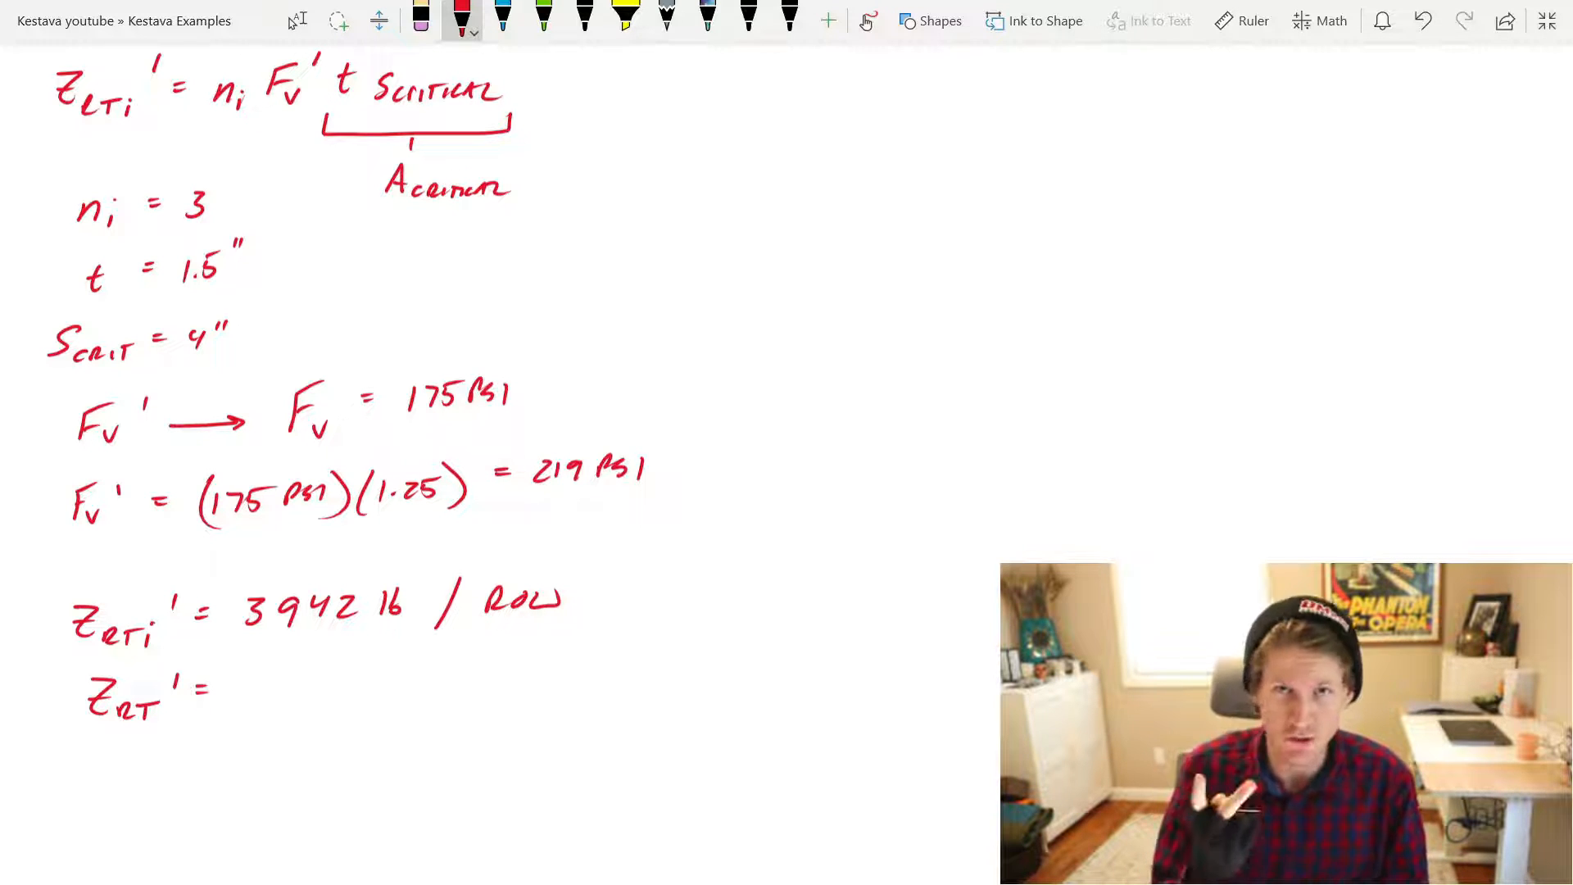
pyautogui.write('787')
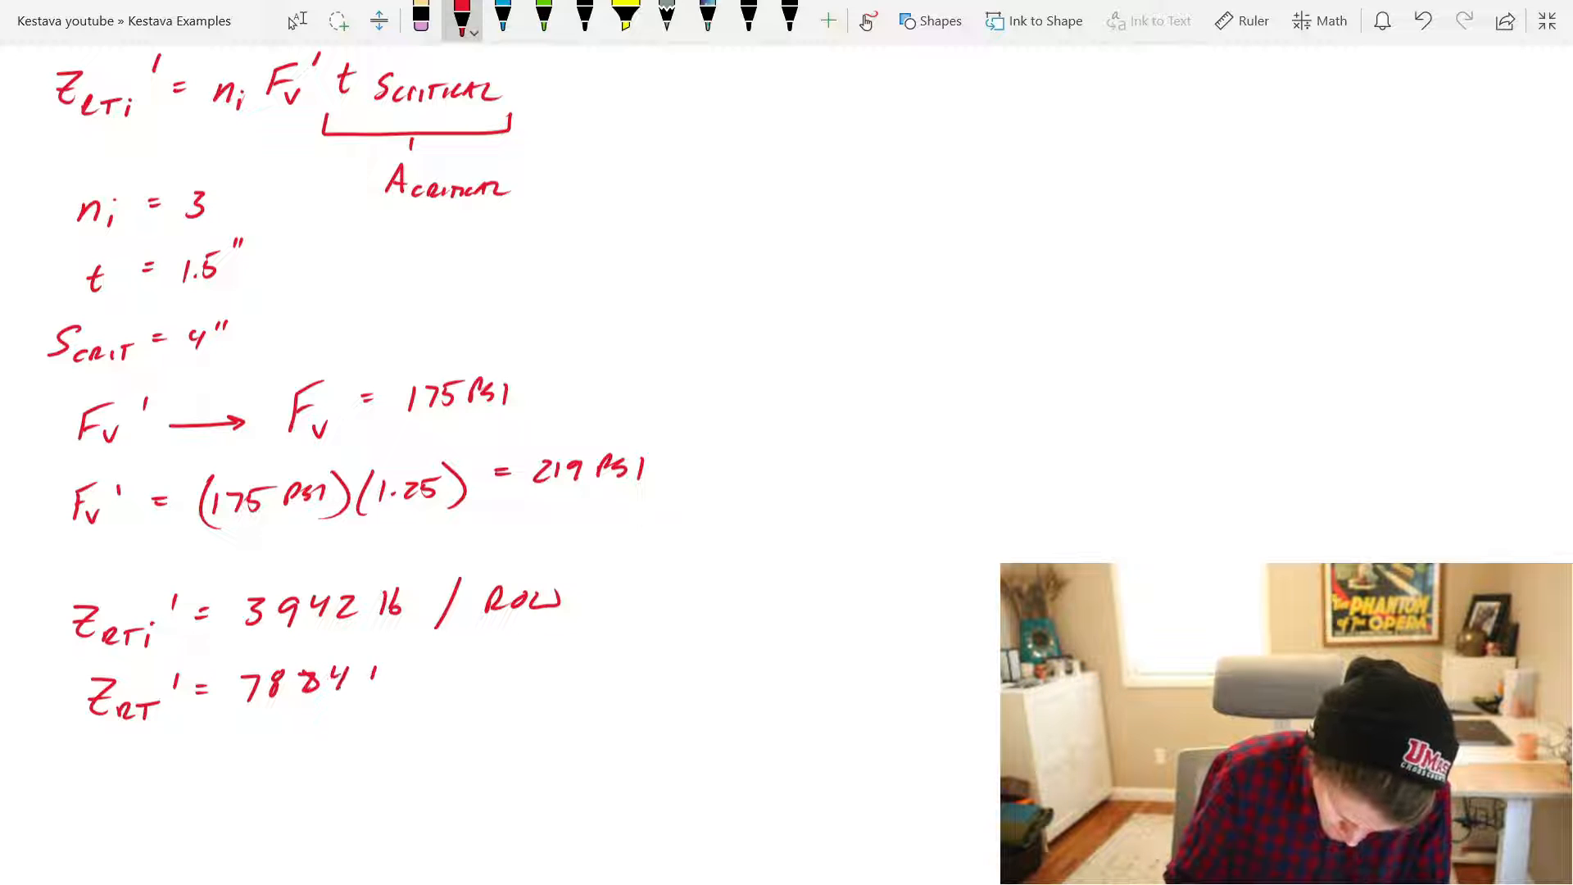
pyautogui.scroll(-3)
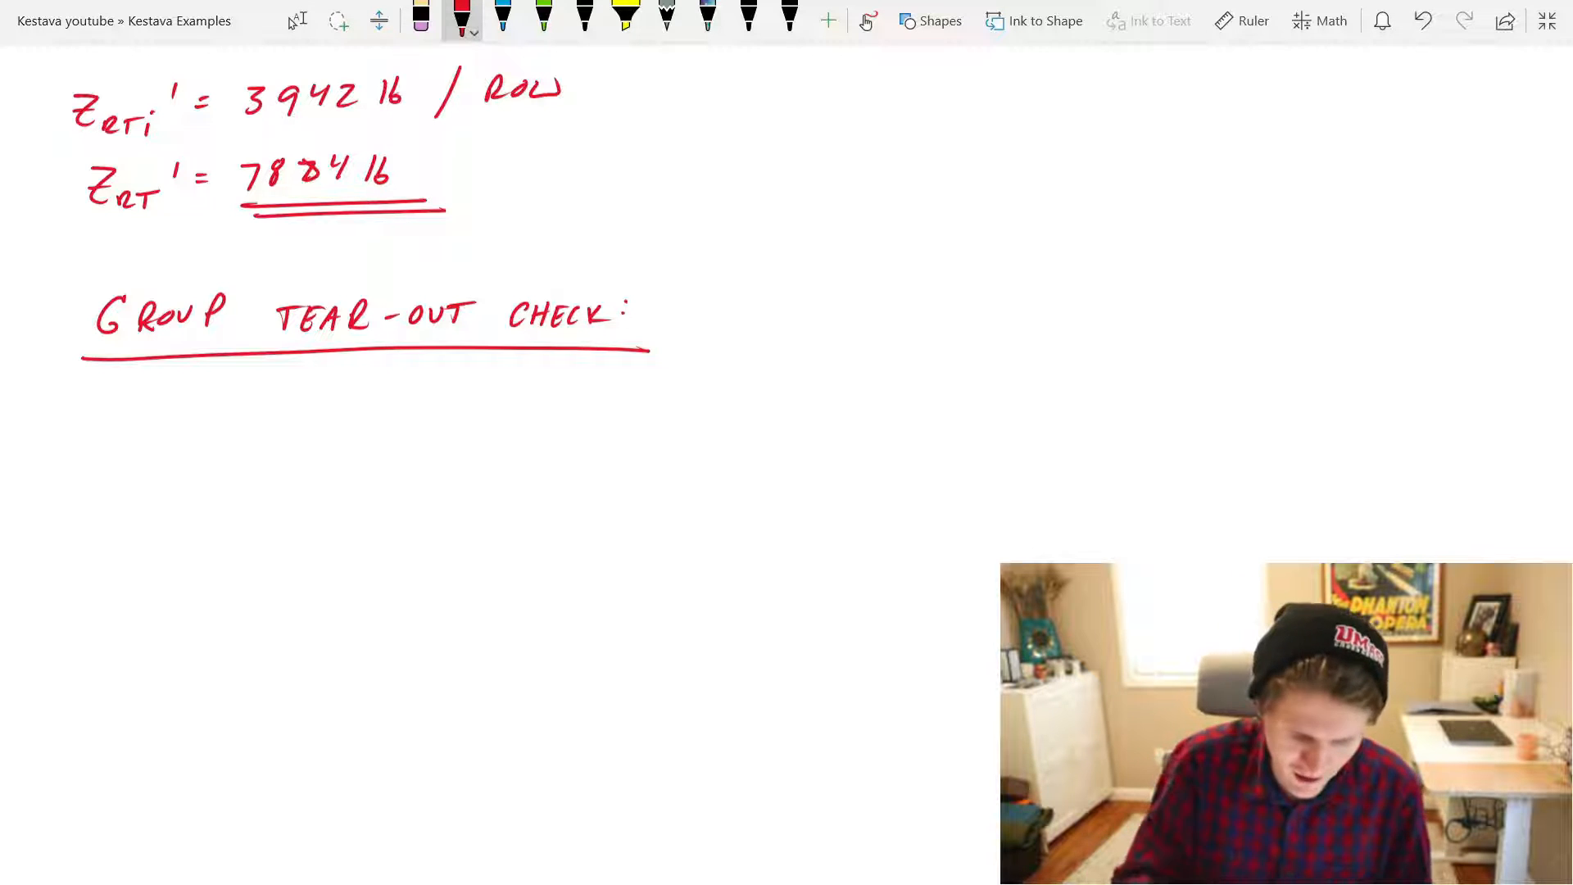
# Step: Write the Z_GT' formula with SHEAR and TENSILE brackets and begin Z_RTi' = 3942 lb × 2
pyautogui.click(542, 18)
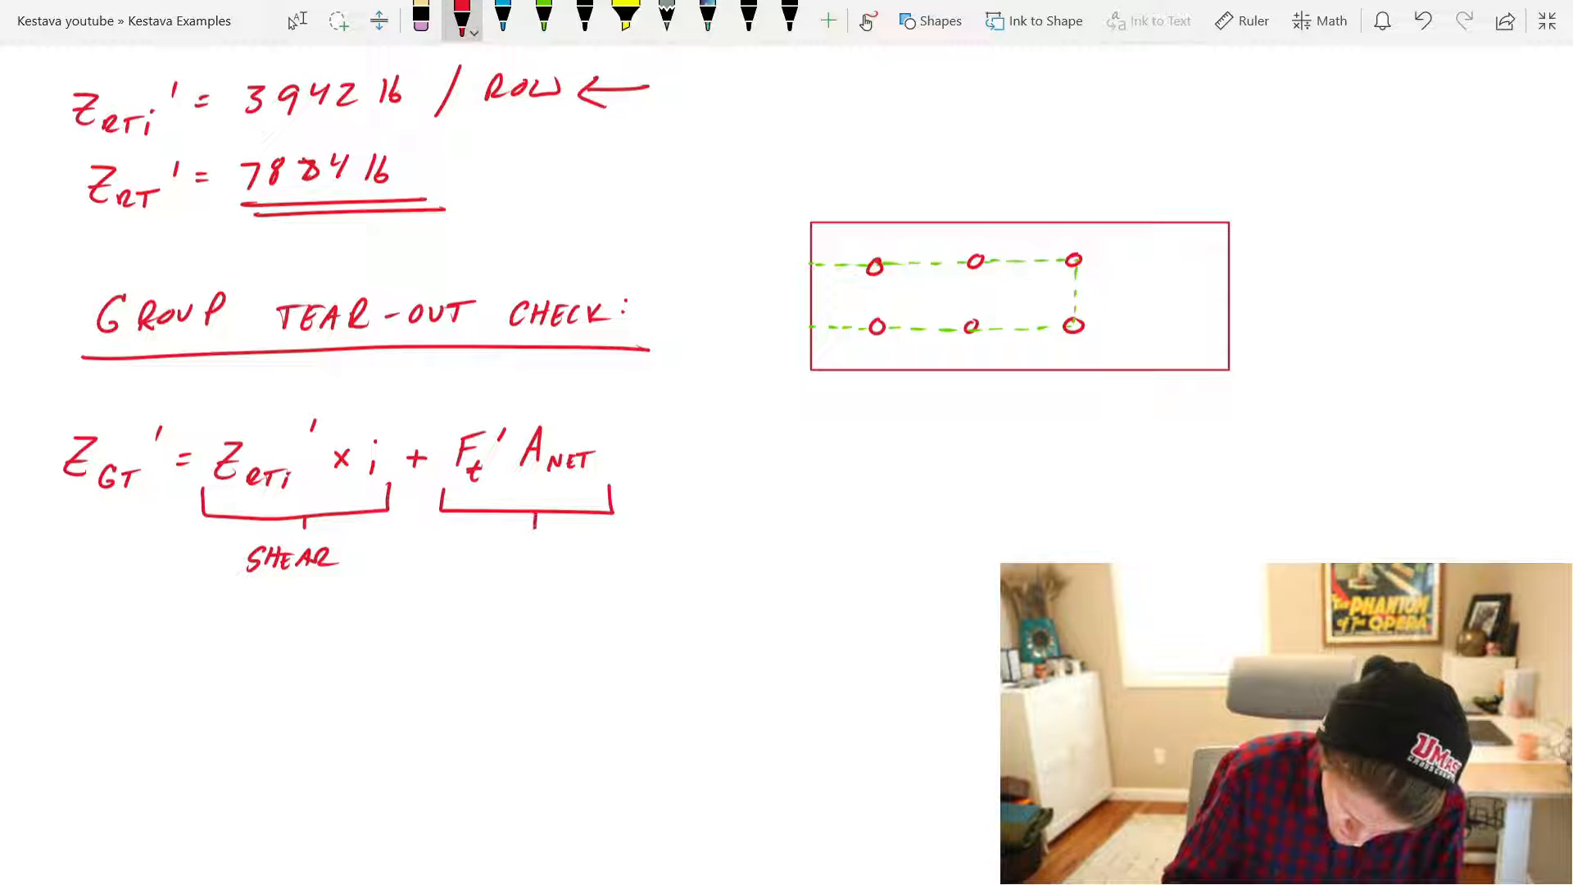
pyautogui.write('TENSILE')
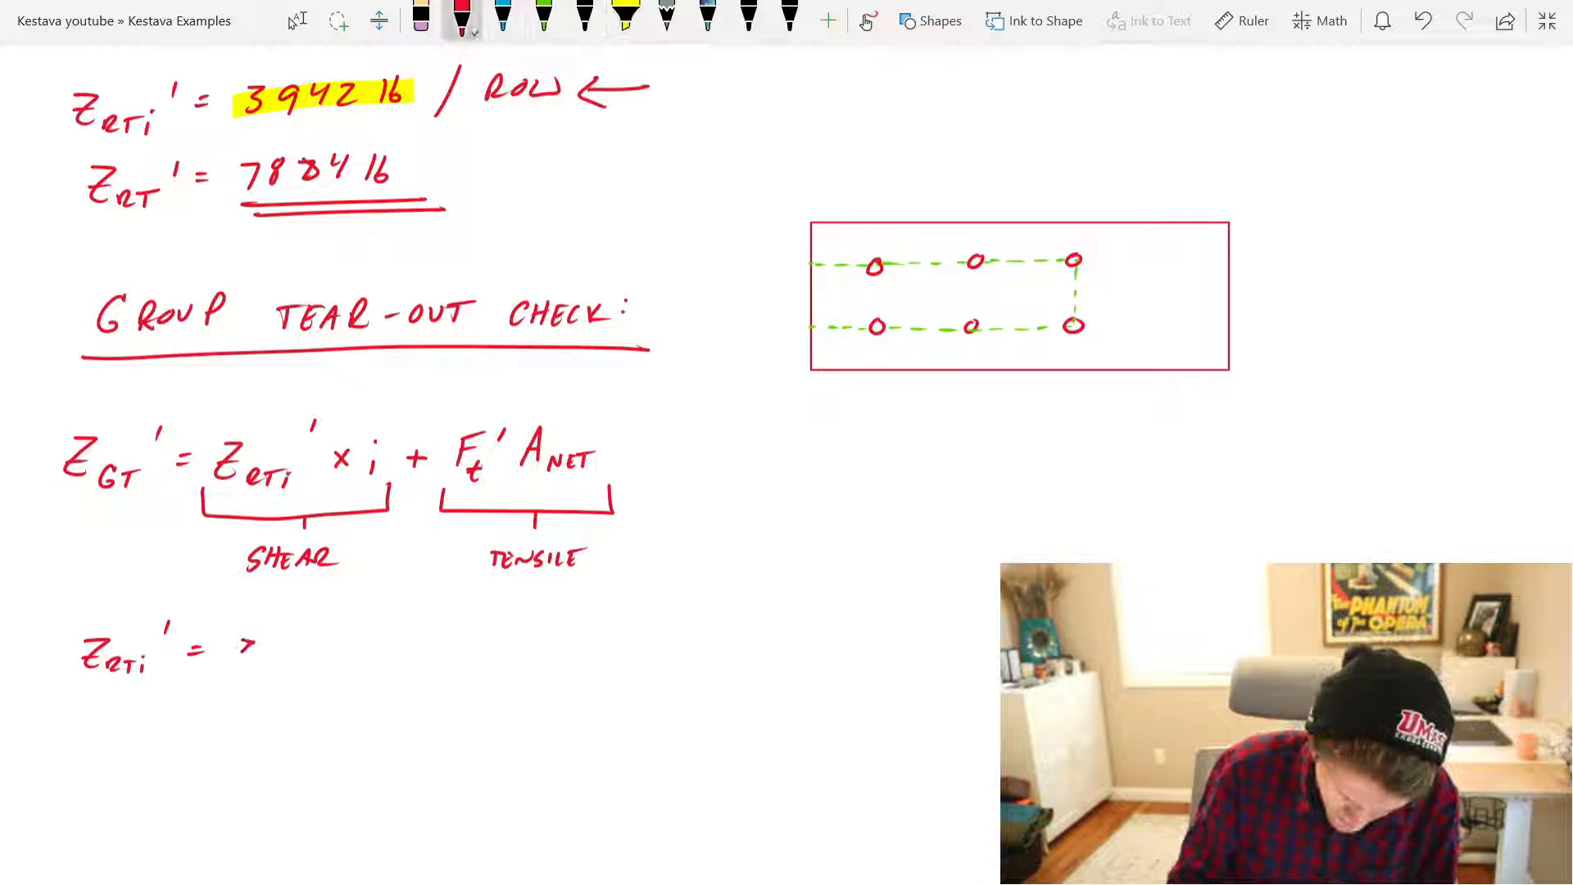
pyautogui.write('3942 1')
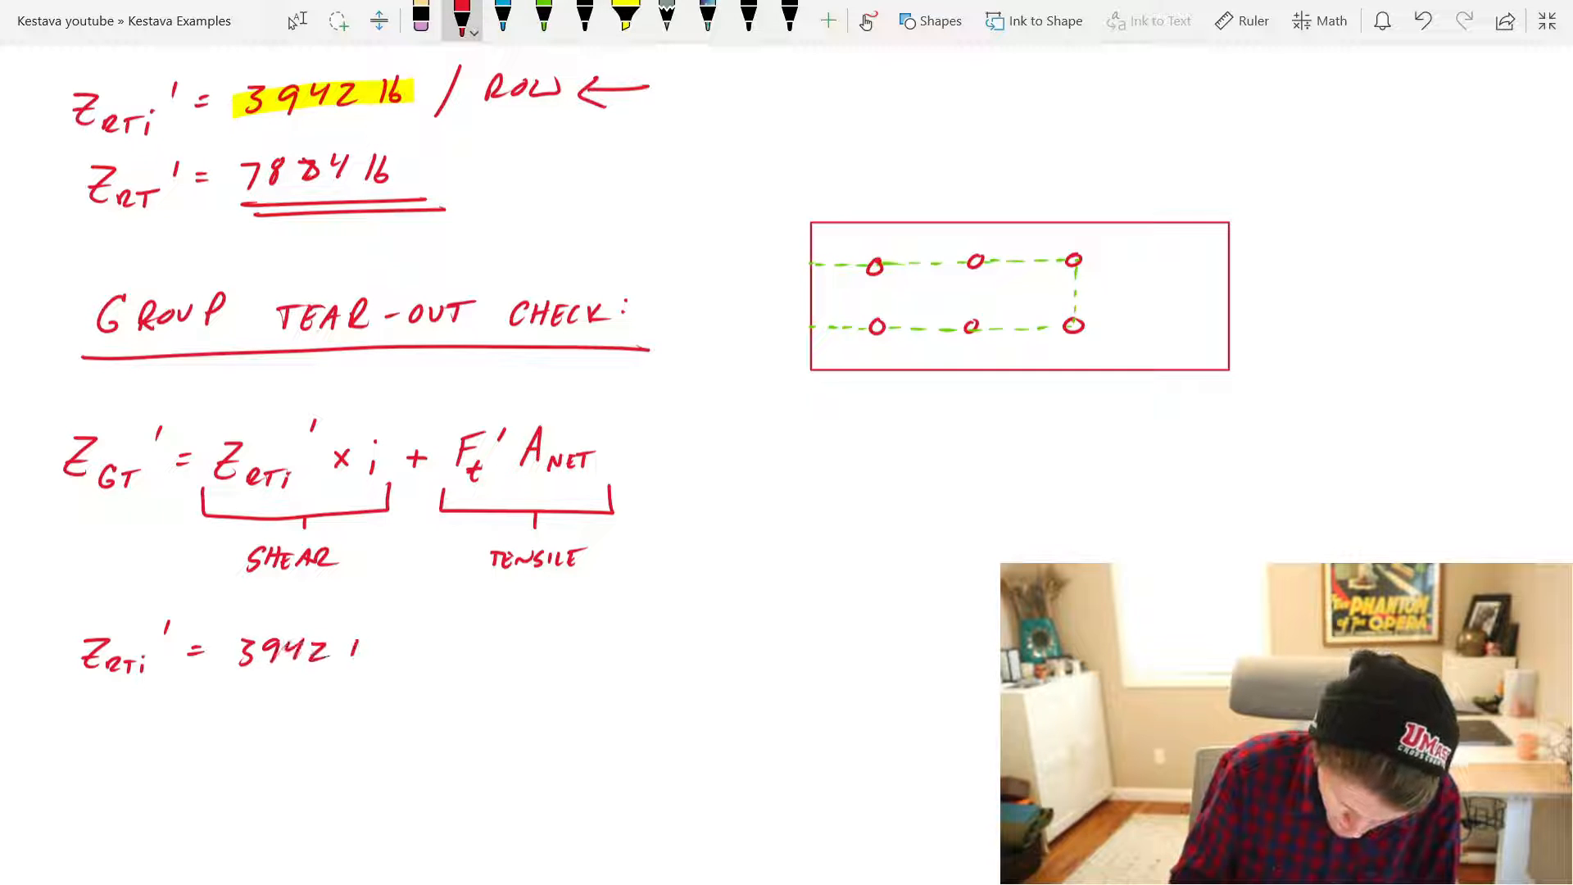
pyautogui.write('lb')
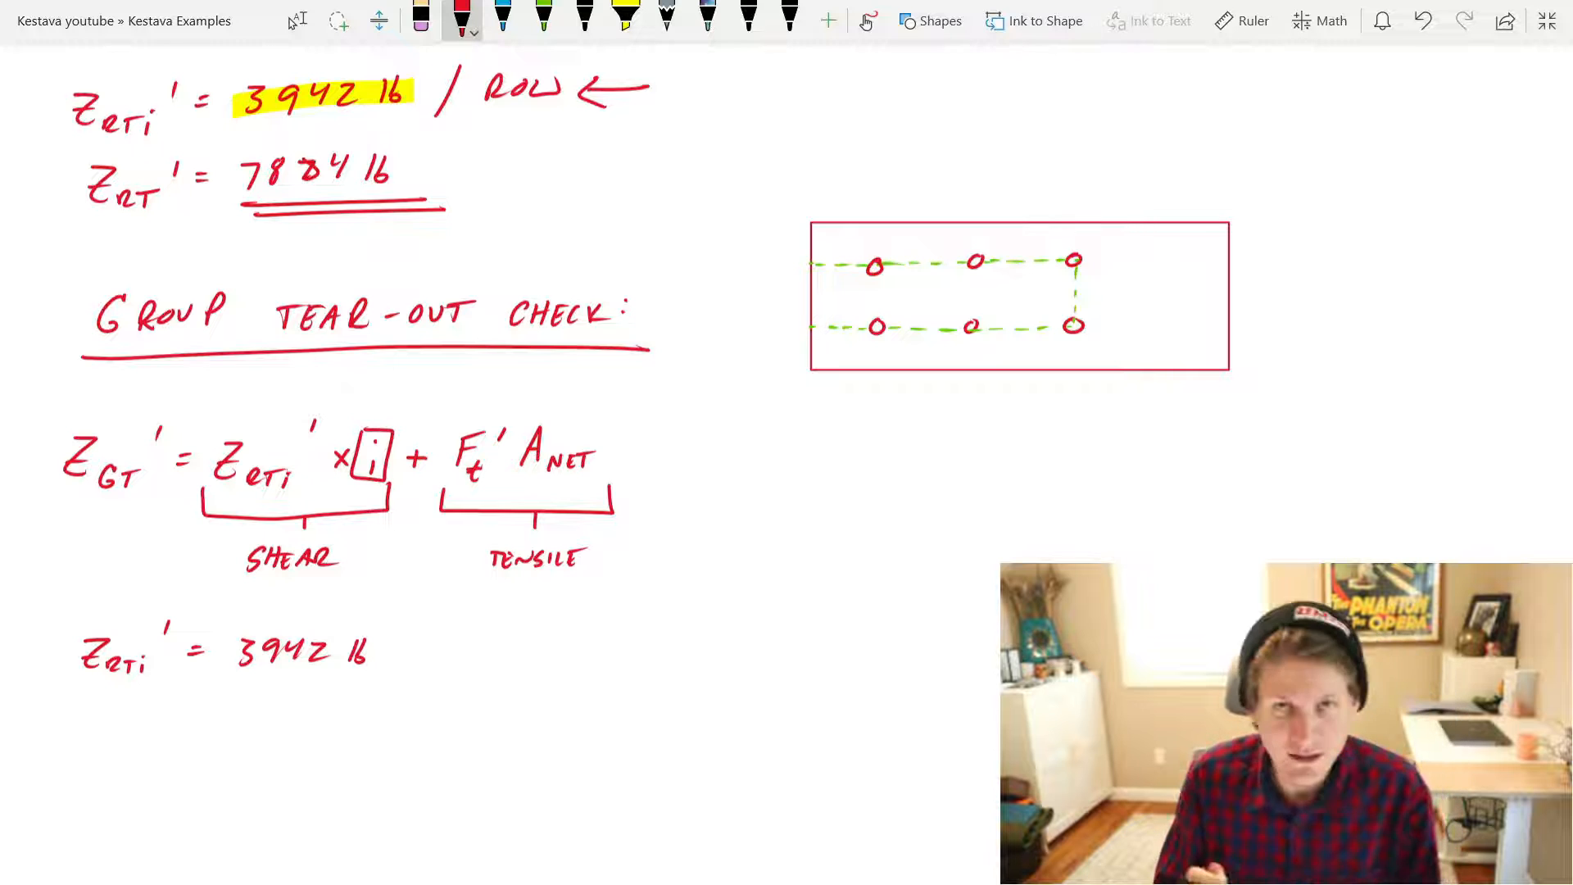
# Step: Draw load arrows on both bolt rows and trace the top row's dashed shear line
pyautogui.moveTo(743, 264); pyautogui.dragTo(792, 264)
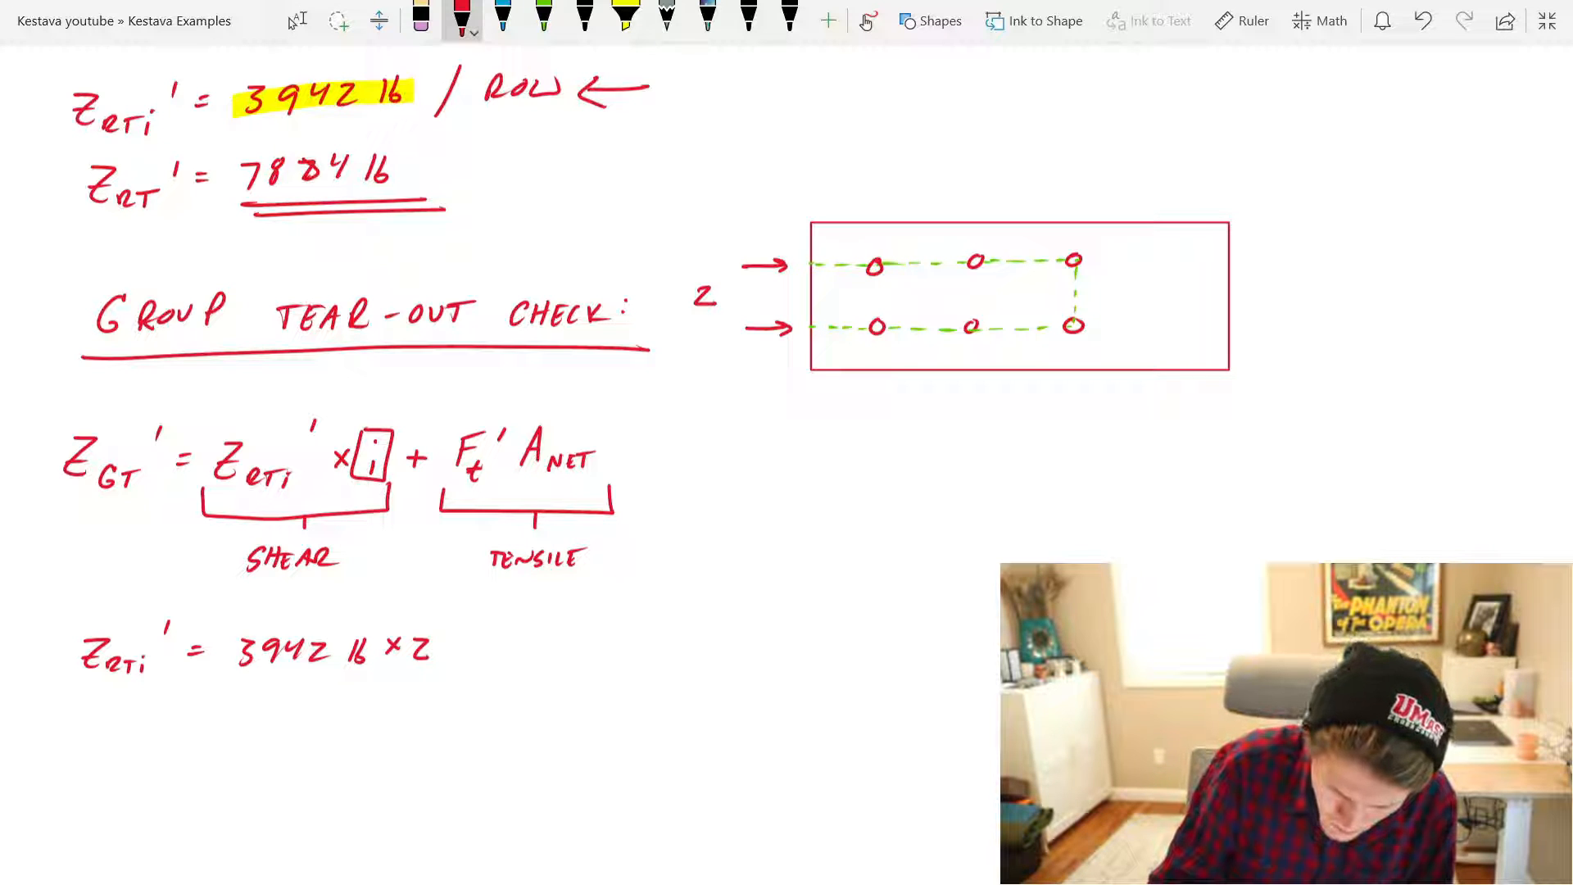
pyautogui.moveTo(808, 263); pyautogui.dragTo(1078, 259)
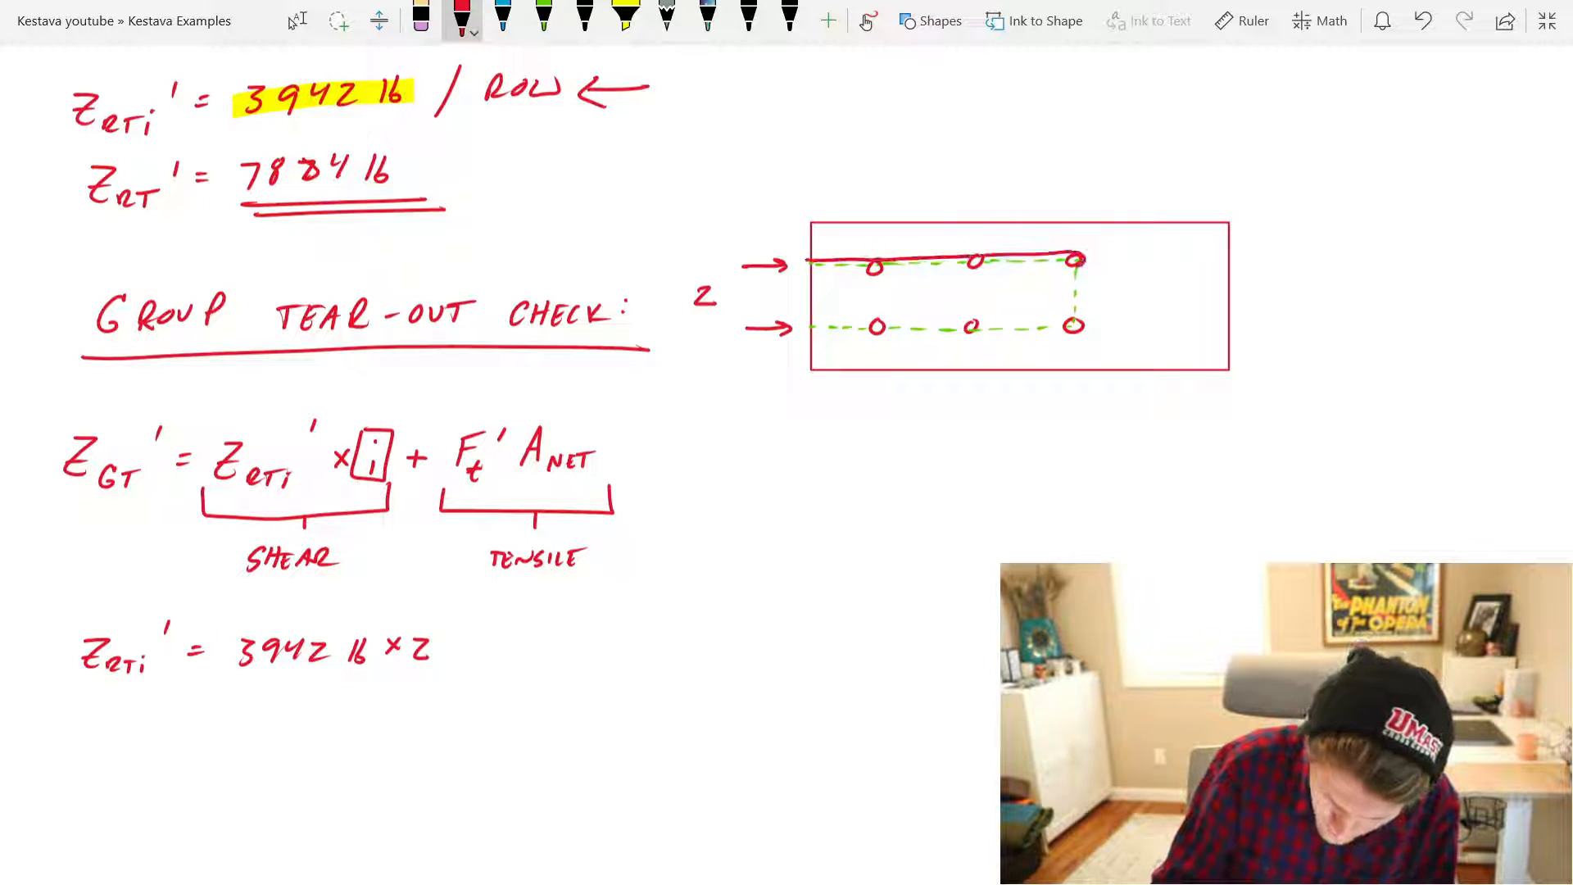
pyautogui.moveTo(812, 263); pyautogui.dragTo(1082, 258)
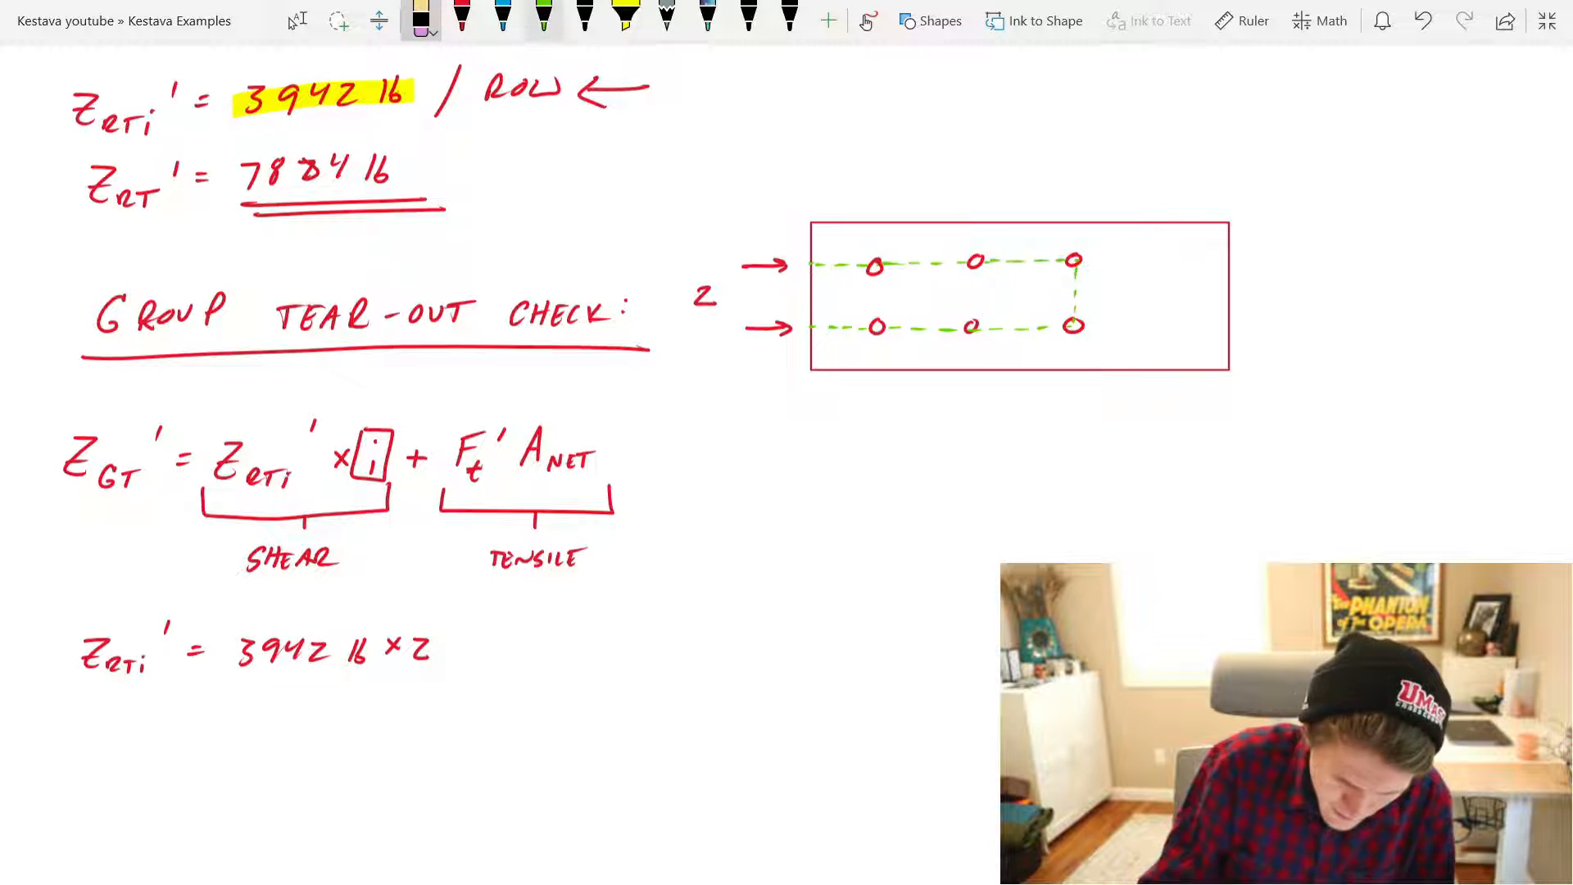
# Step: Trace the top row's tear-out line in solid green, then write Z_RTi' = 3942 lb in red
pyautogui.click(545, 18)
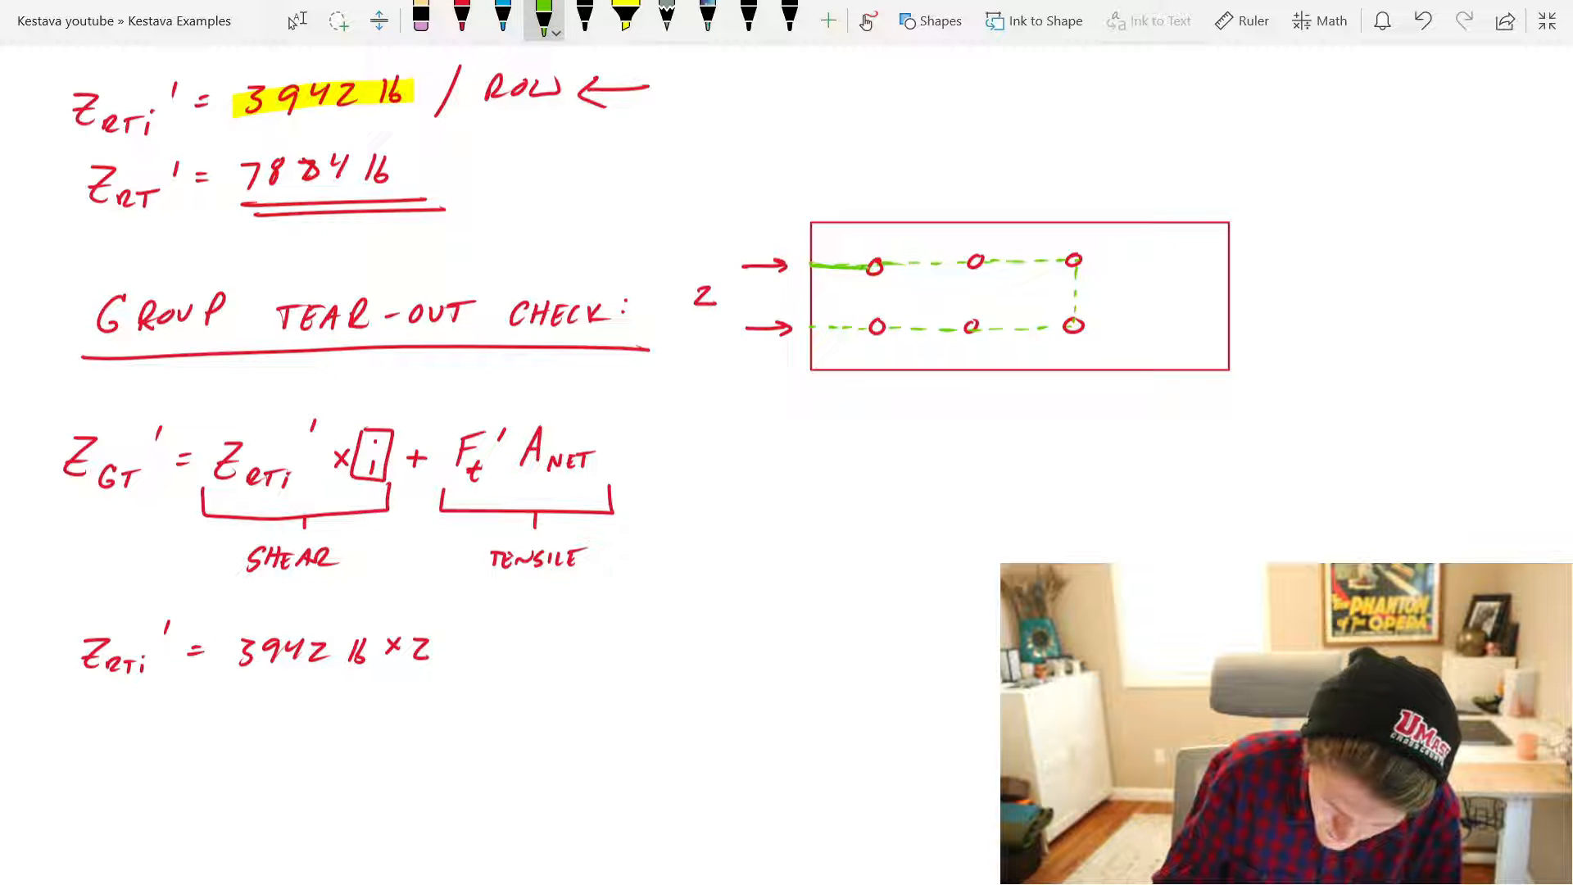
pyautogui.moveTo(813, 264); pyautogui.dragTo(1079, 261)
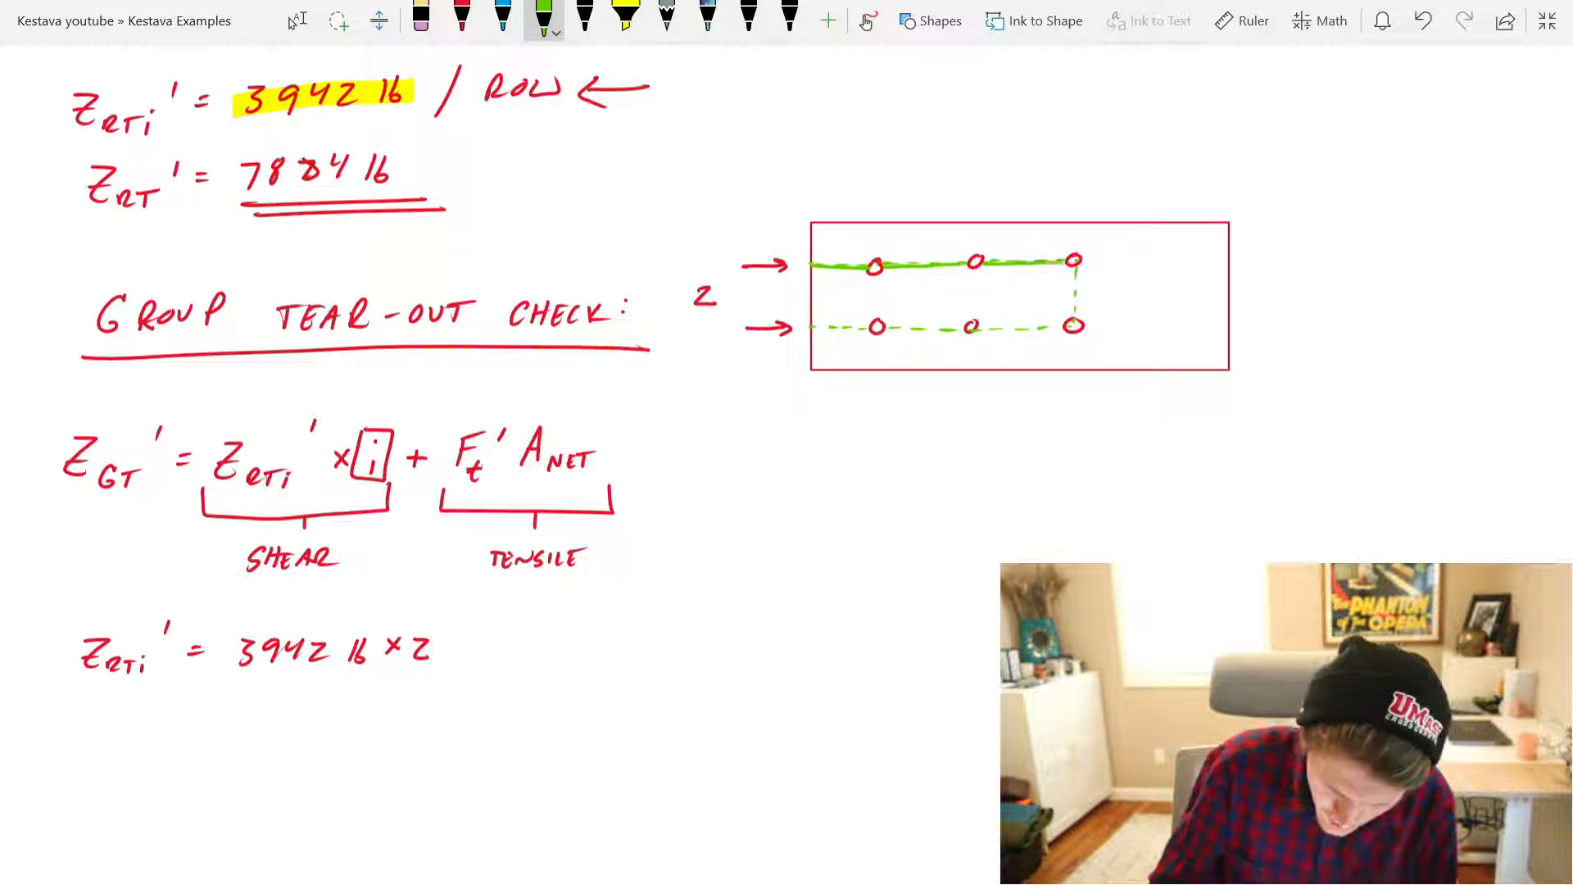
pyautogui.click(461, 18)
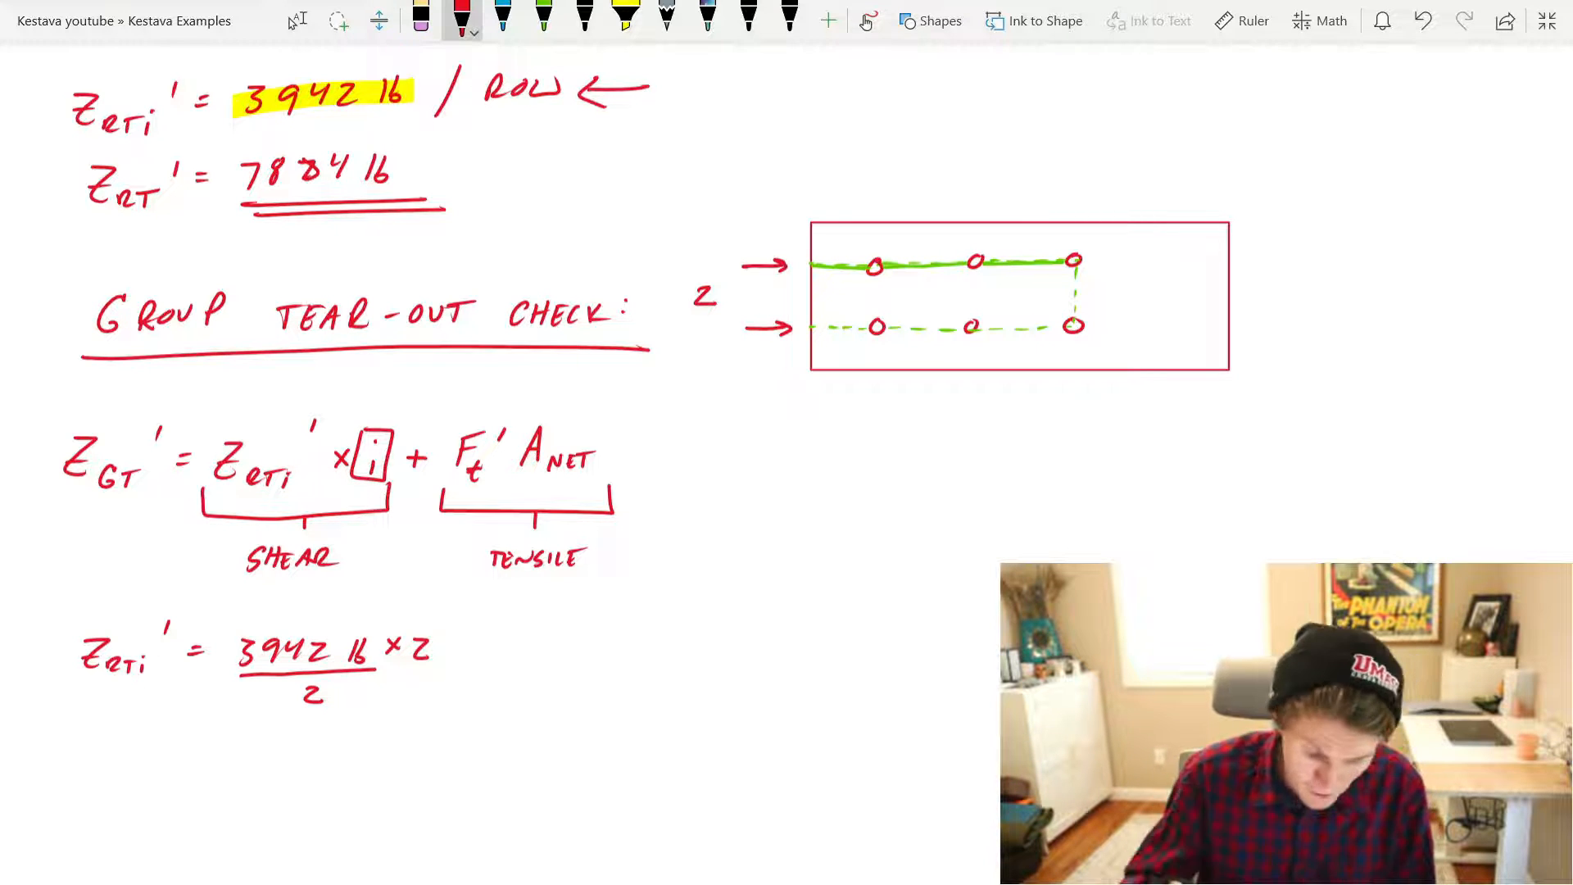
pyautogui.write('=39')
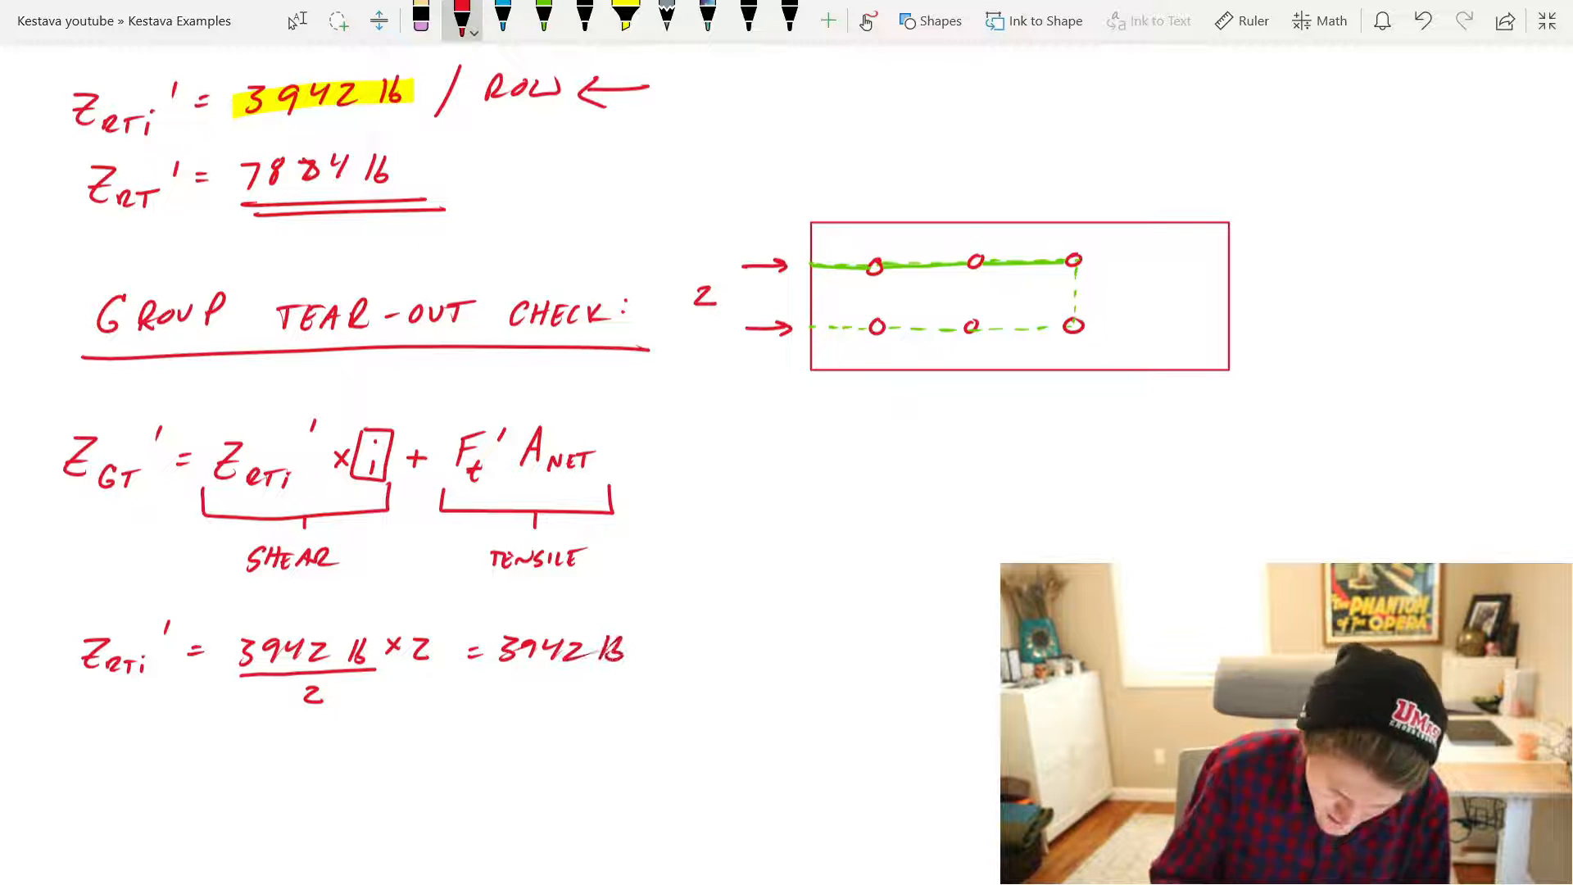
pyautogui.moveTo(507, 169); pyautogui.dragTo(431, 169)
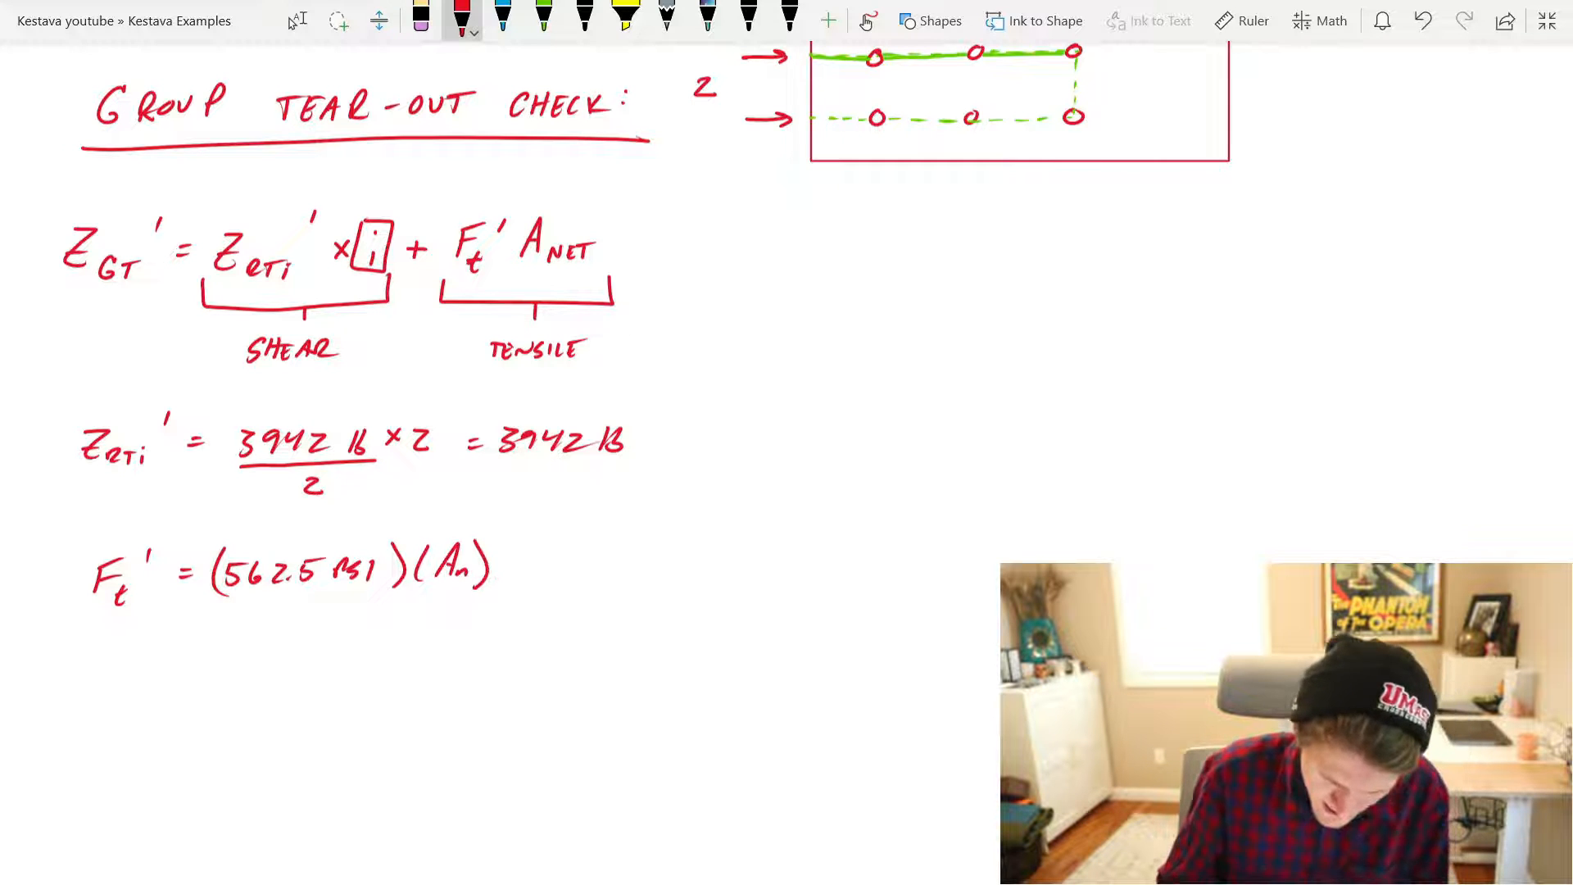
# Step: Mark the 4" tension plane and compute A_n = (4" − 1.0625")(1.5") = 4.4 in², giving 2479 lb
pyautogui.scroll(-3)
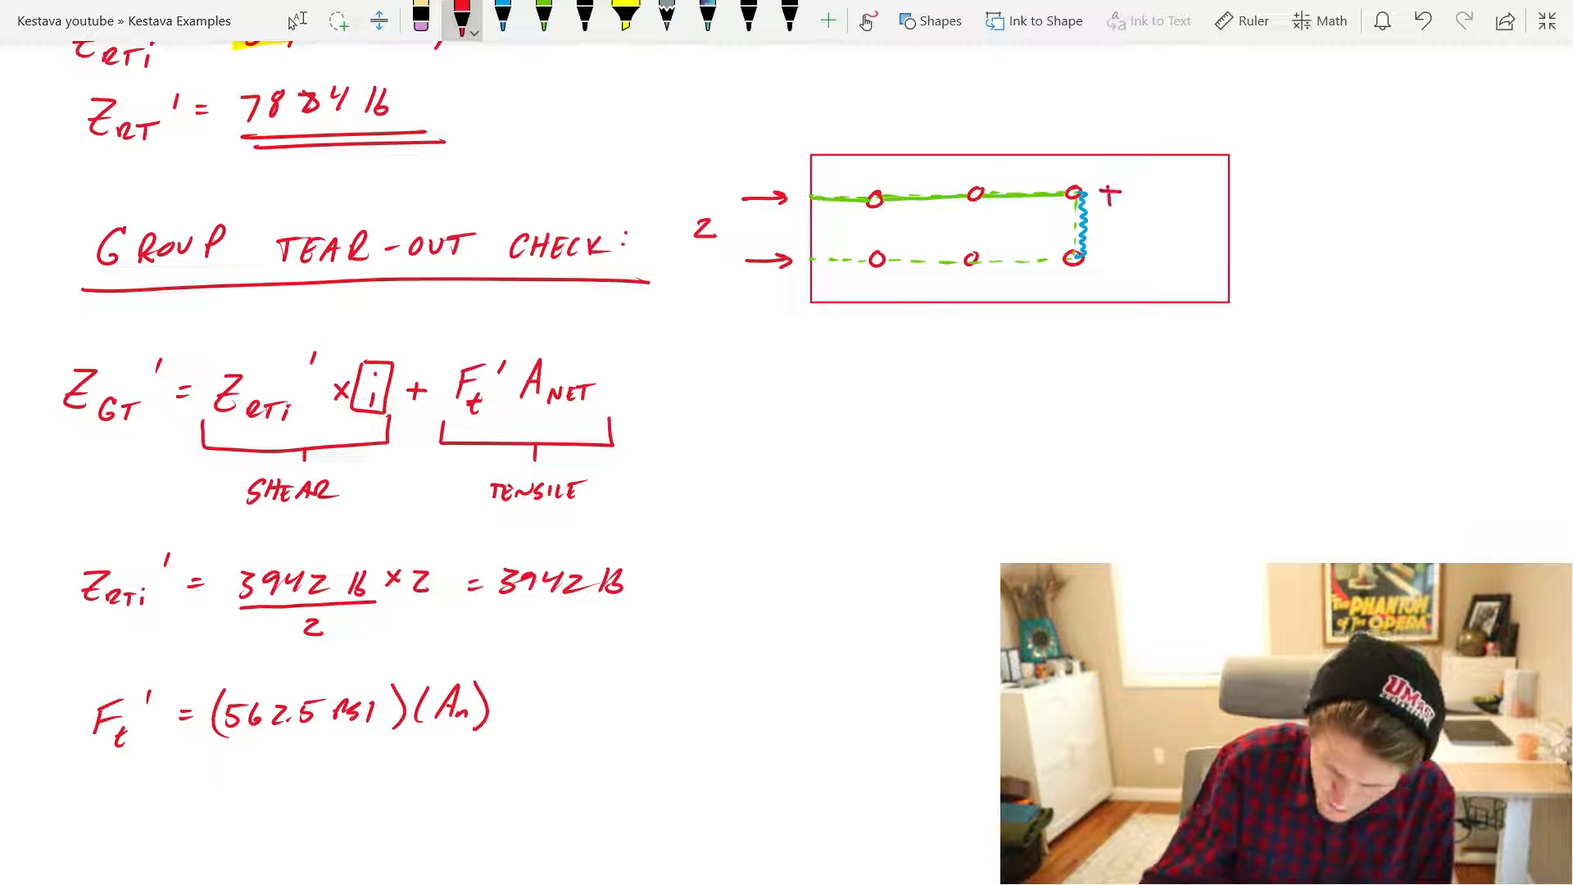
pyautogui.moveTo(1107, 191); pyautogui.dragTo(1107, 259)
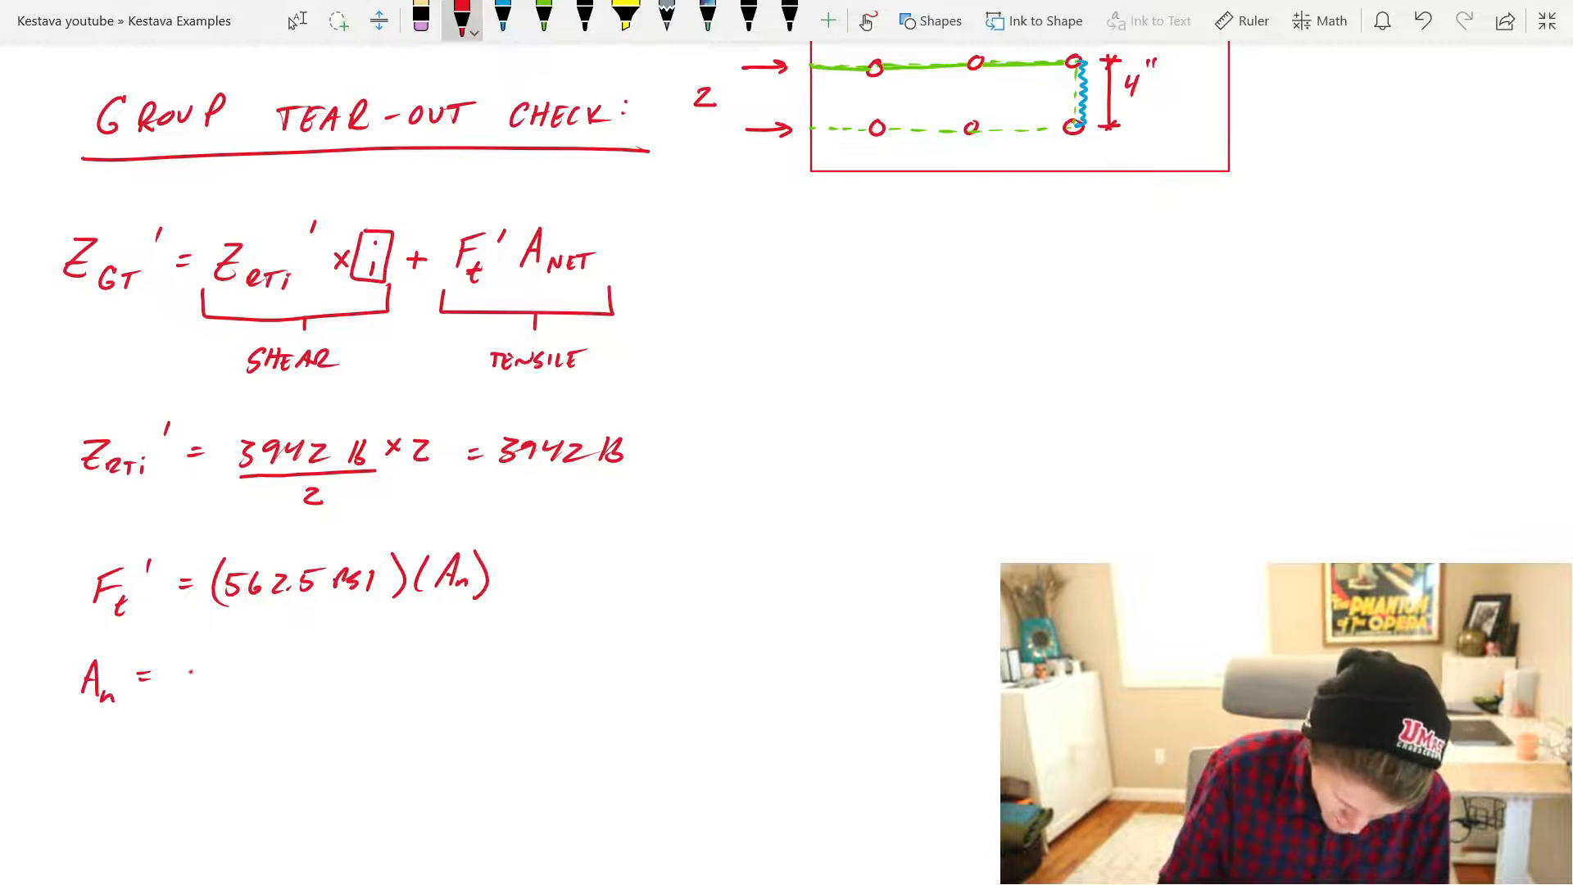
pyautogui.write('4" -')
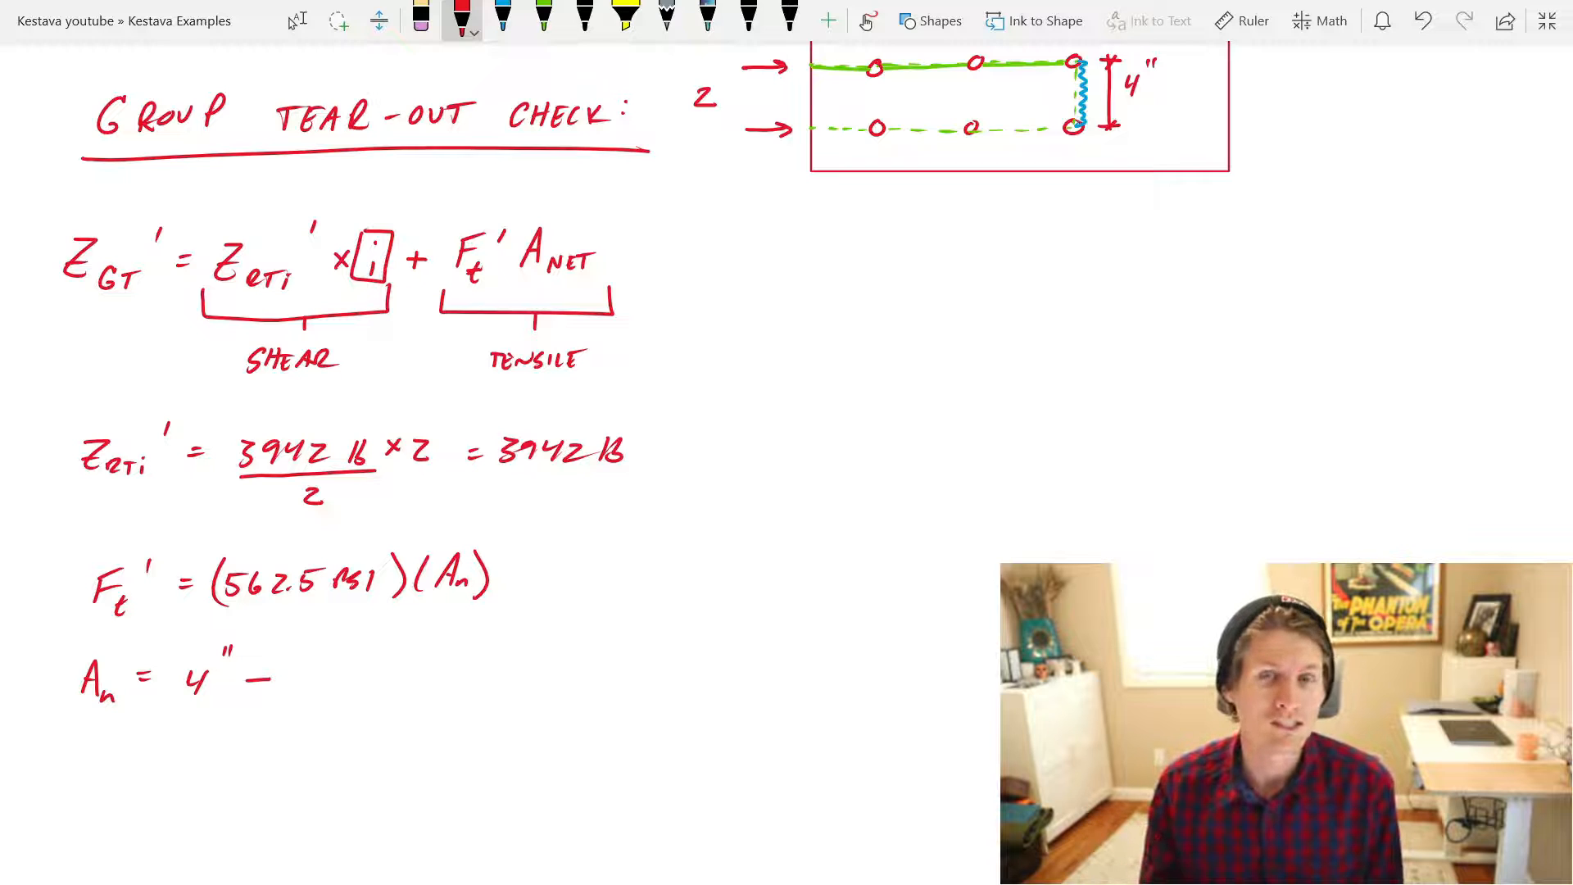
pyautogui.write('1.0625")(')
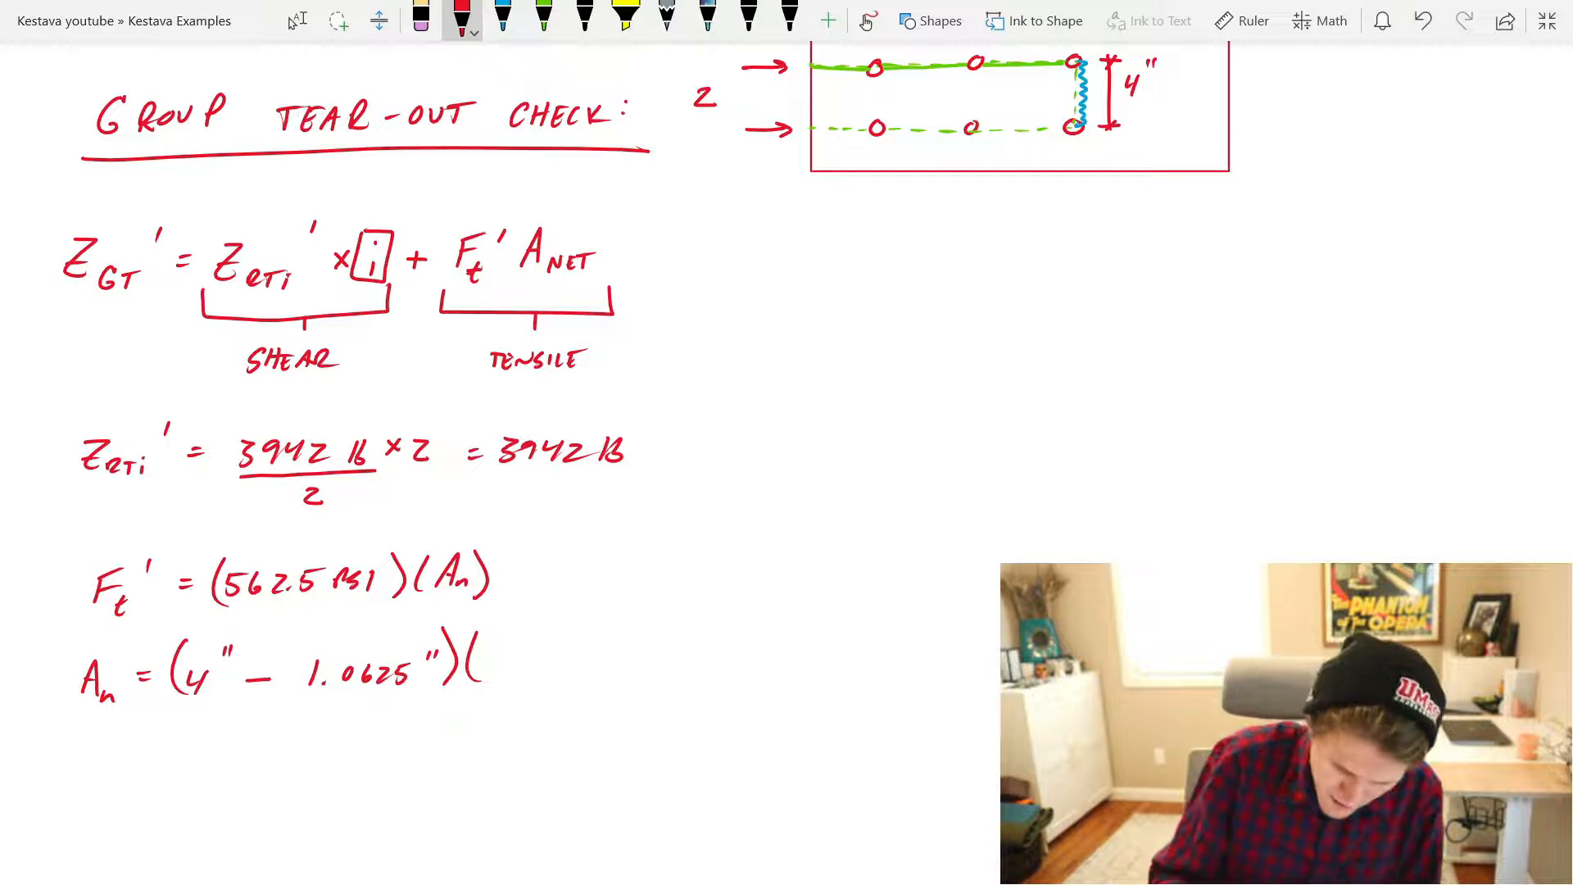
pyautogui.write('1.5") = 4.4 in2')
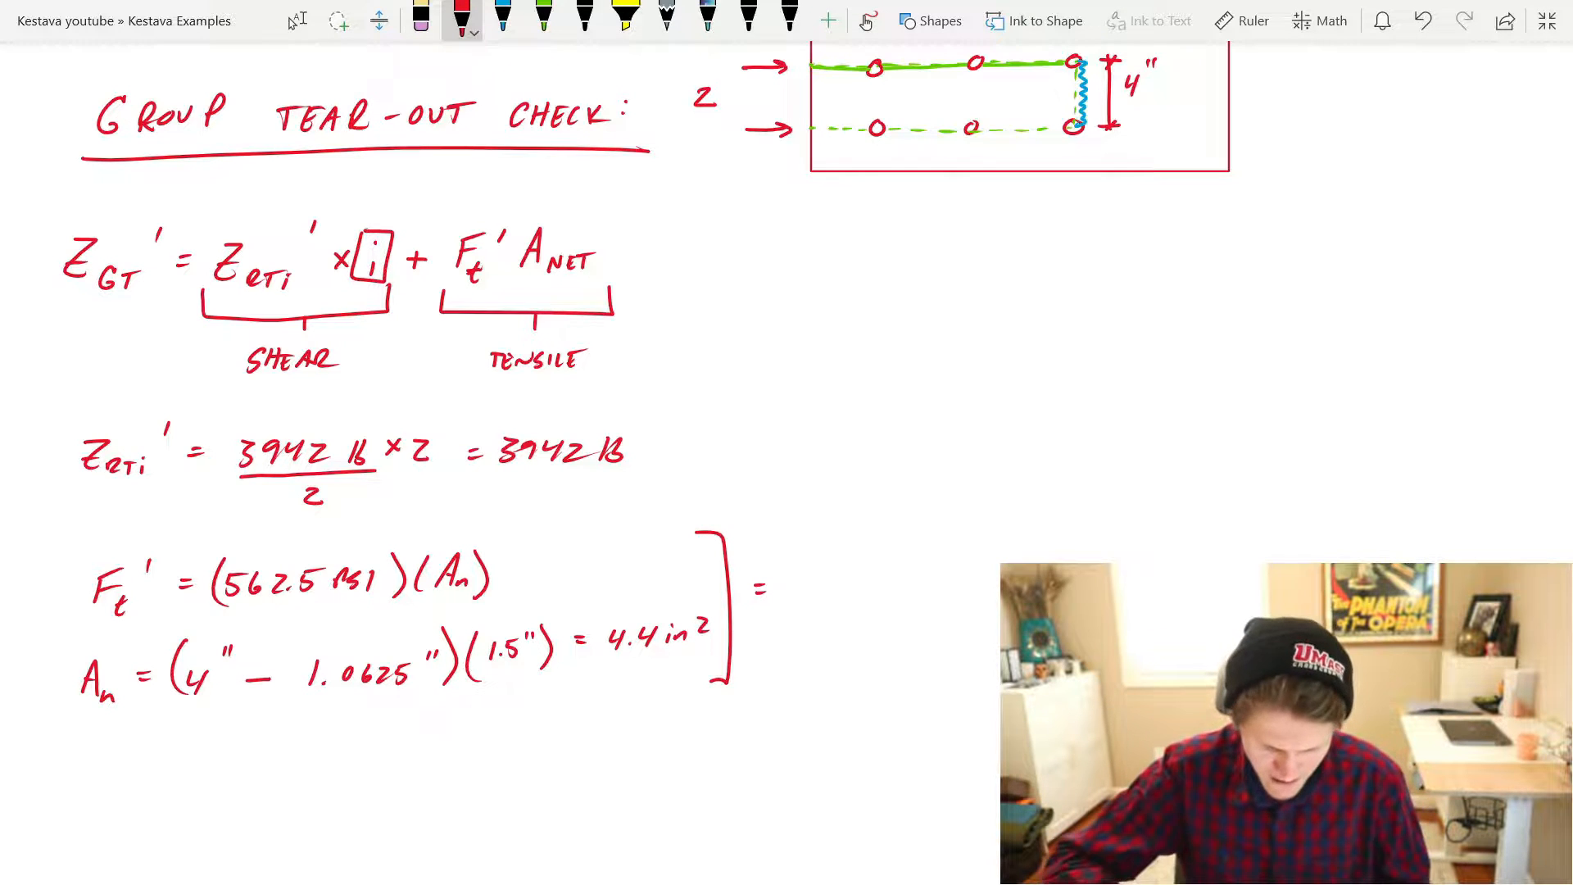
pyautogui.scroll(-3)
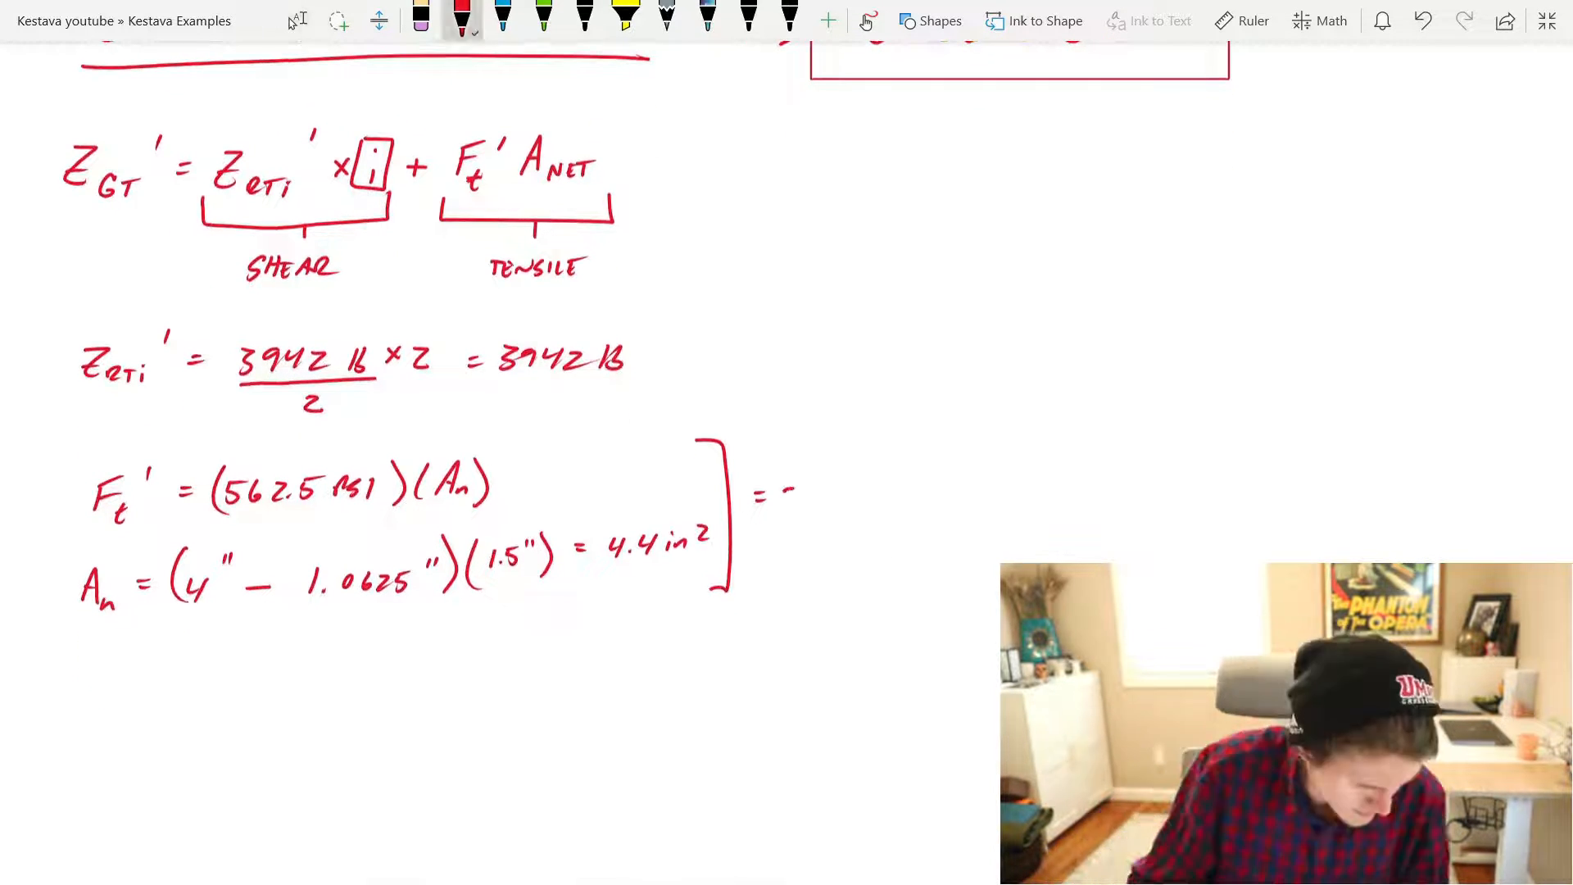
pyautogui.write('2479 lb')
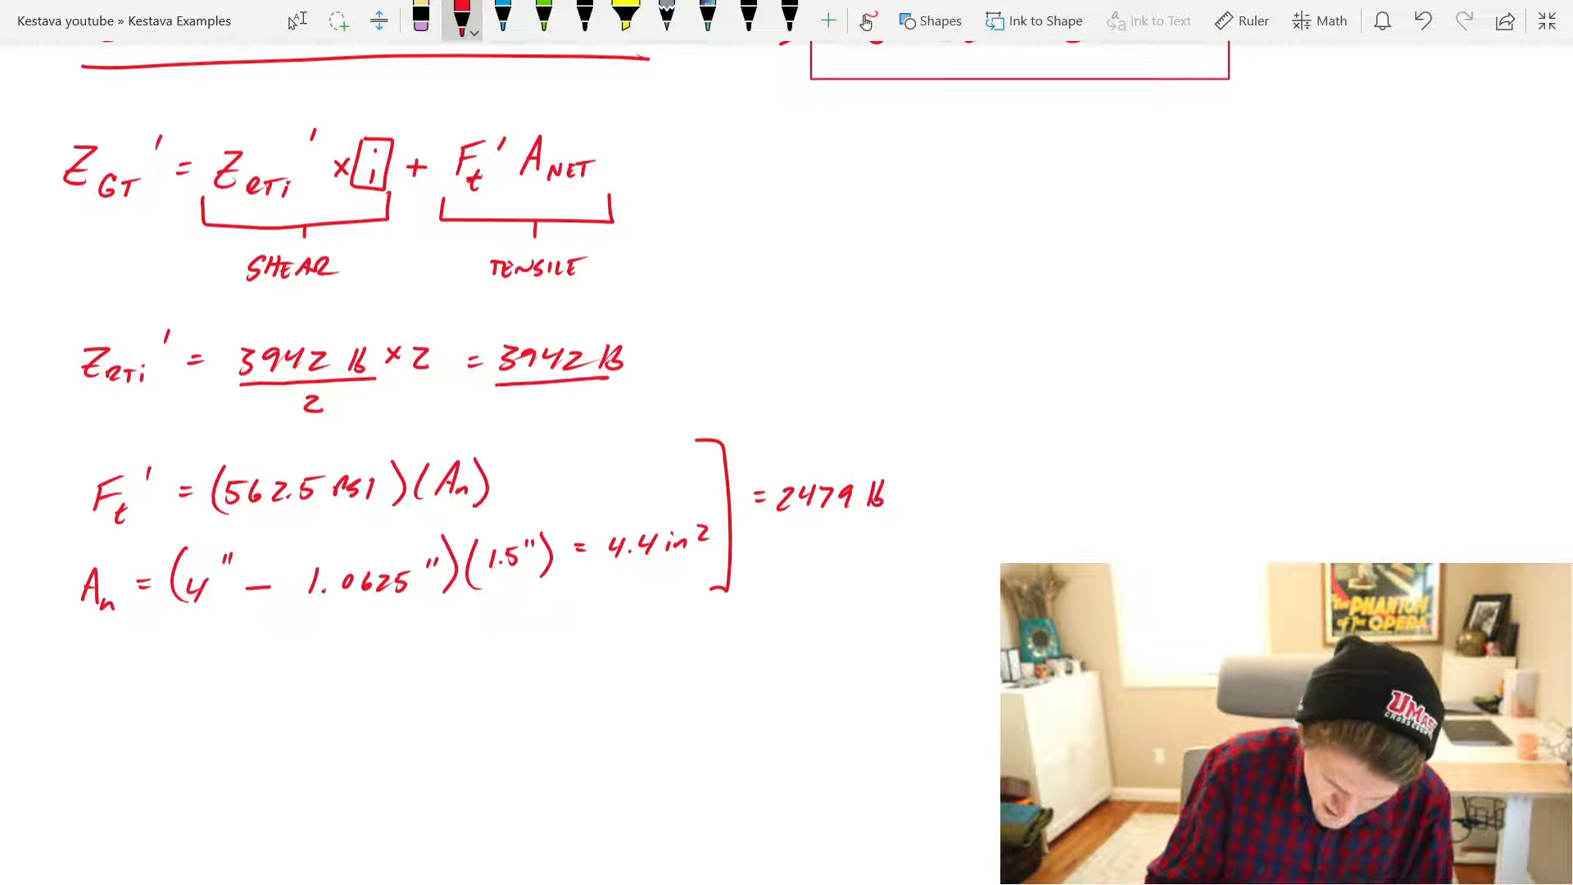
# Step: Write Z_GT' = 6421 lb, underline the lowest capacity, and box 6.4 K as governing
pyautogui.scroll(-3)
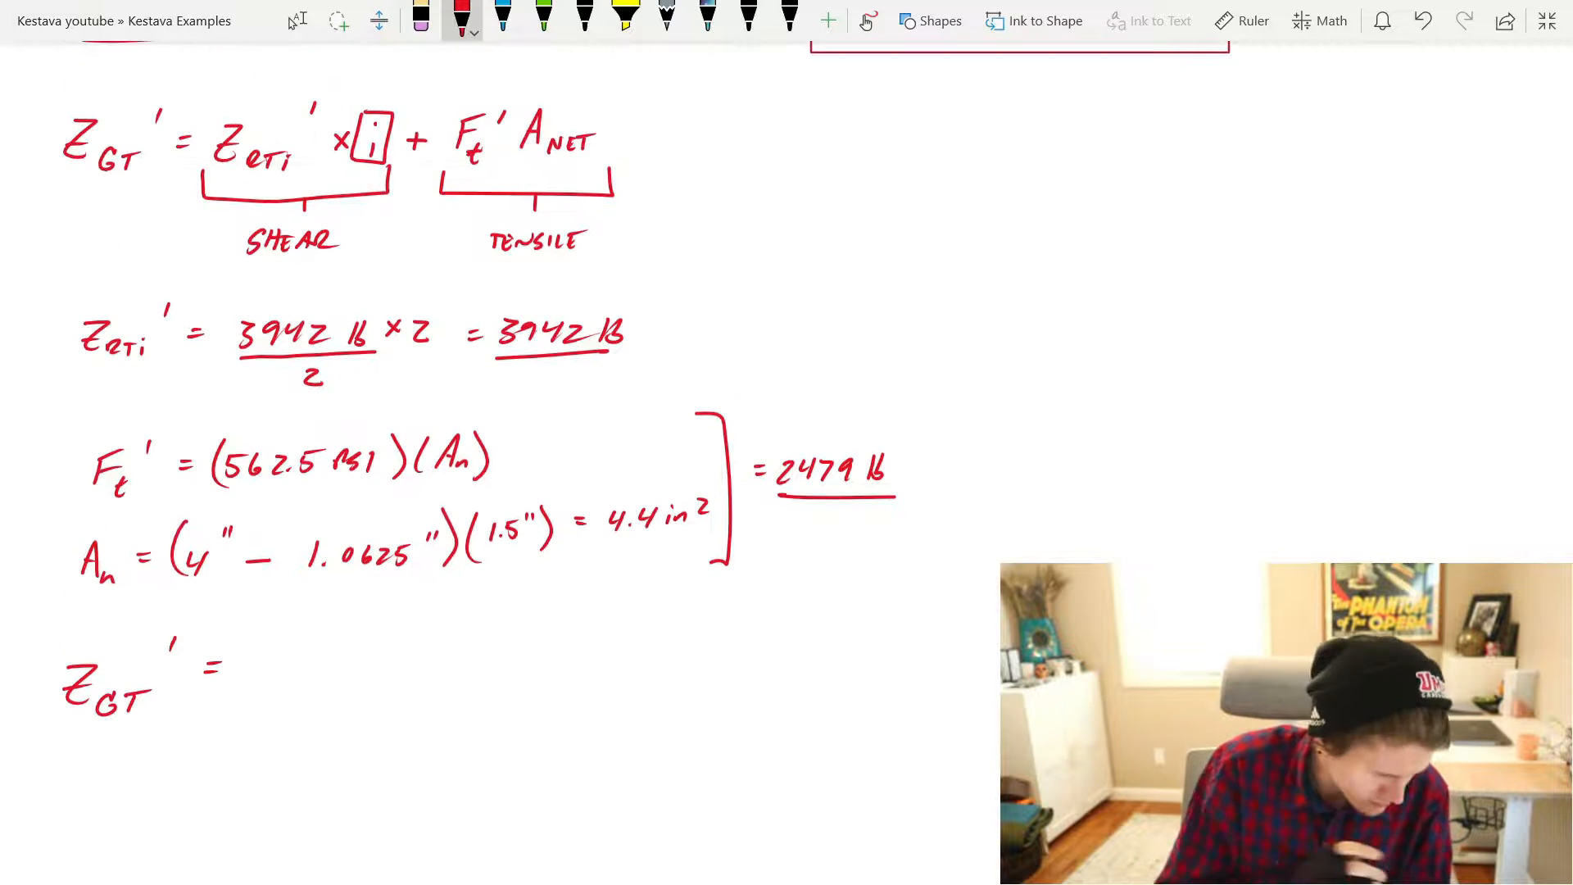
pyautogui.write('6421')
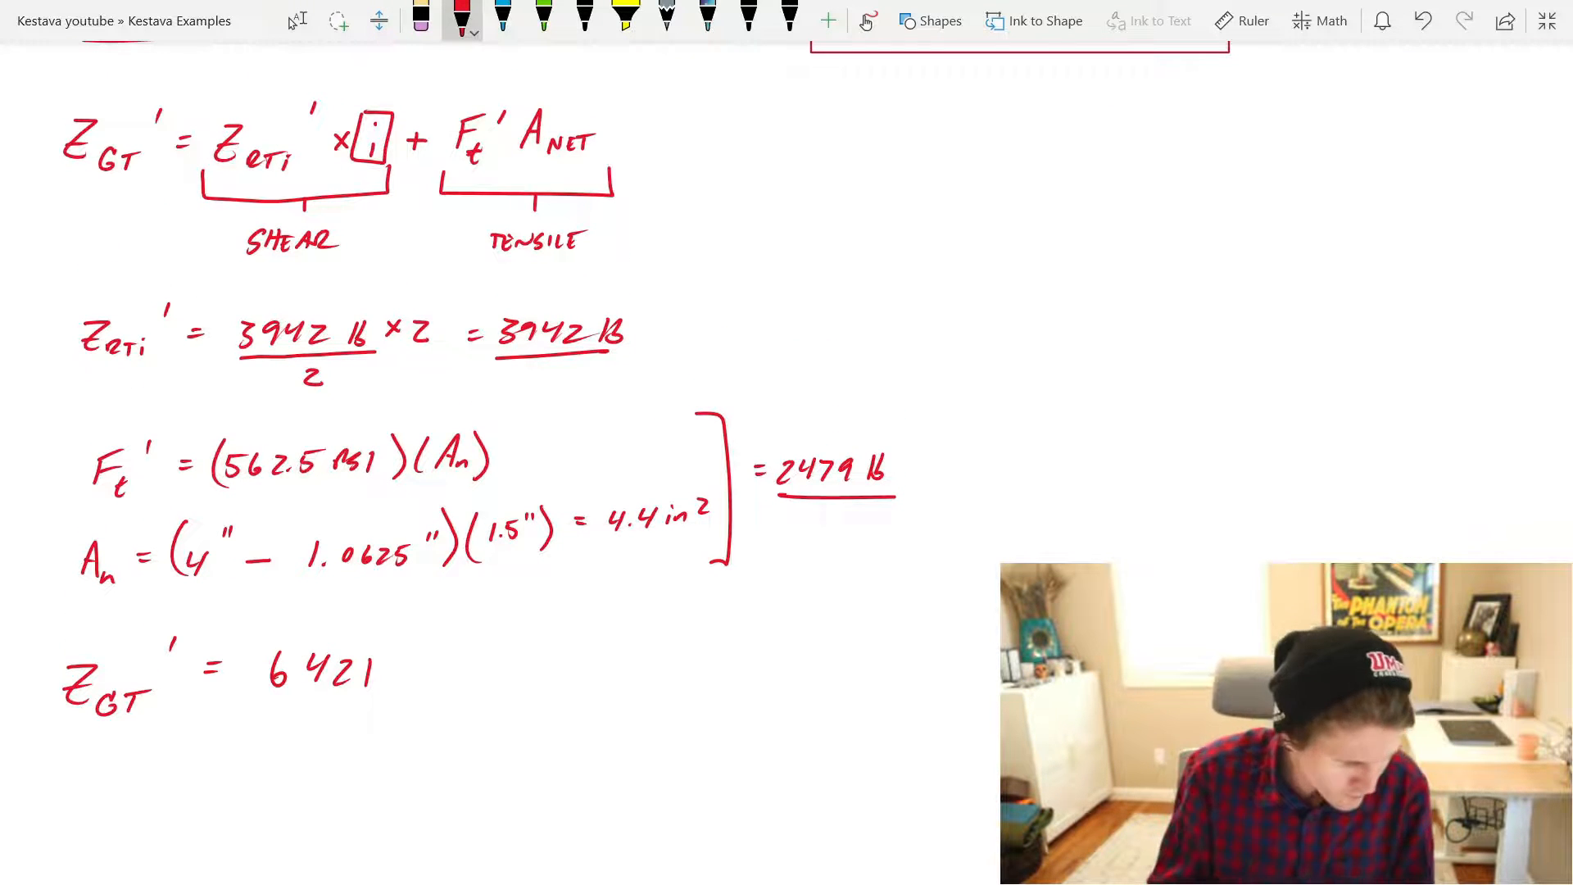
pyautogui.write('lb')
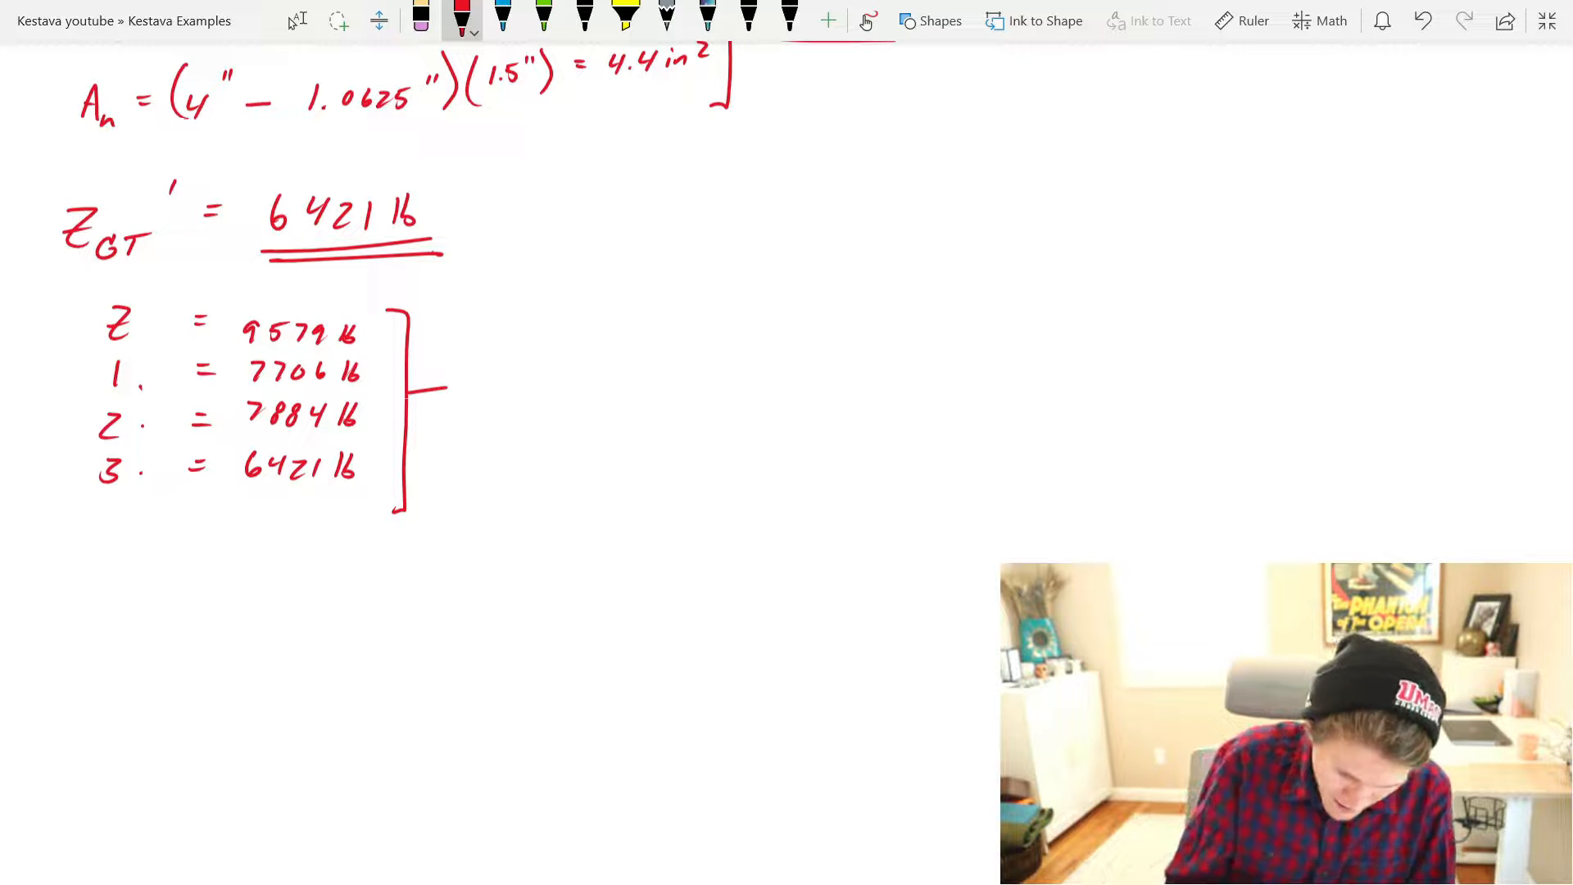
pyautogui.moveTo(91, 496); pyautogui.dragTo(356, 491)
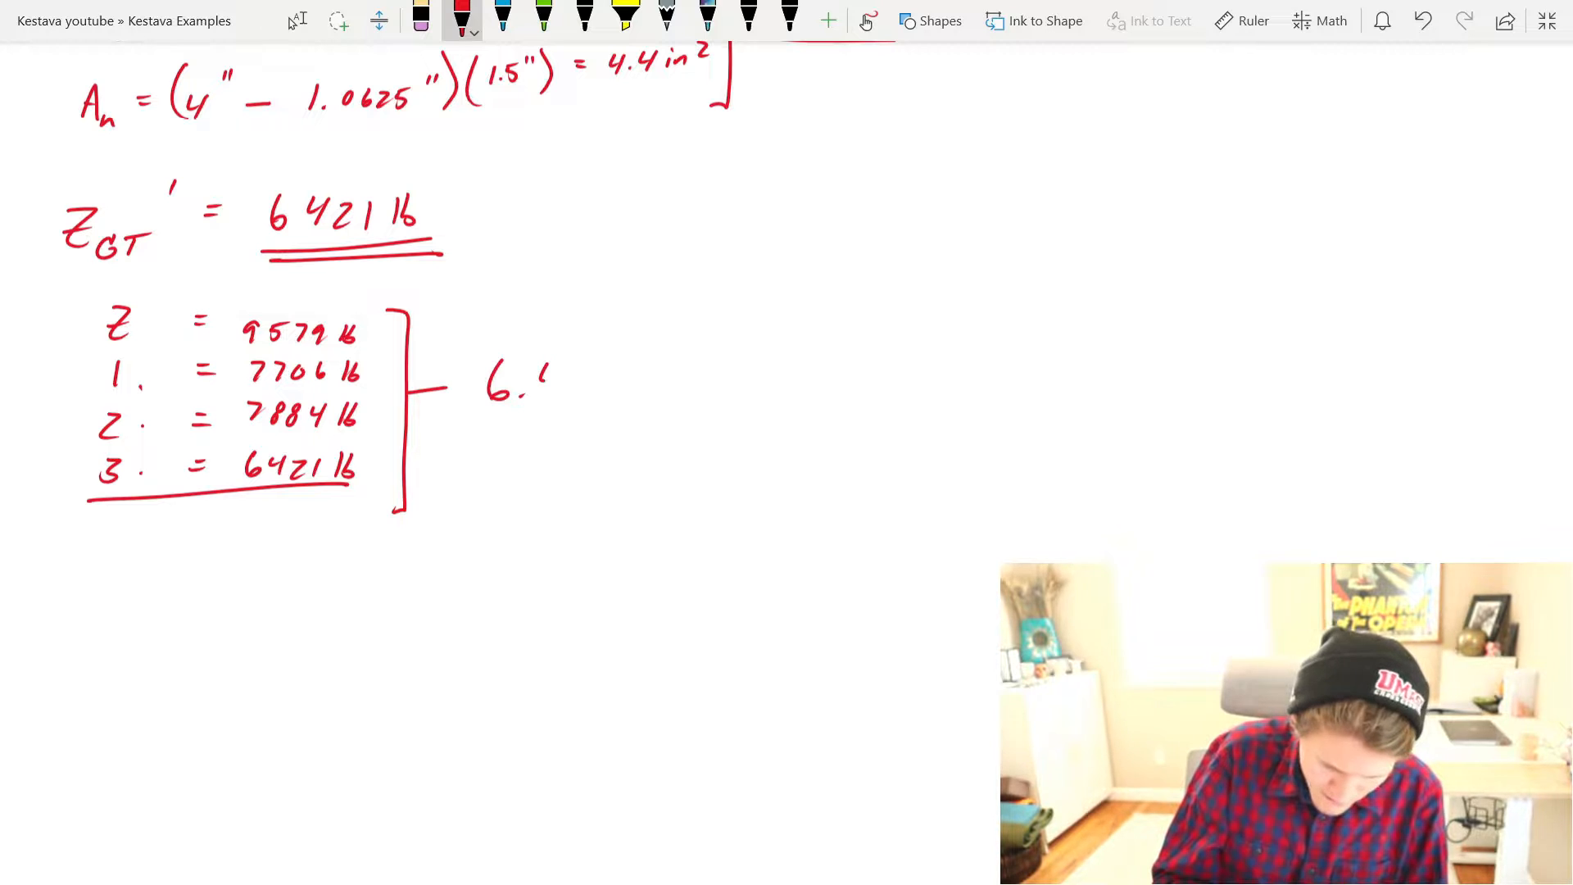
pyautogui.moveTo(492, 361); pyautogui.dragTo(622, 432)
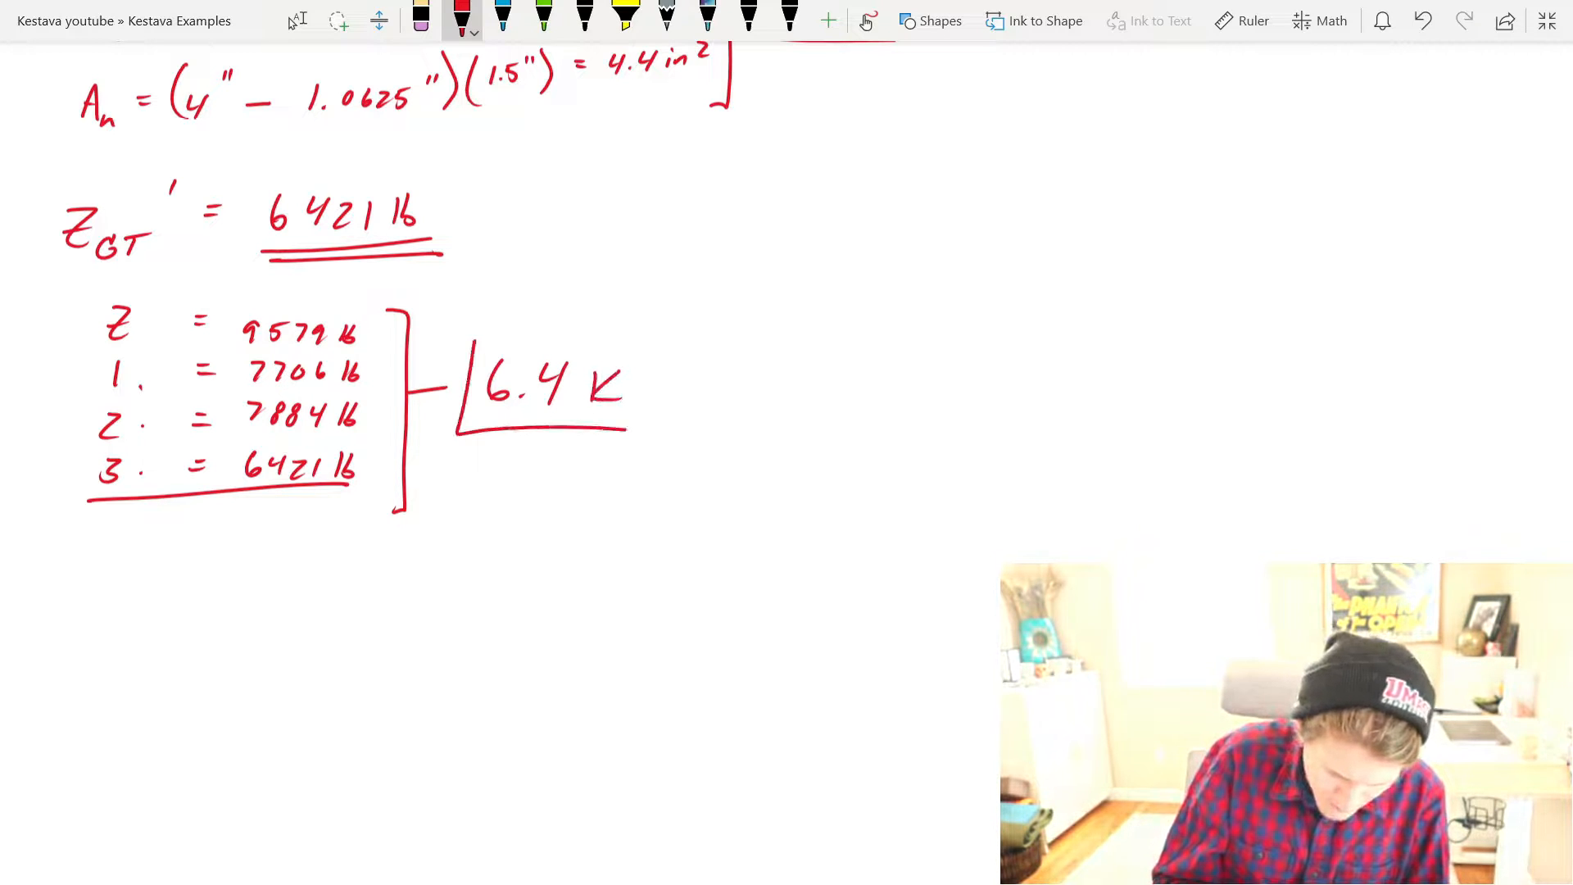